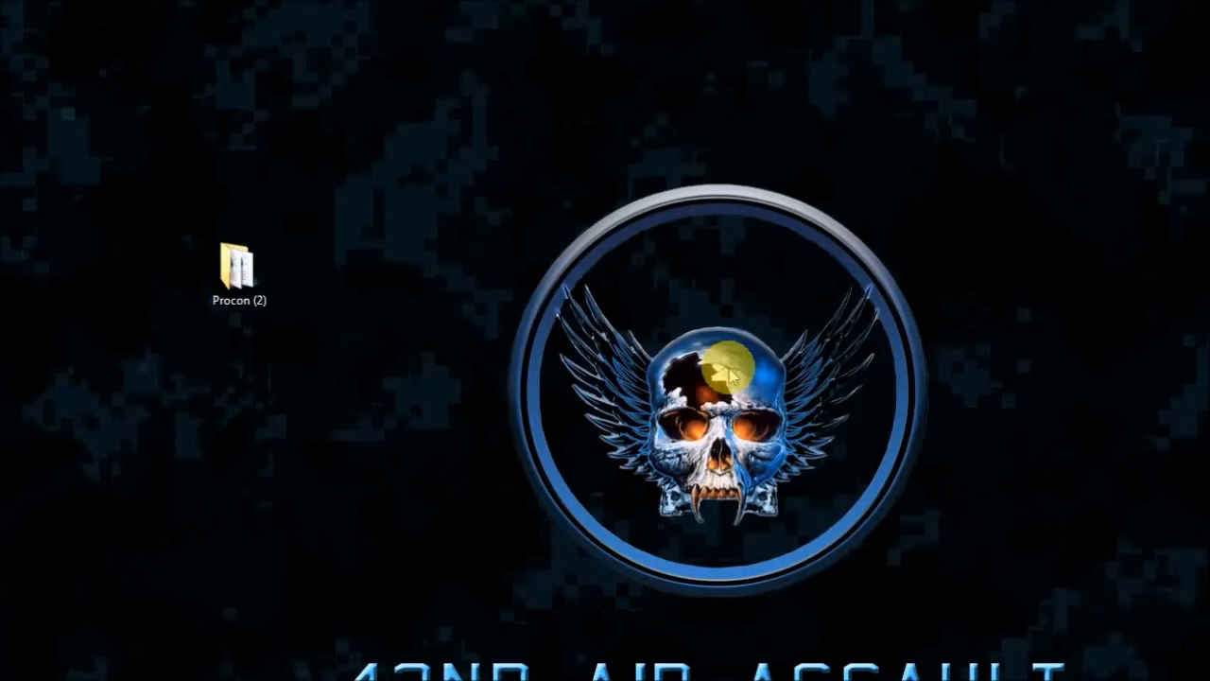
Launch PRoCon.exe from the Procon (2) folder in Windows Explorer.
click(242, 265)
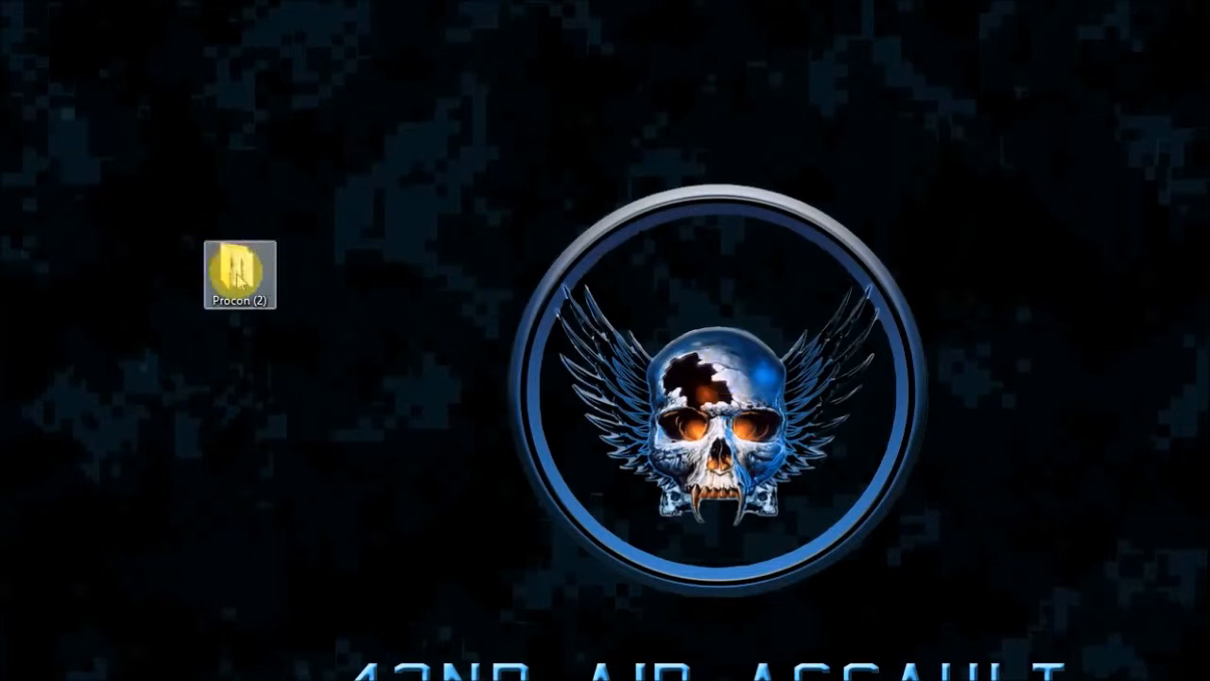
double_click(238, 264)
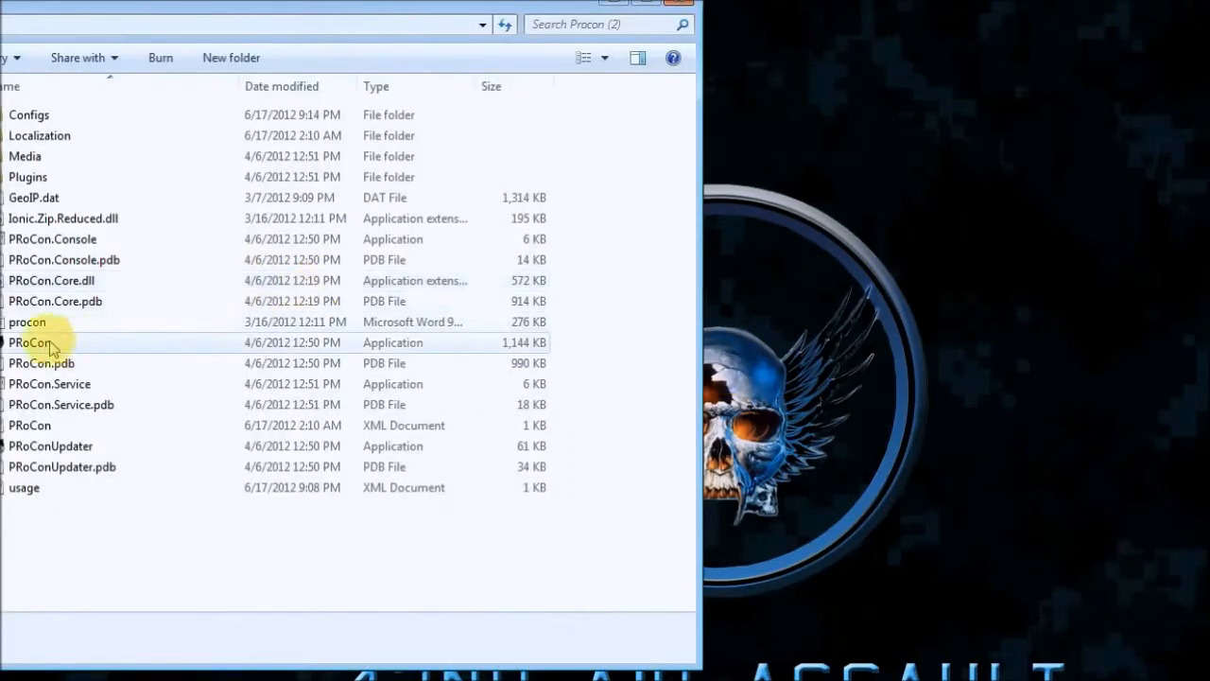
click(27, 321)
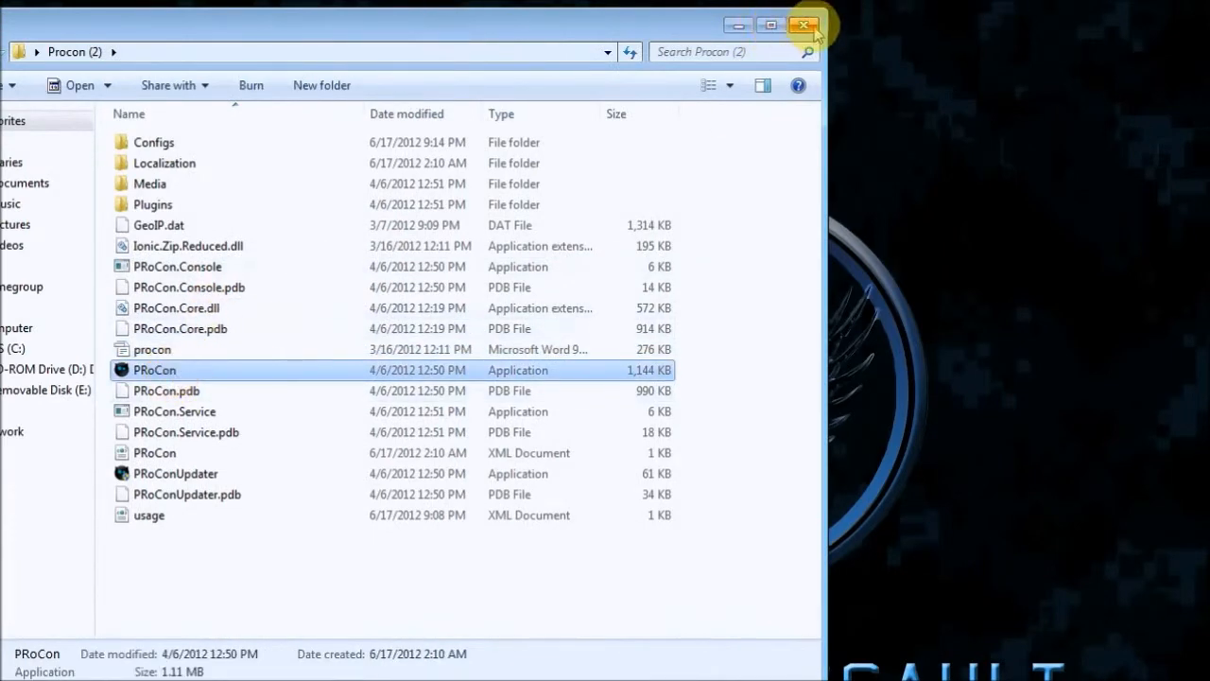
double_click(155, 369)
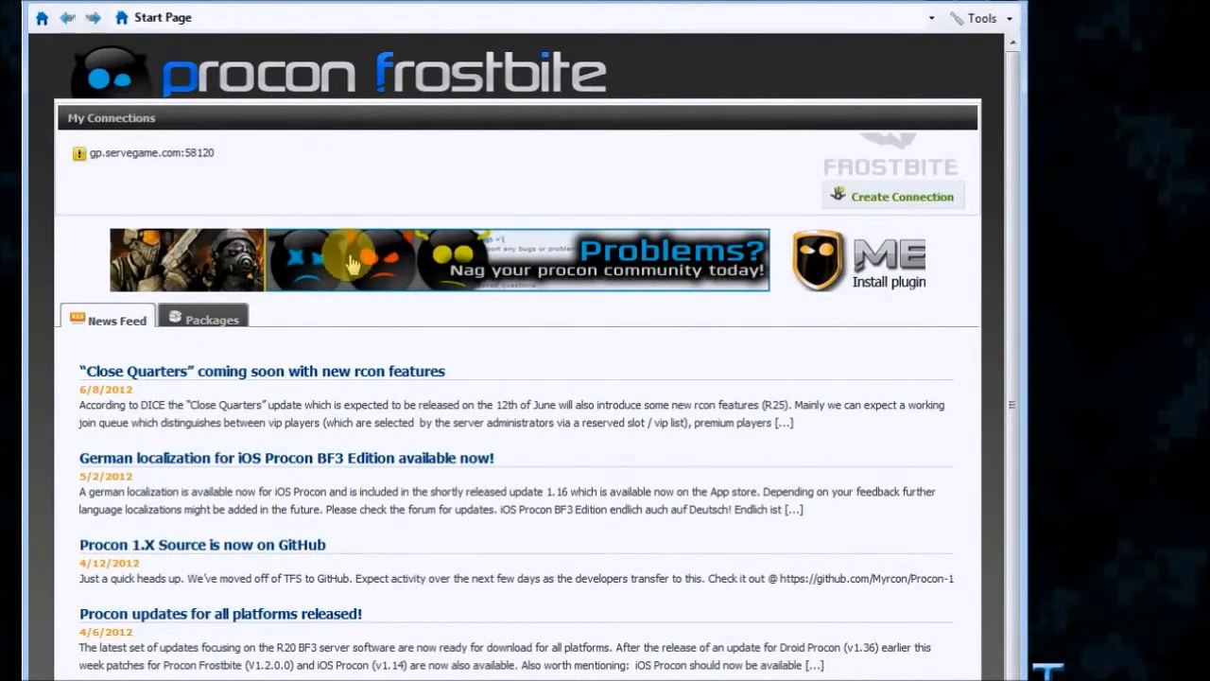
mouse_move(907, 208)
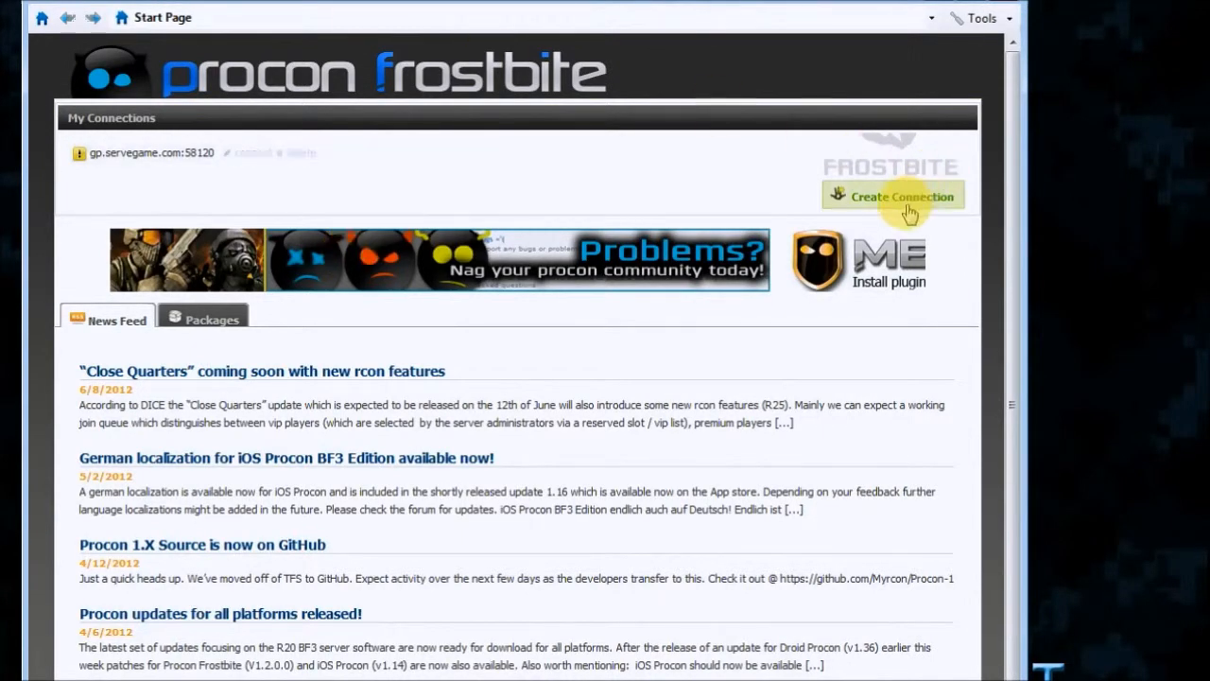
Connect to the saved gp.servegame.com:58120 server via Create Connection and log in.
click(892, 195)
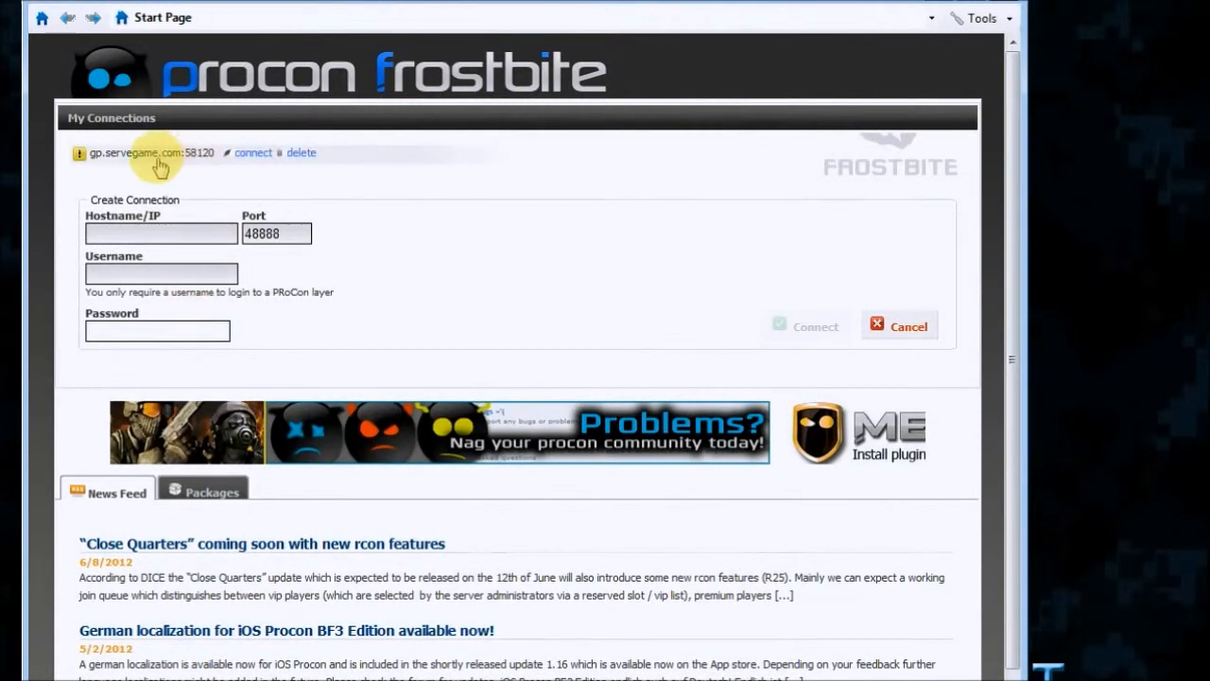
click(253, 151)
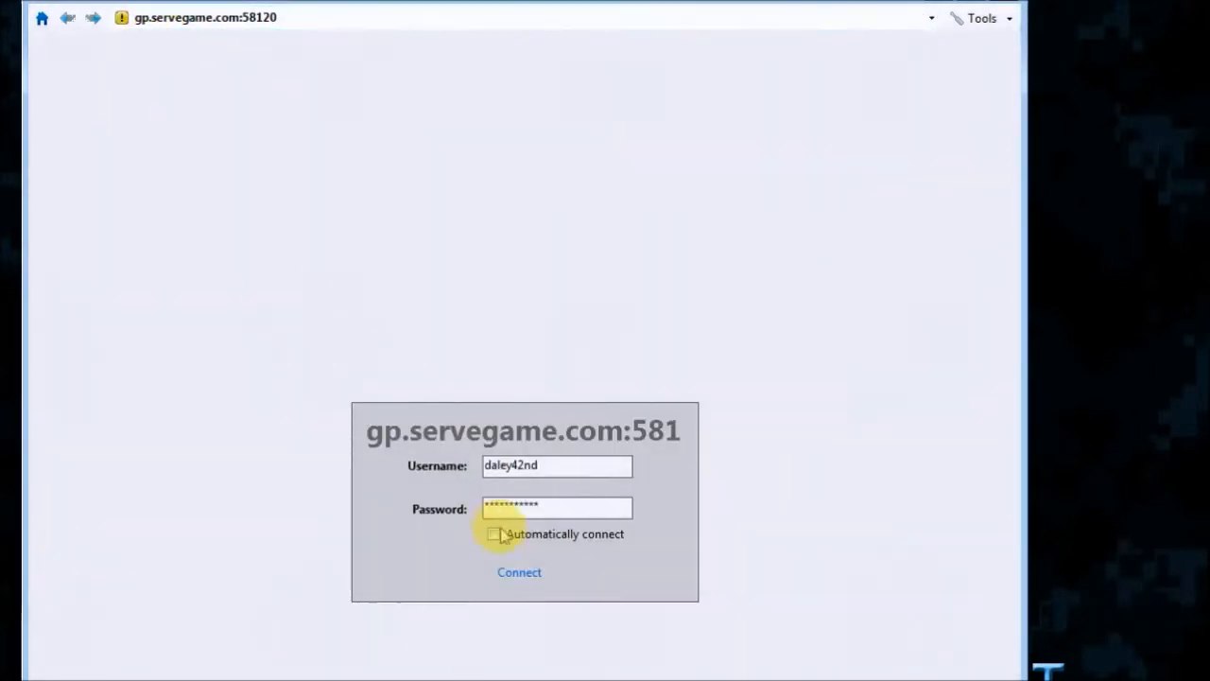
click(518, 571)
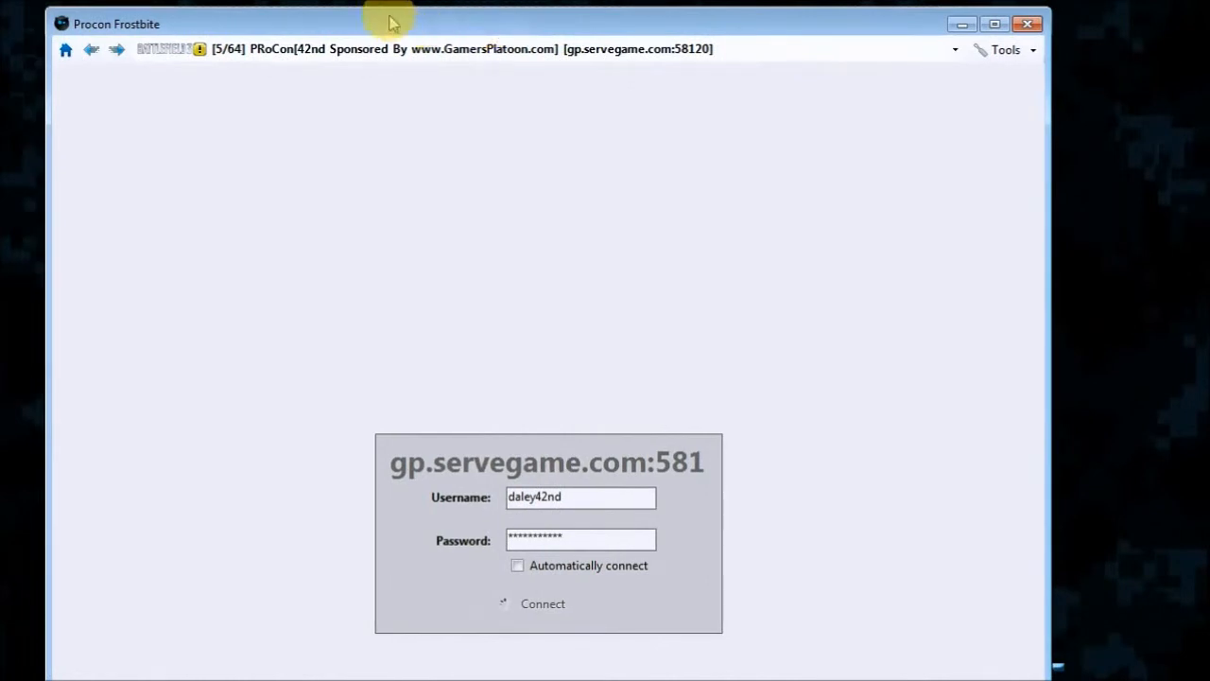
click(543, 603)
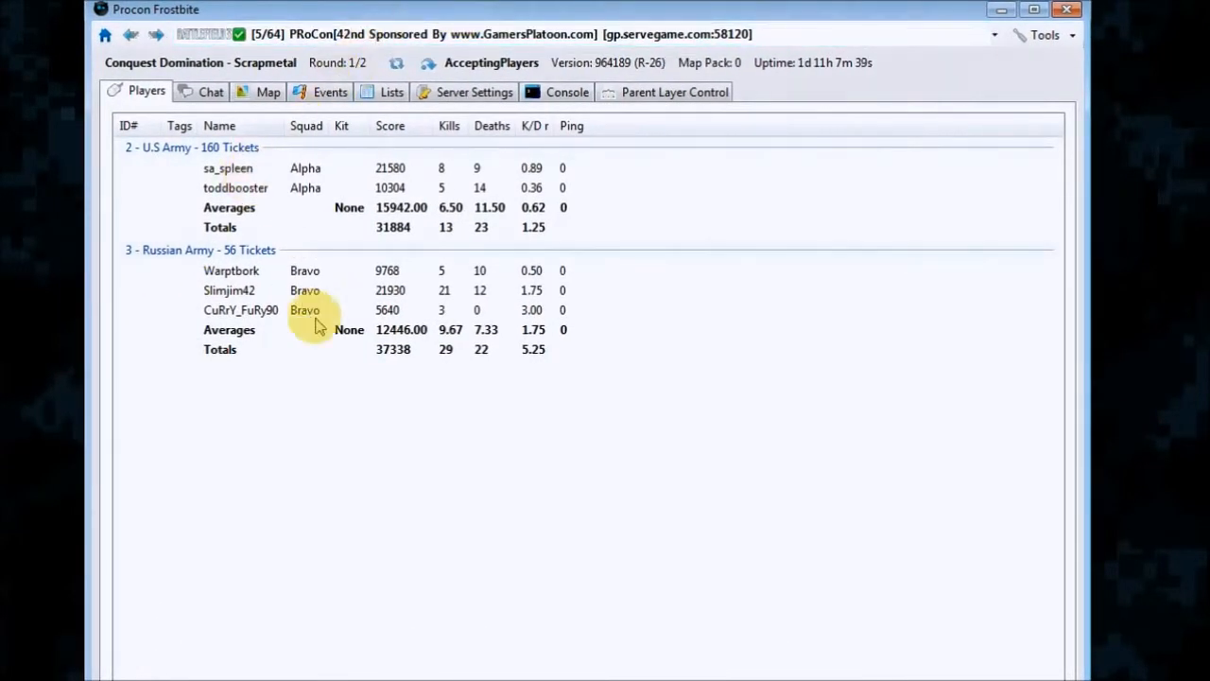
click(229, 291)
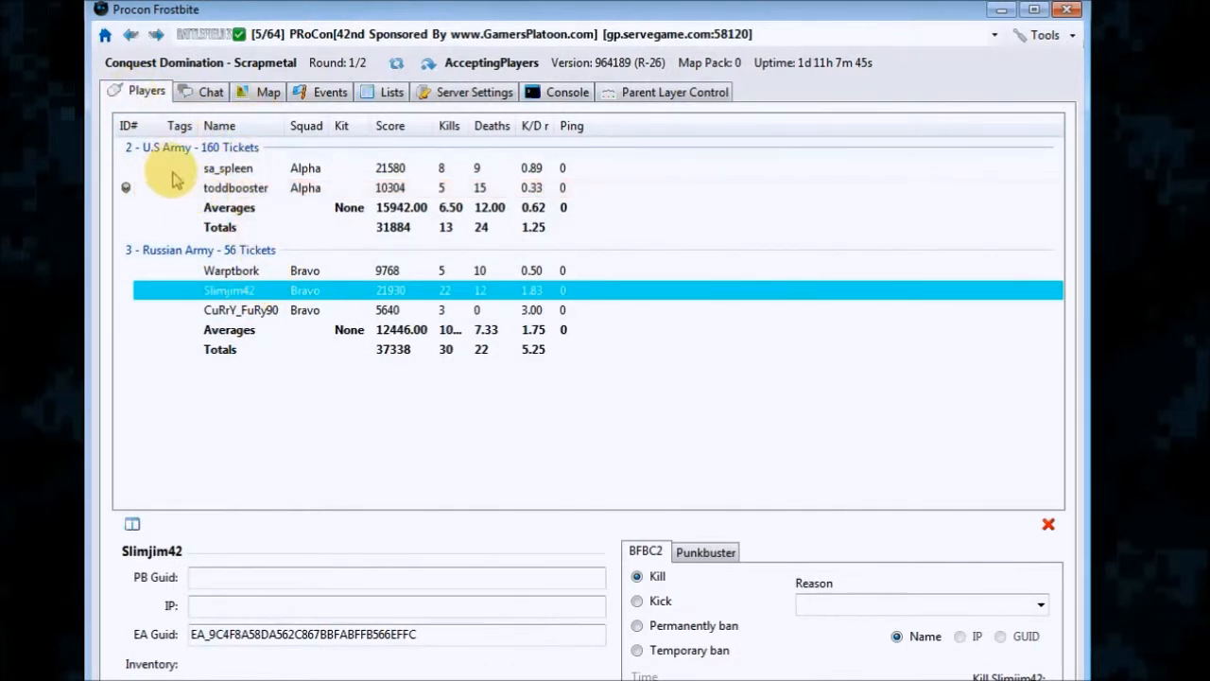
click(234, 187)
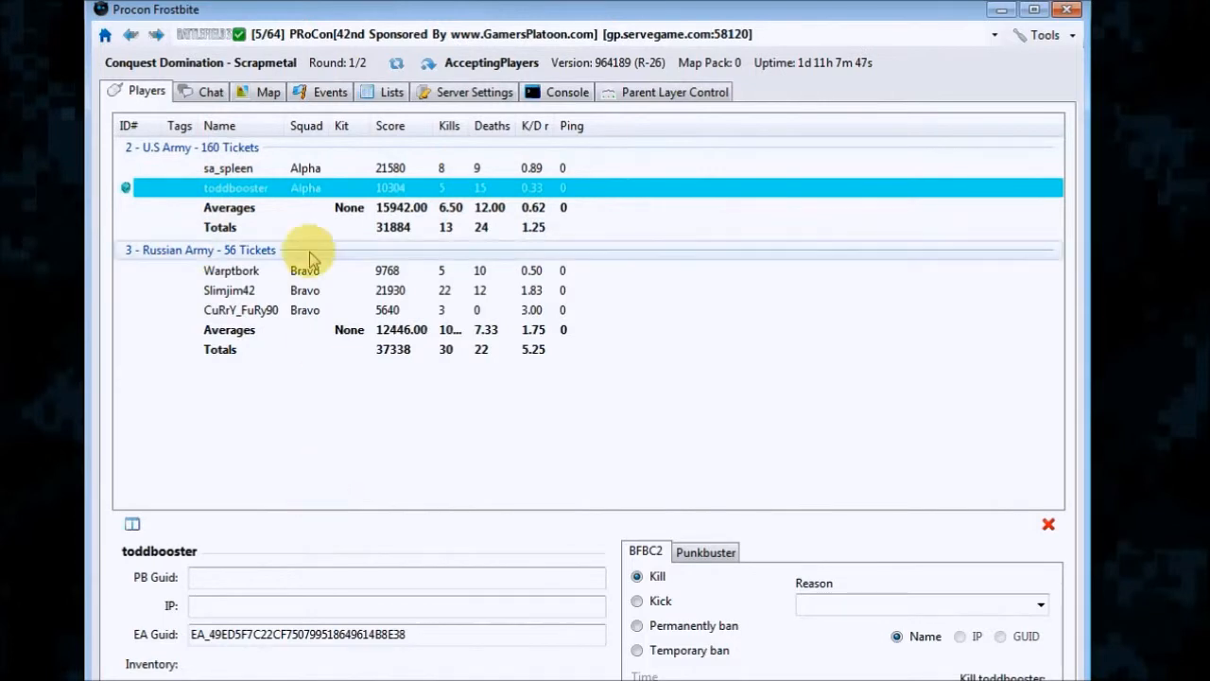
click(227, 168)
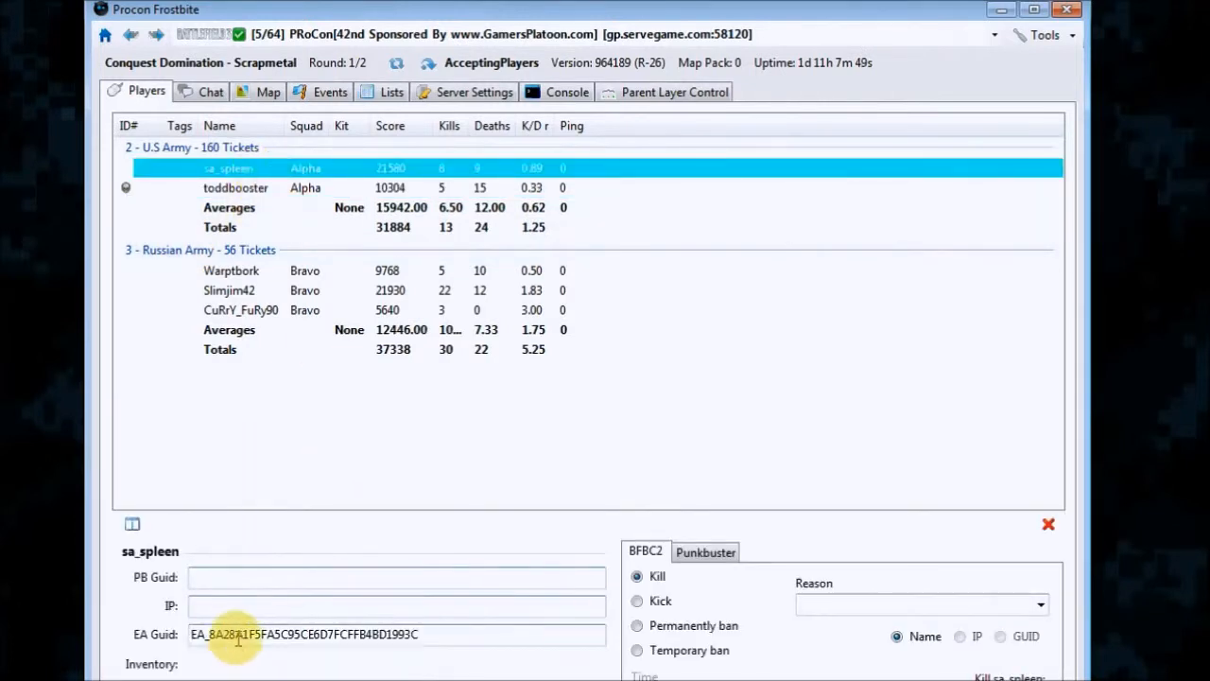
click(388, 169)
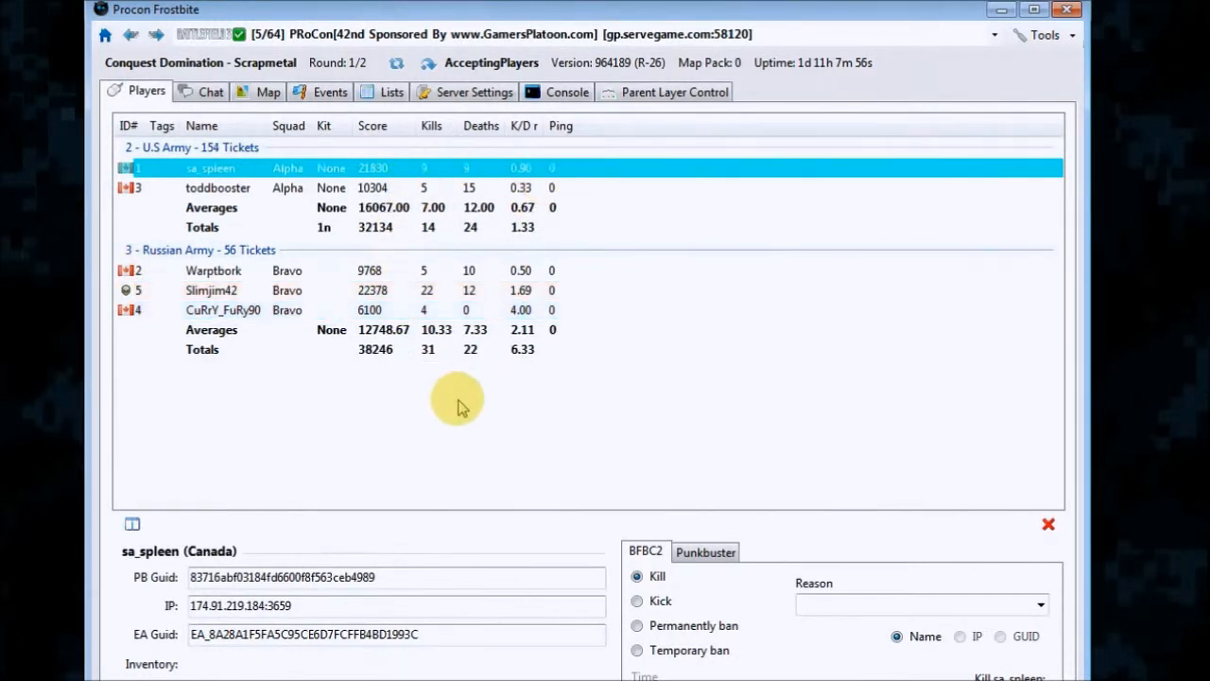
mouse_move(438, 312)
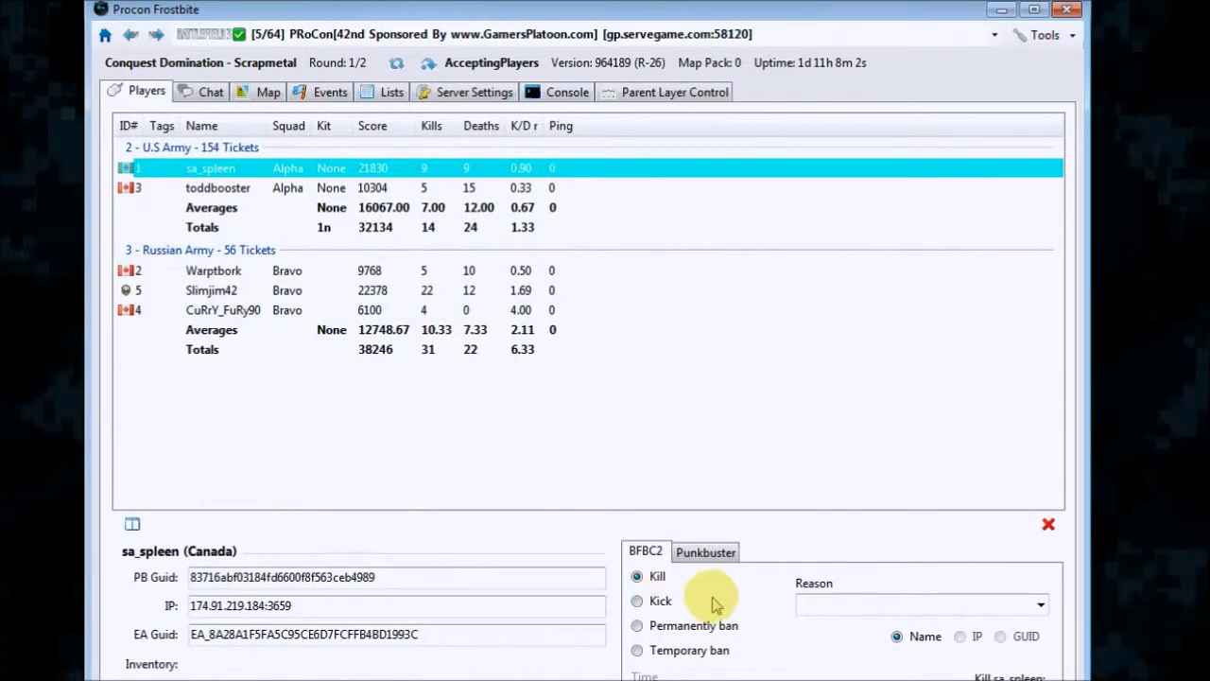
mouse_move(662, 563)
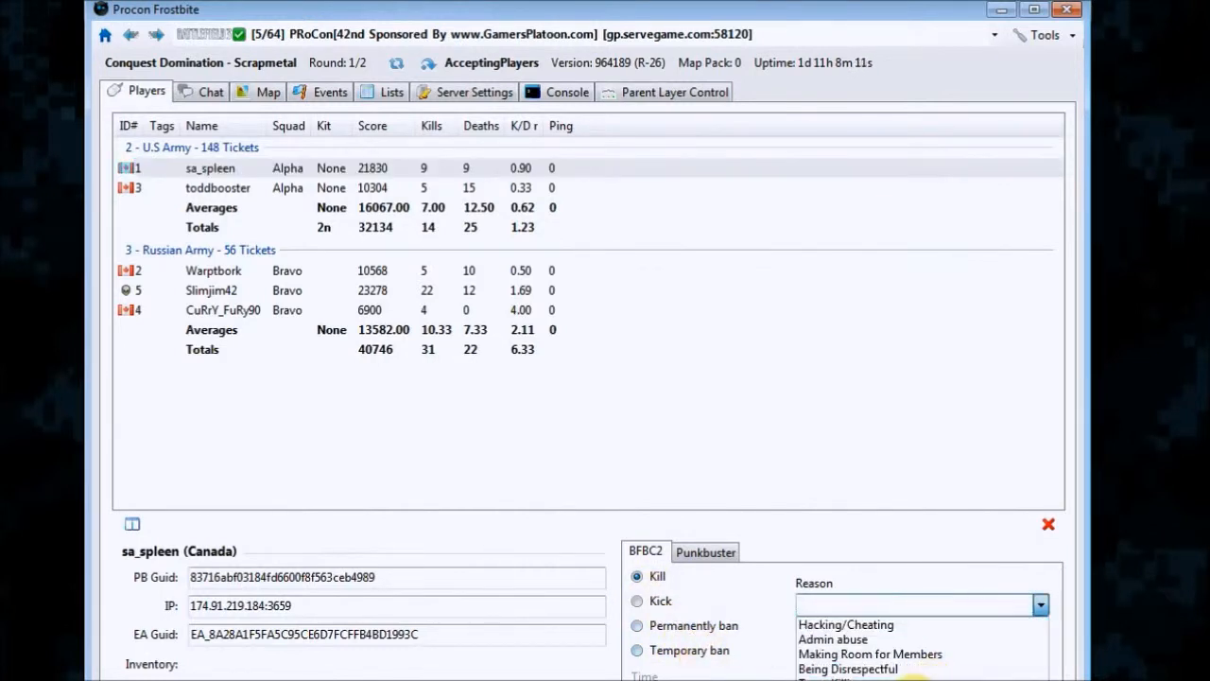
Review the kick Reason list, switch the action panel to Punkbuster and select a Russian Army player.
click(1040, 605)
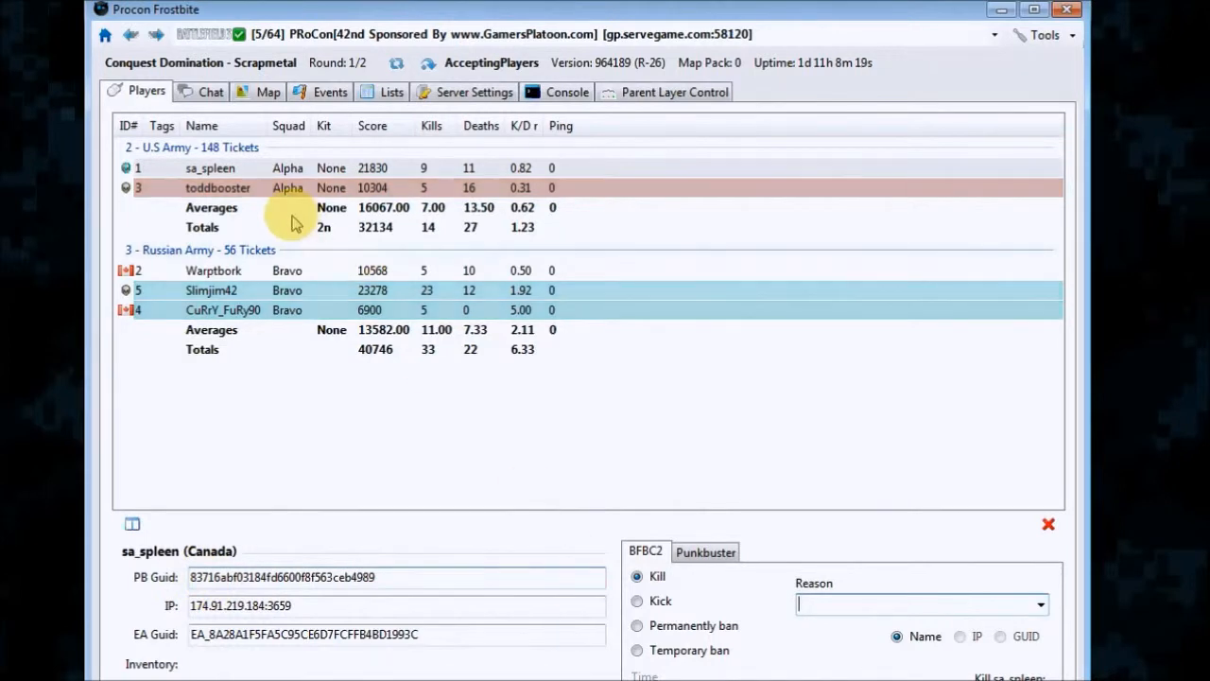
click(1047, 524)
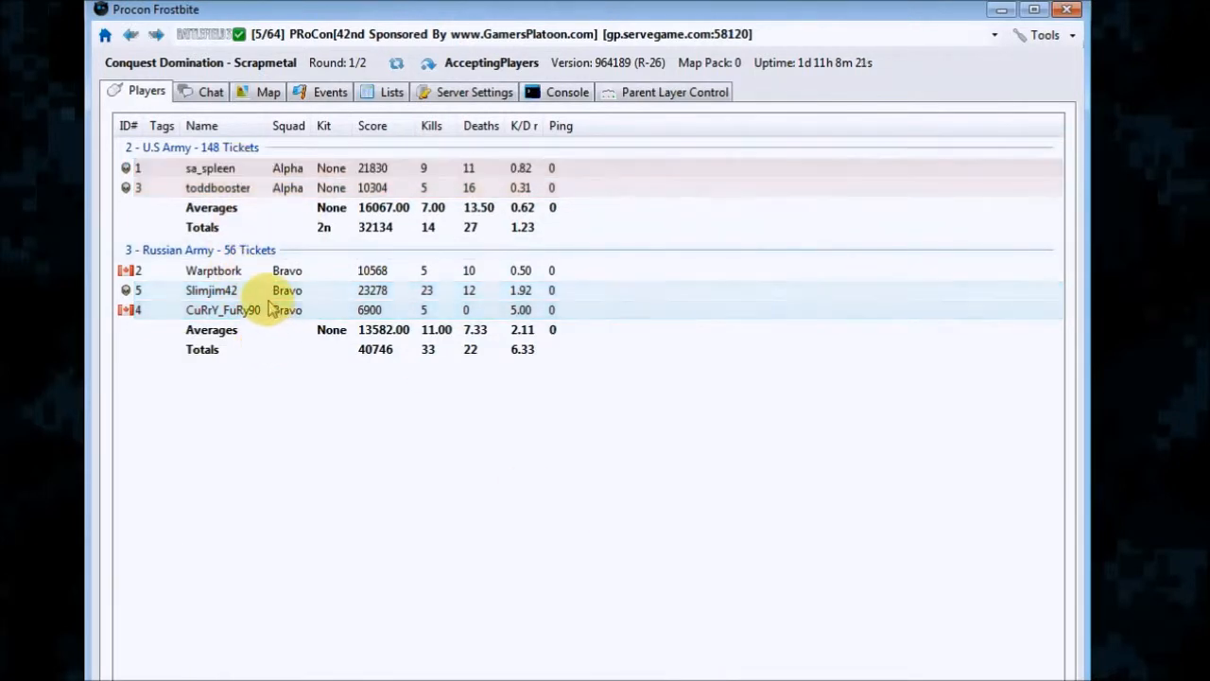
click(211, 270)
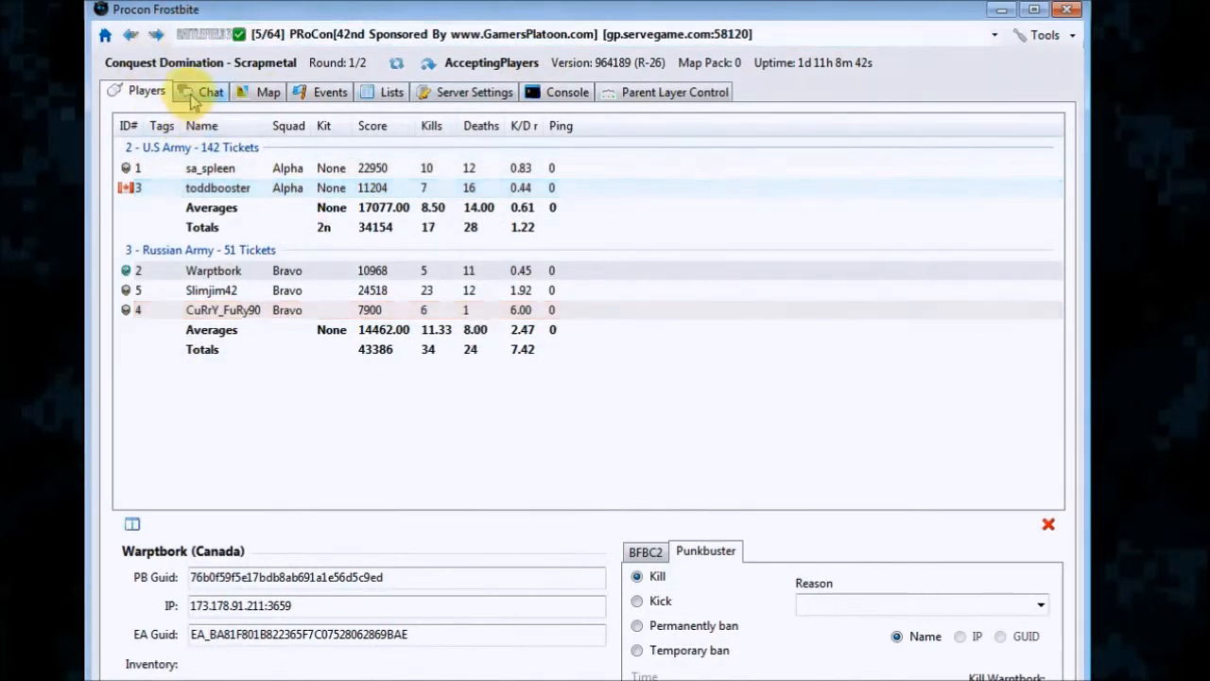
Switch to the Chat tab and focus the empty chat area.
click(210, 91)
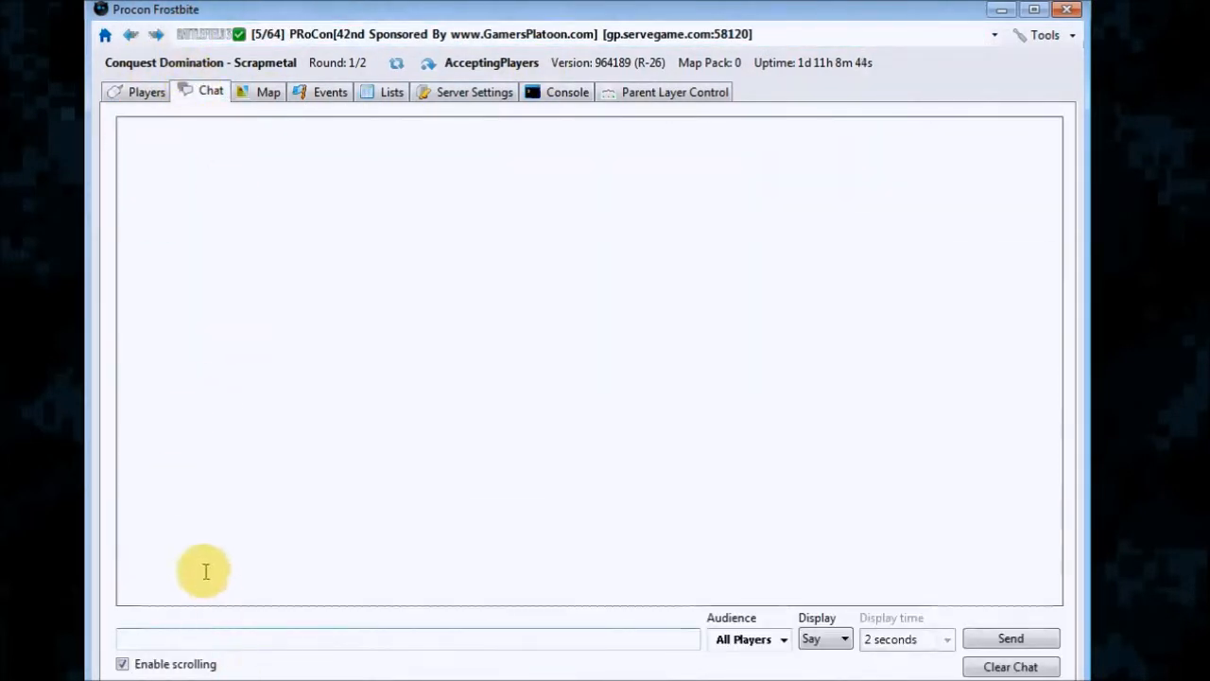
mouse_move(250, 452)
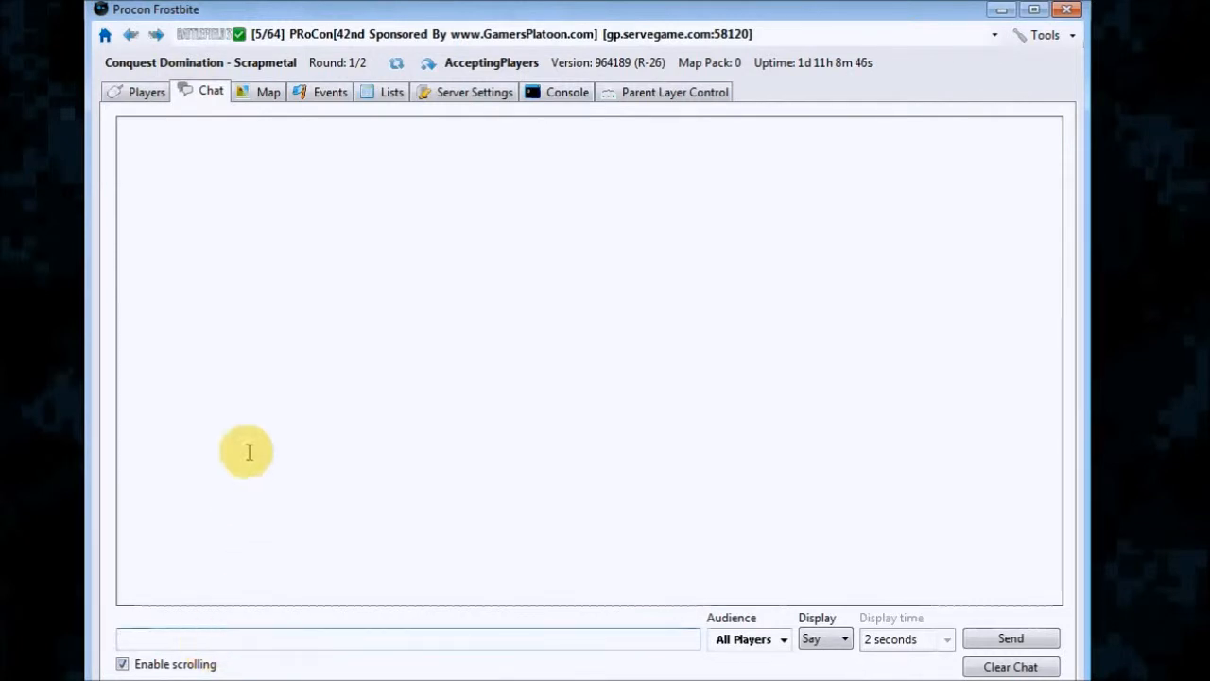
mouse_move(245, 446)
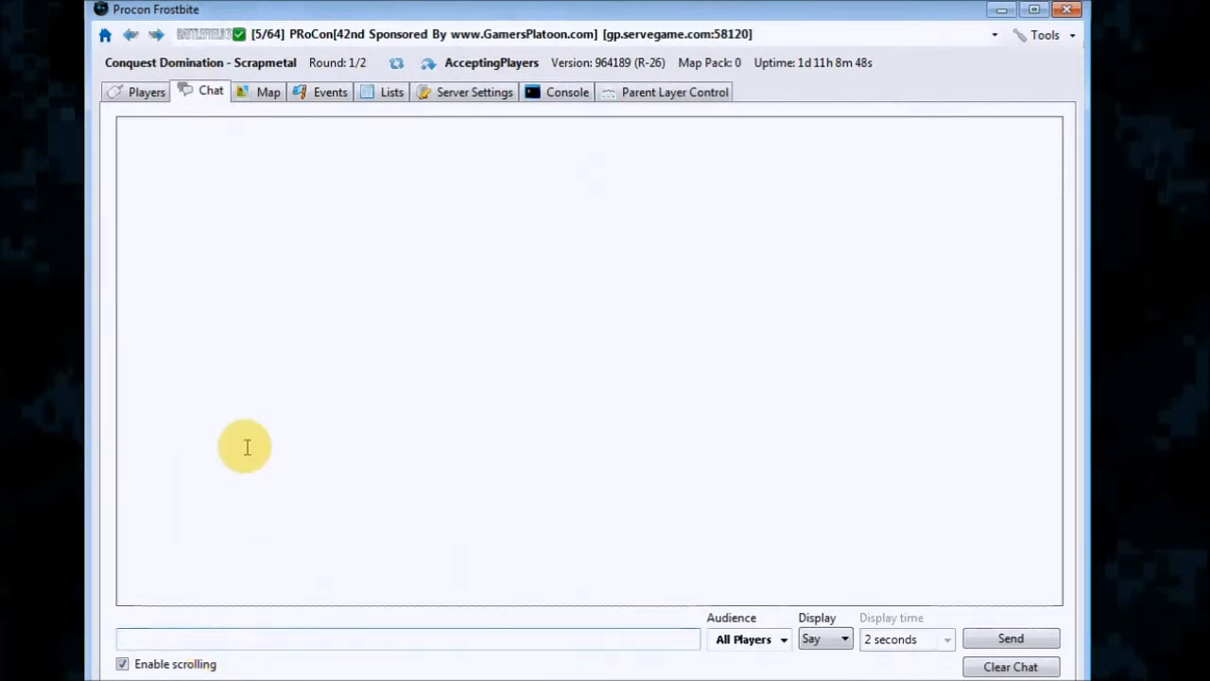
click(406, 638)
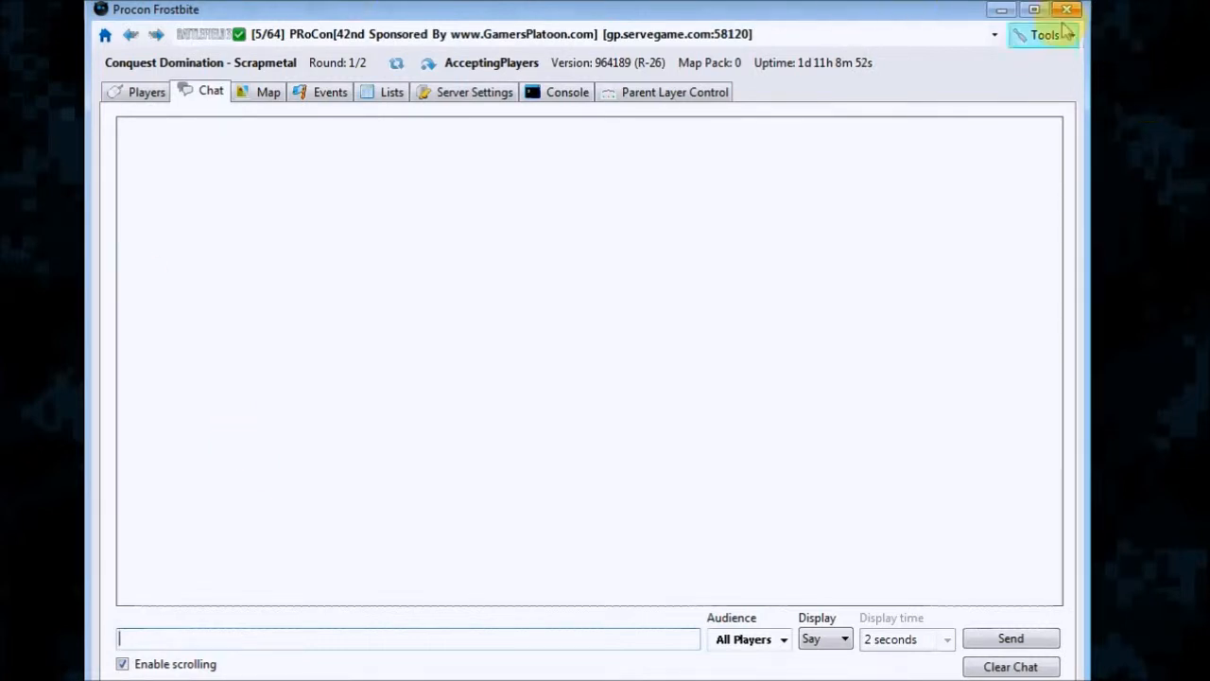
click(1044, 34)
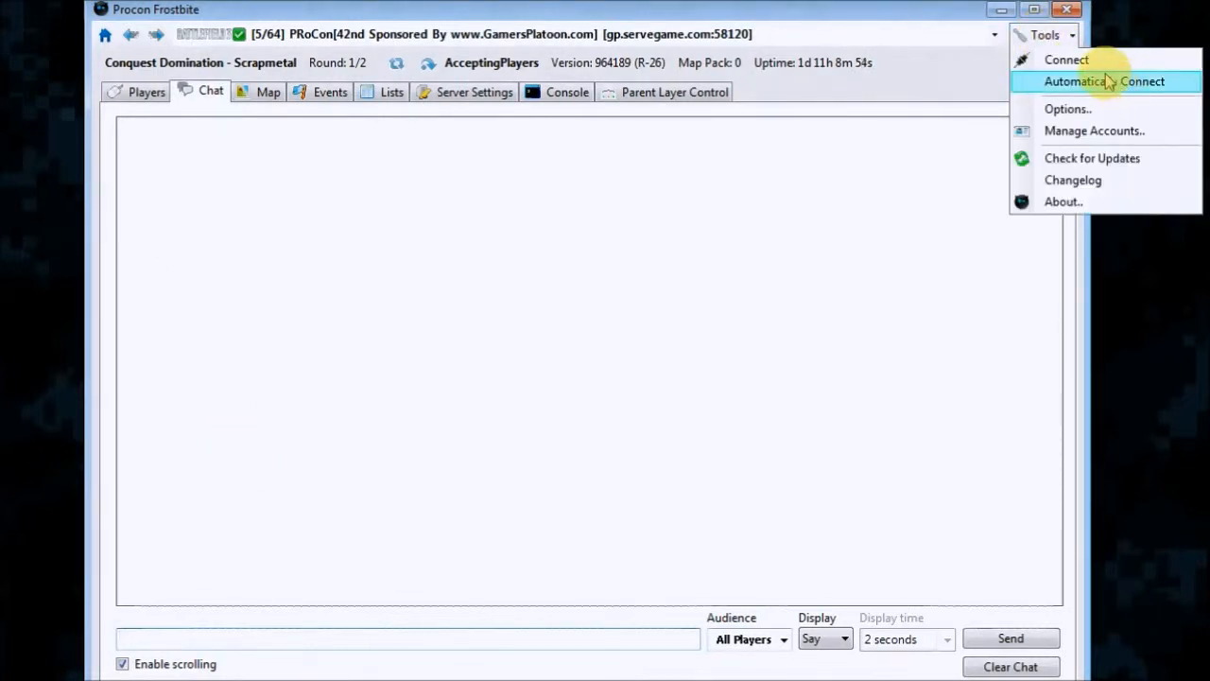
mouse_move(1066, 108)
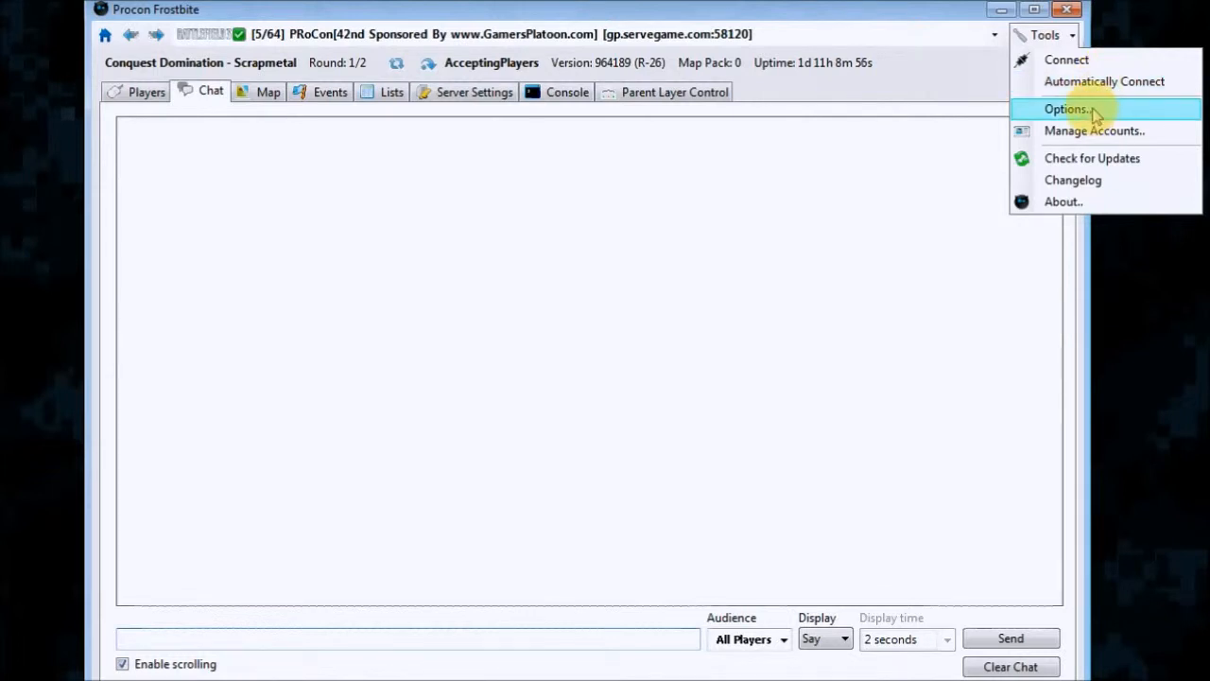
mouse_move(1078, 113)
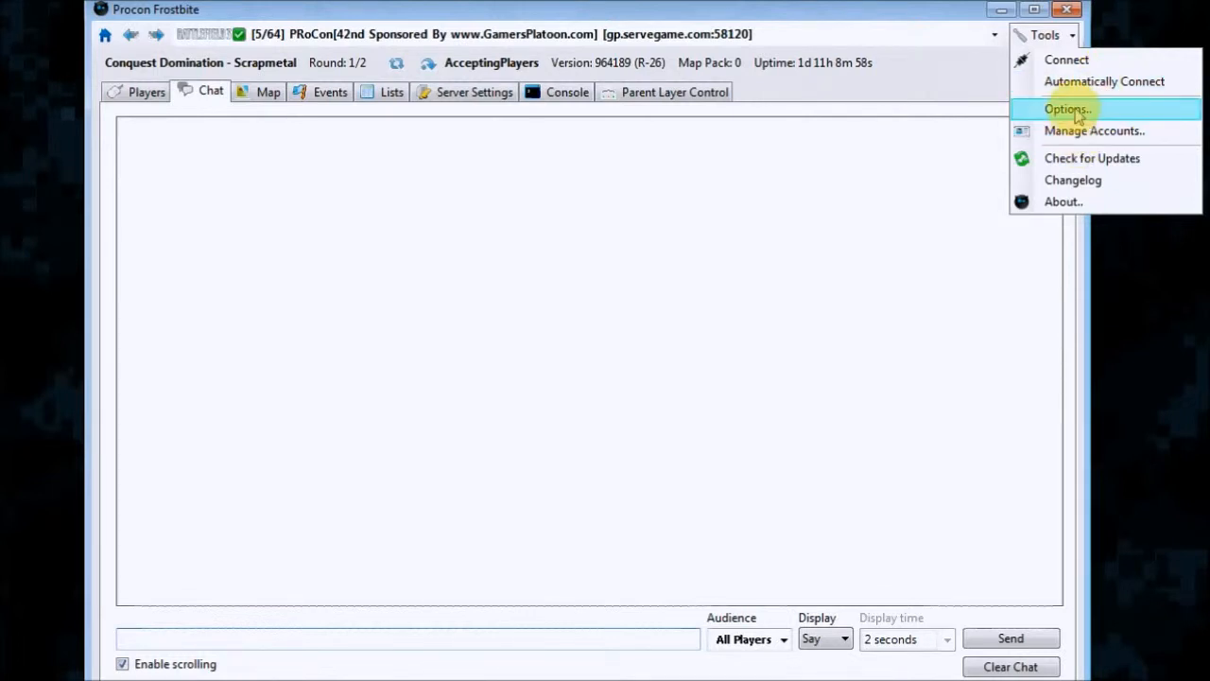
click(1067, 108)
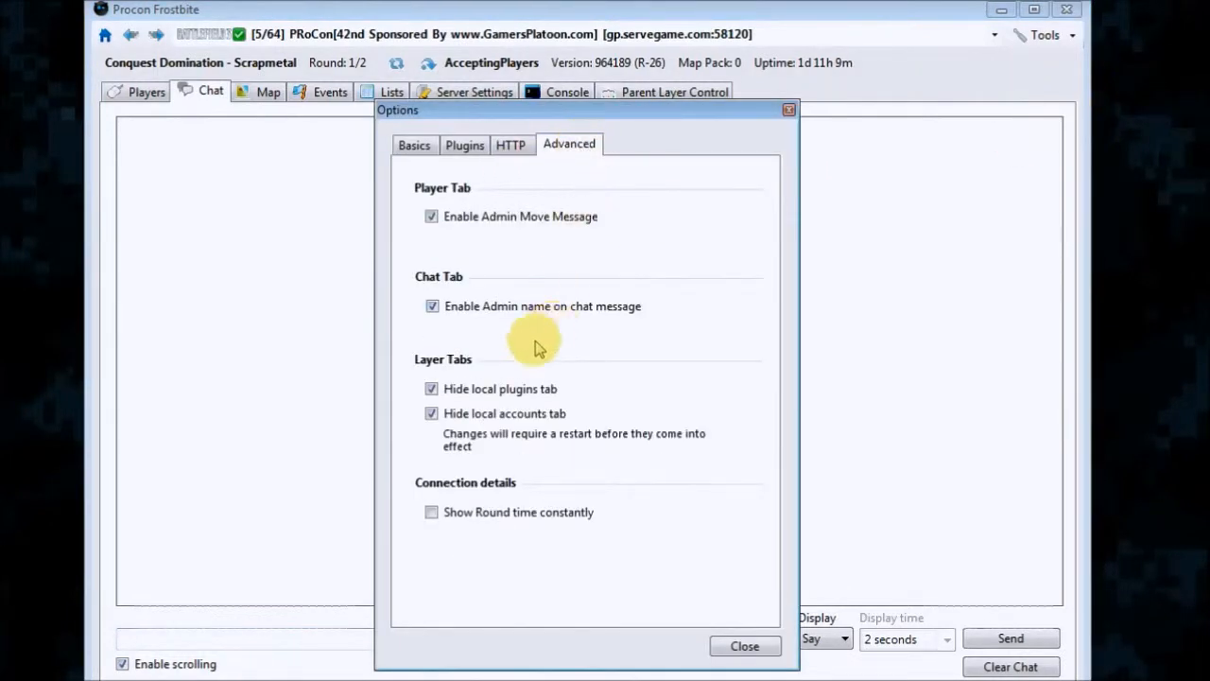
mouse_move(722, 257)
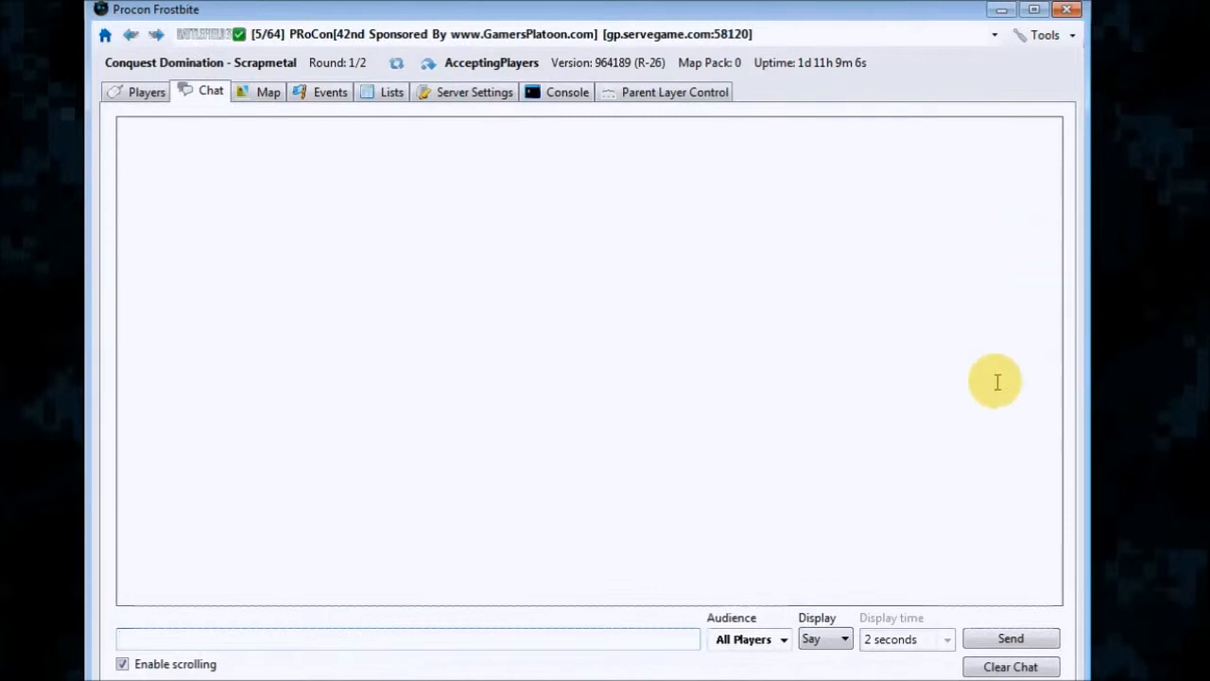
mouse_move(770, 280)
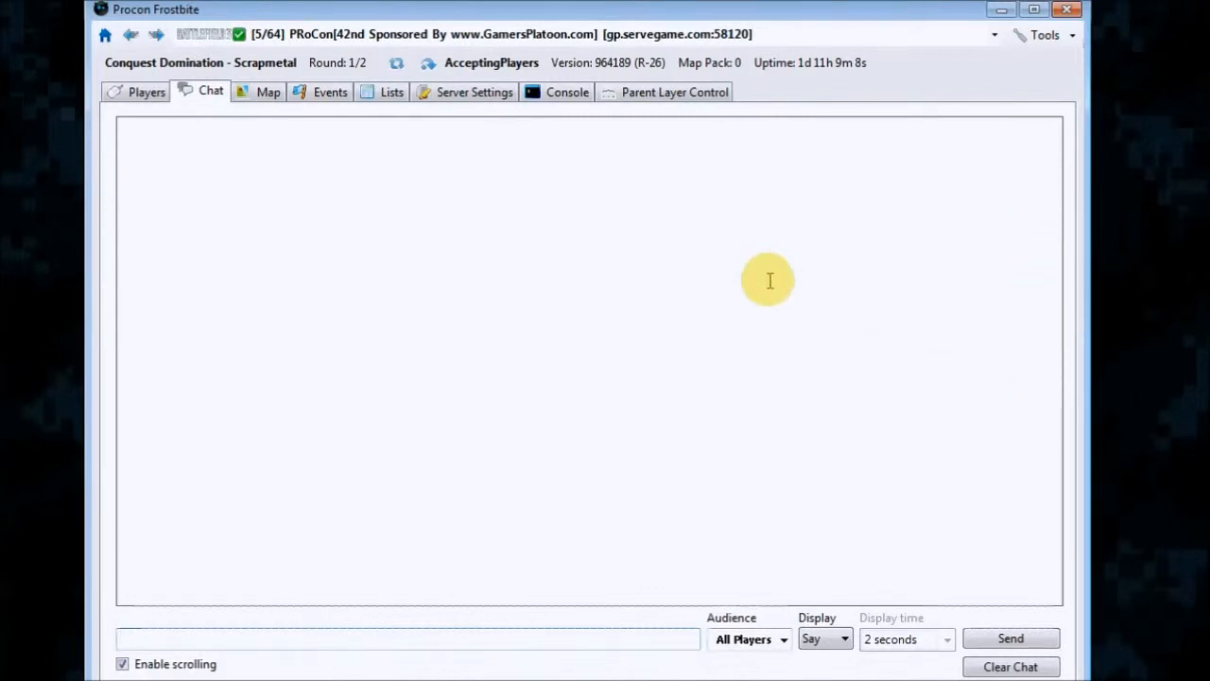
mouse_move(452, 310)
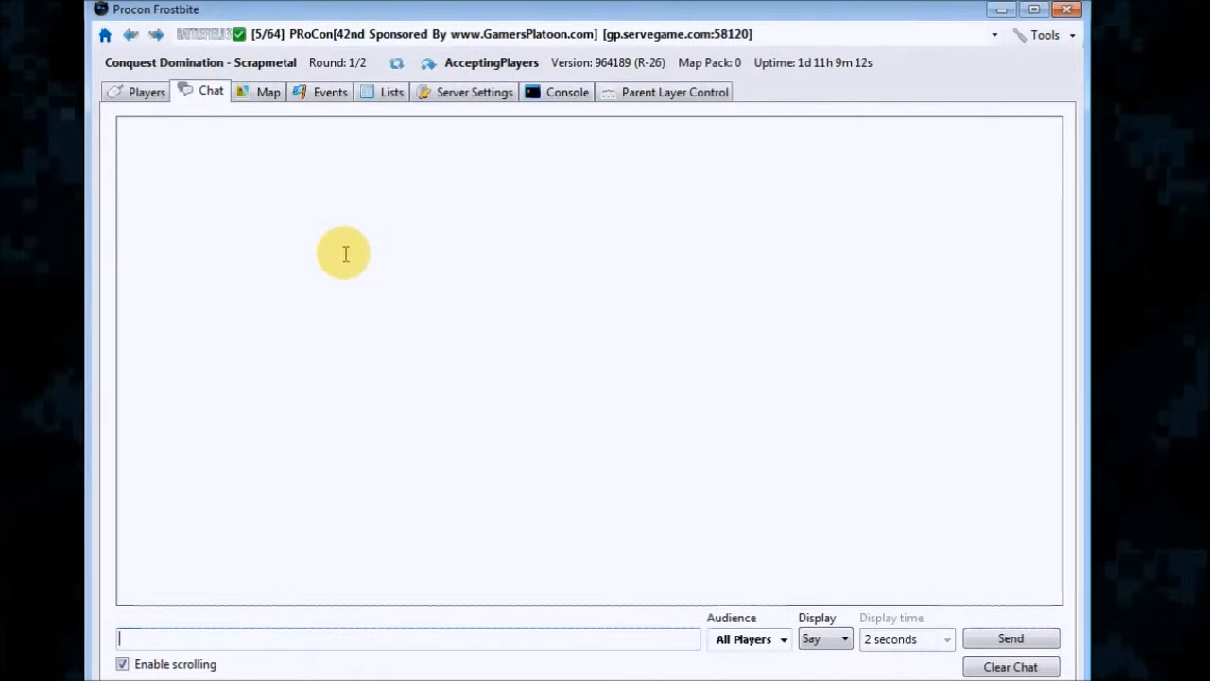
mouse_move(374, 236)
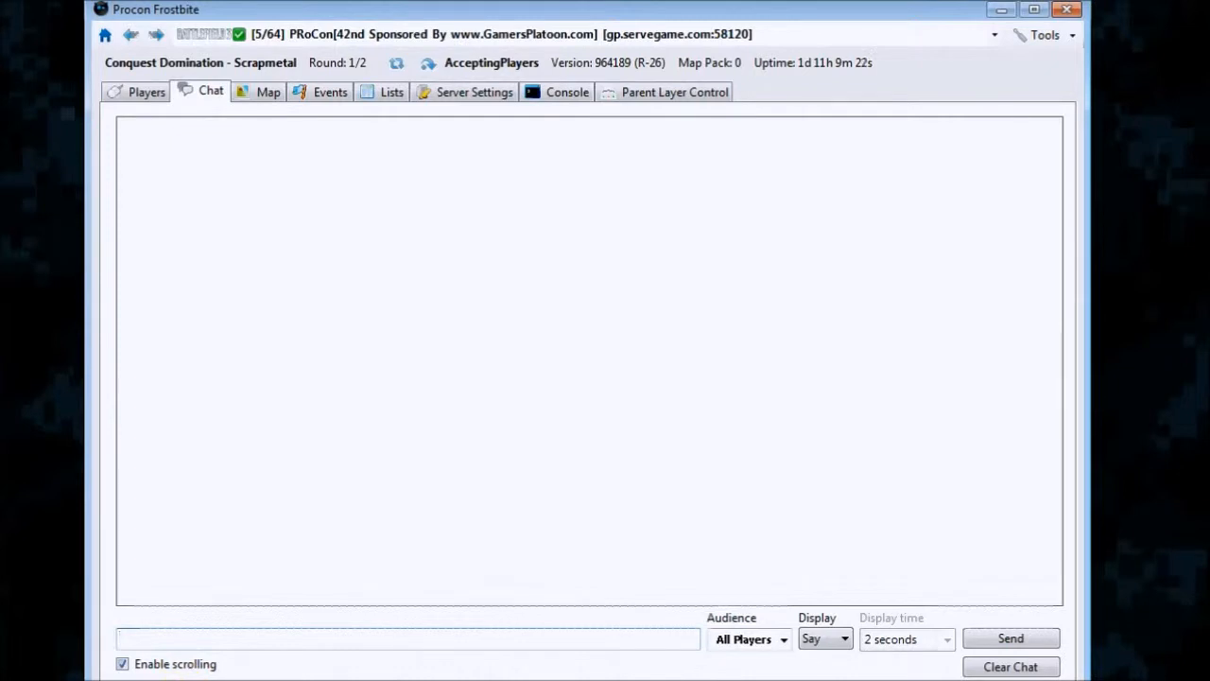
mouse_move(280, 662)
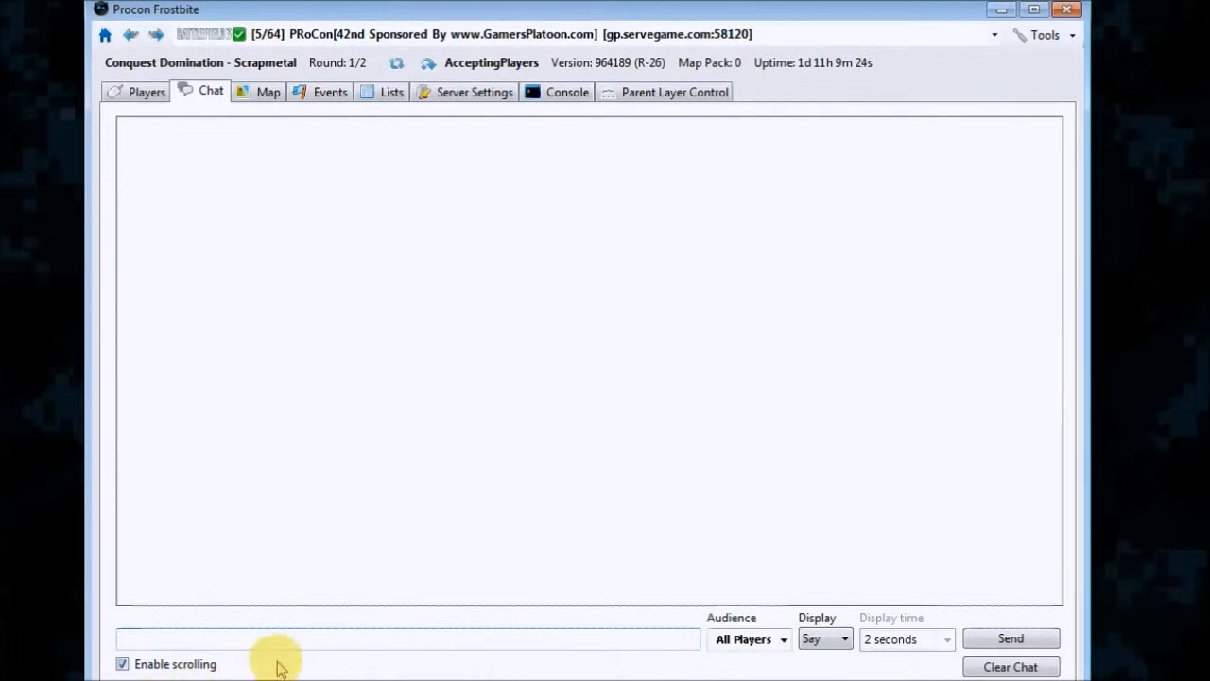
Review the chat Audience and Display dropdowns, keeping messages displayed as Say.
click(783, 639)
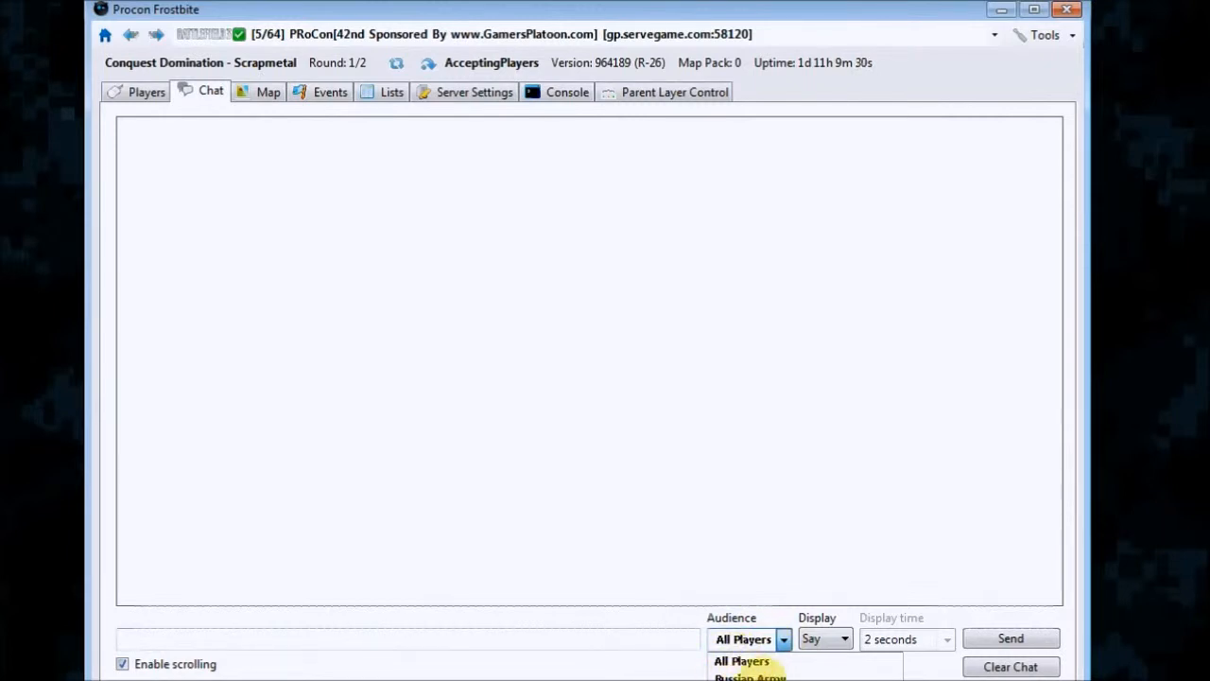
click(843, 639)
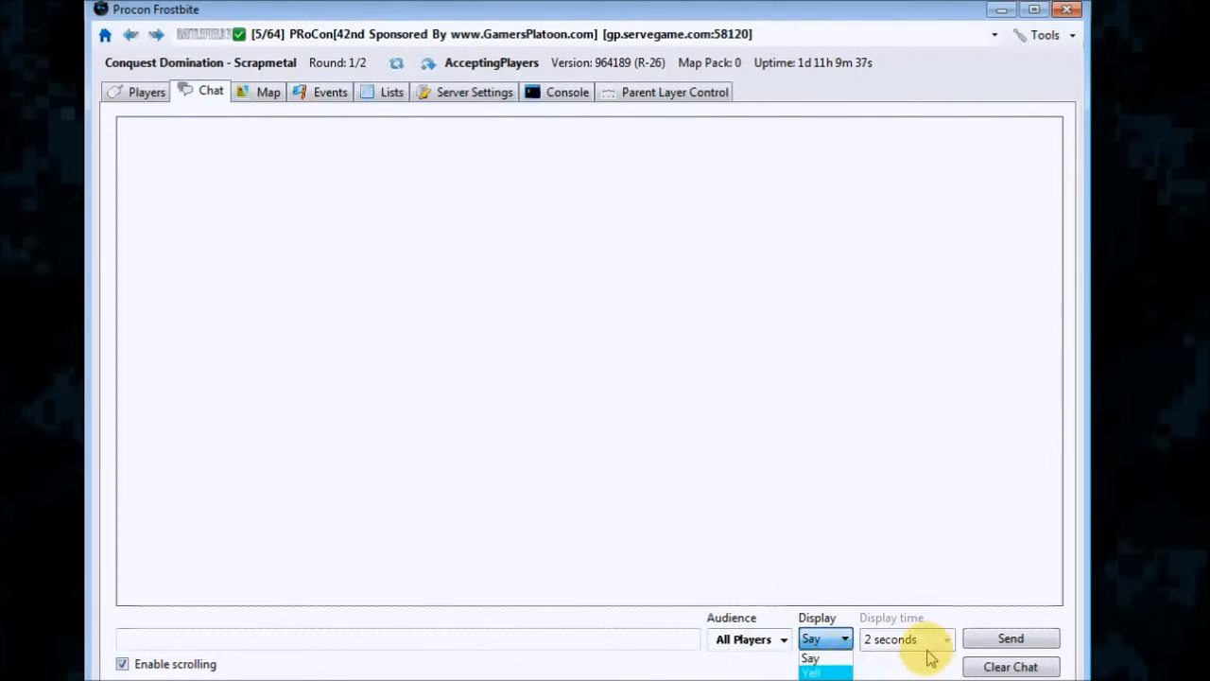
click(843, 639)
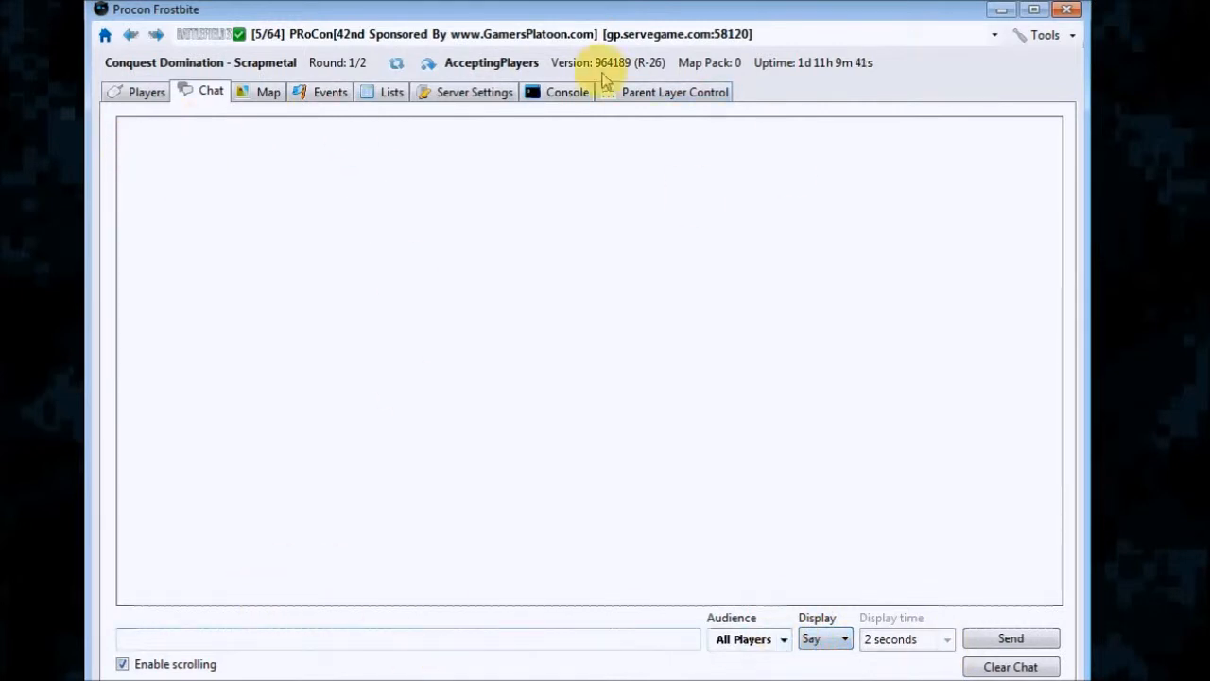
mouse_move(620, 79)
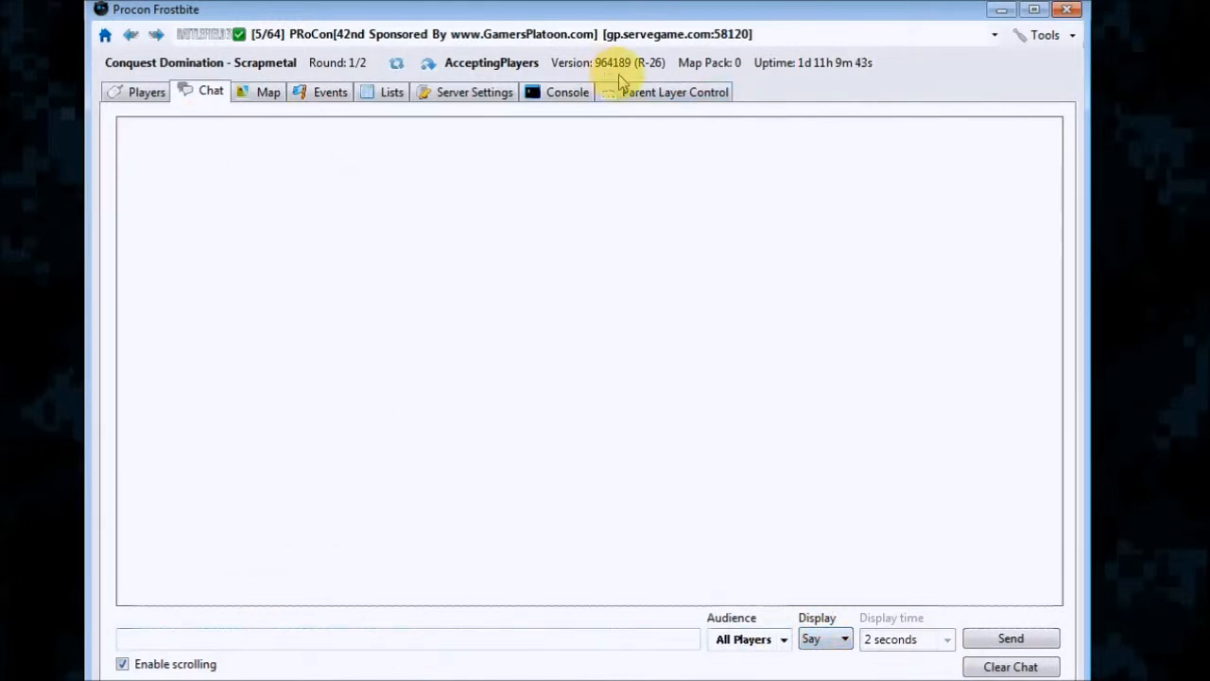
mouse_move(378, 80)
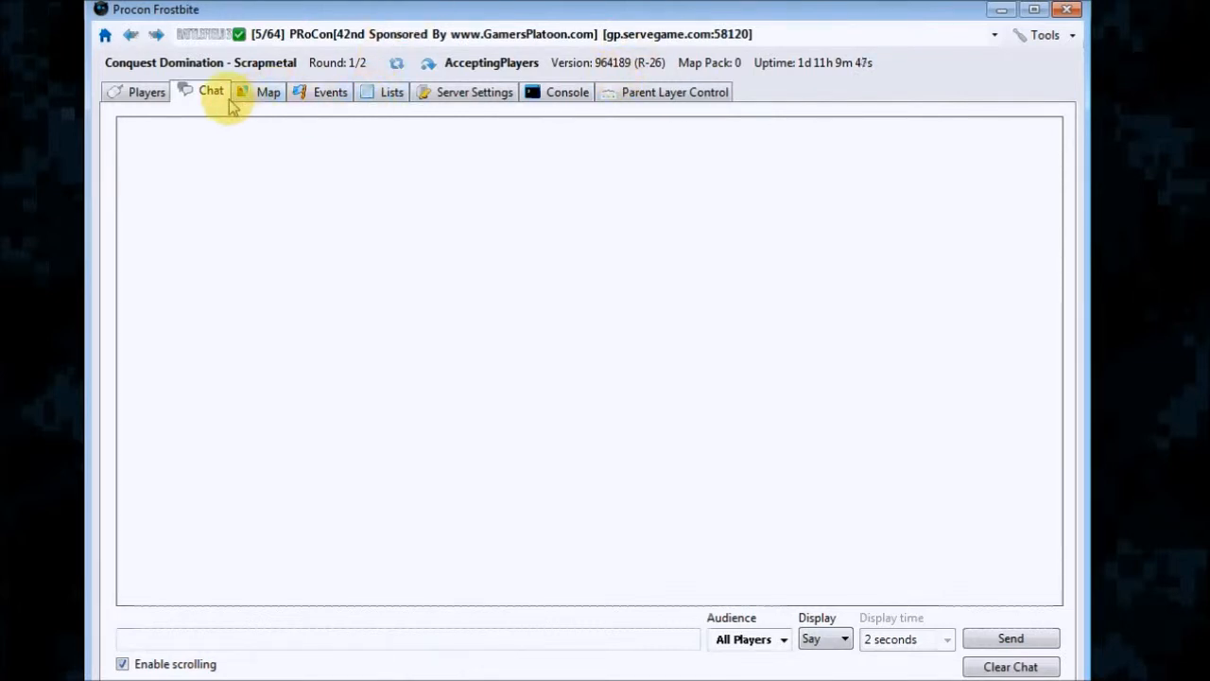
mouse_move(268, 91)
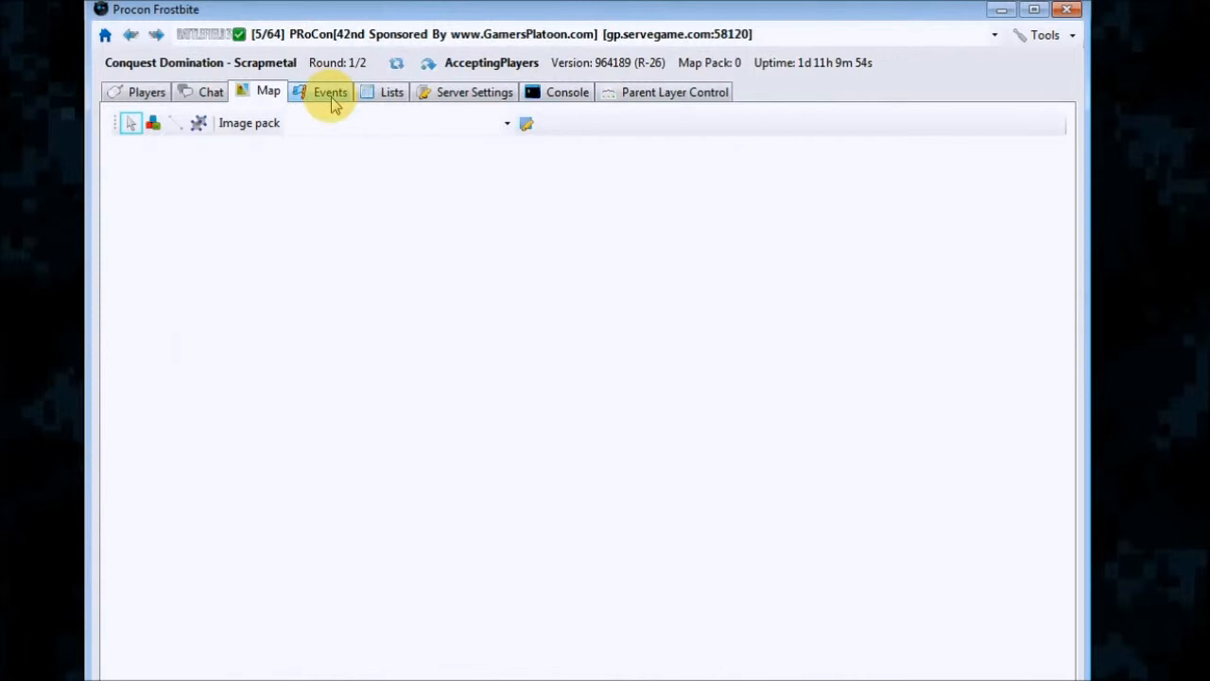
View the Events log of kills, plugin loading and login entries, scrolling through it.
click(329, 91)
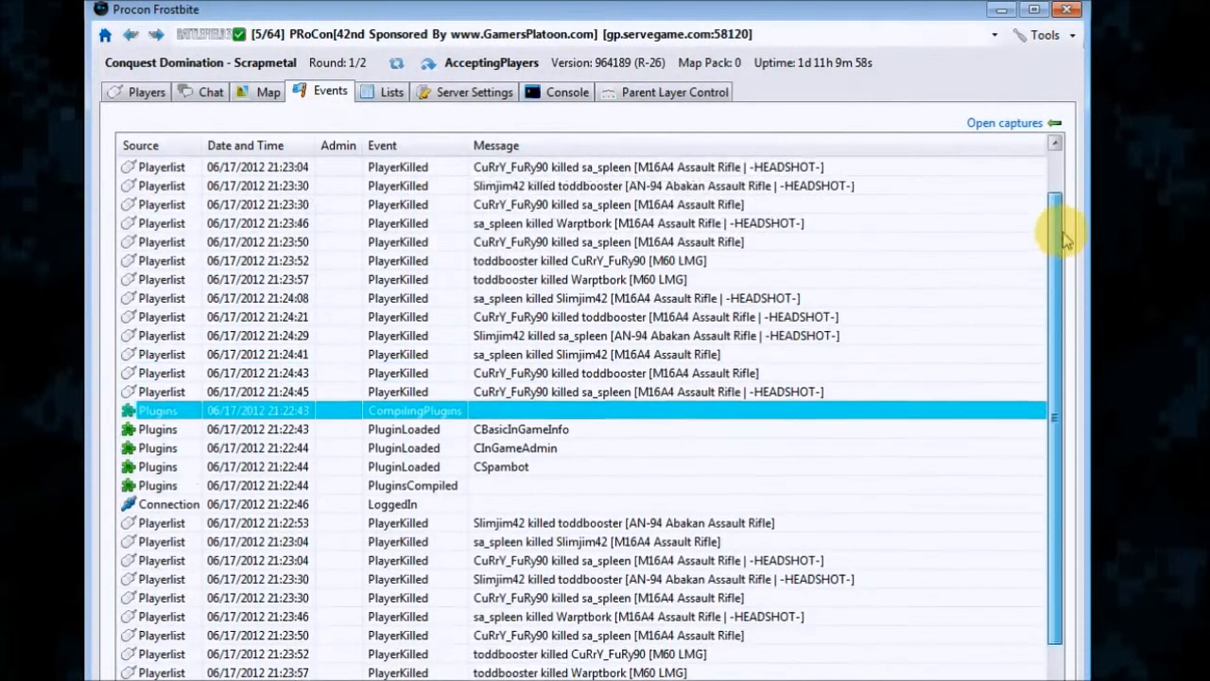
scroll(up, 3)
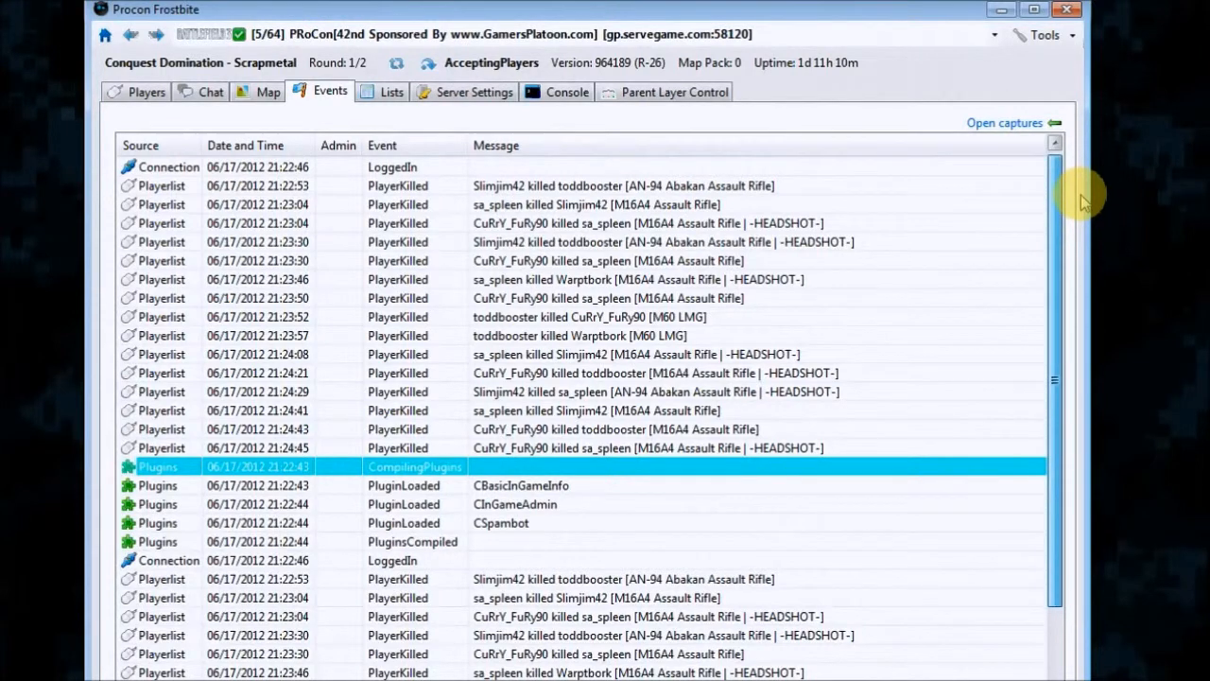
scroll(down, 3)
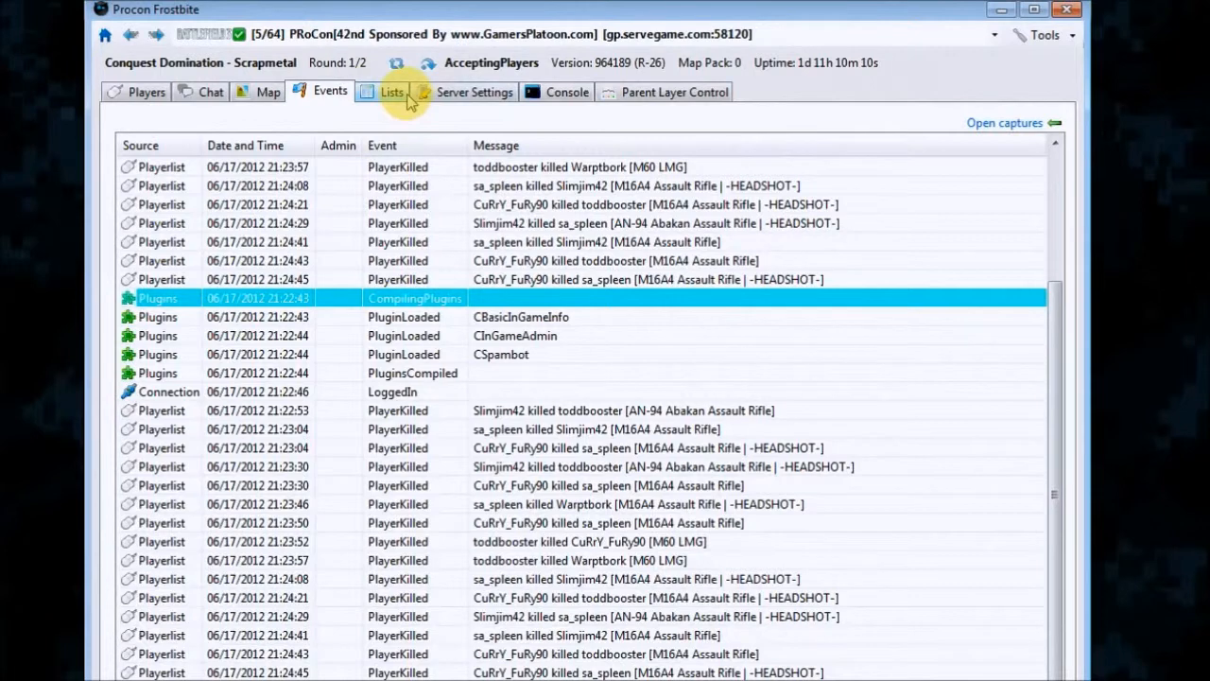
Show the Lists tab on its empty Banlist.
click(391, 90)
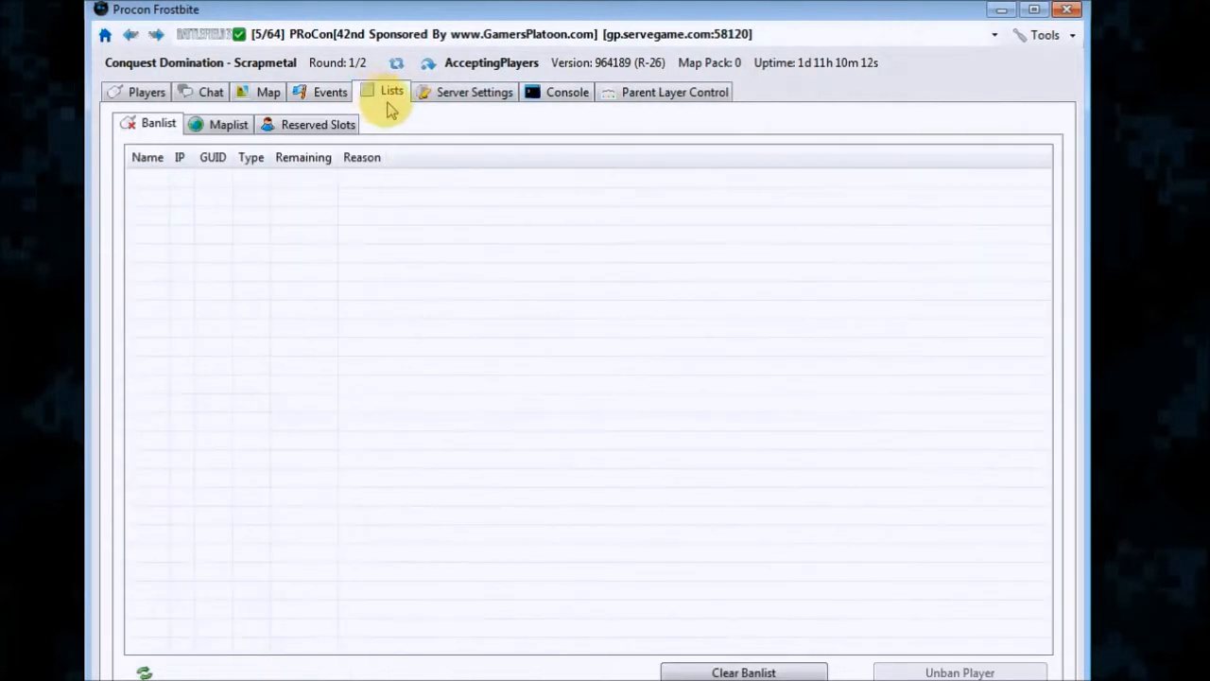
mouse_move(161, 179)
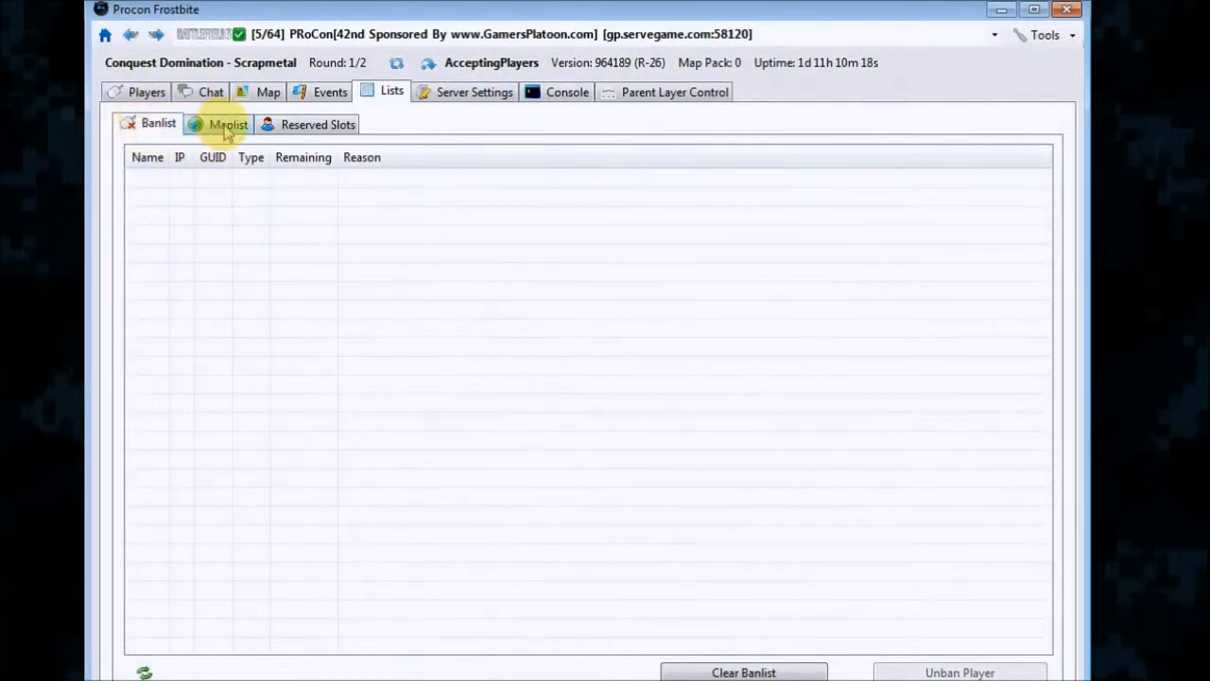
View the Maplist sub-tab and scroll through the current map rotation.
click(227, 125)
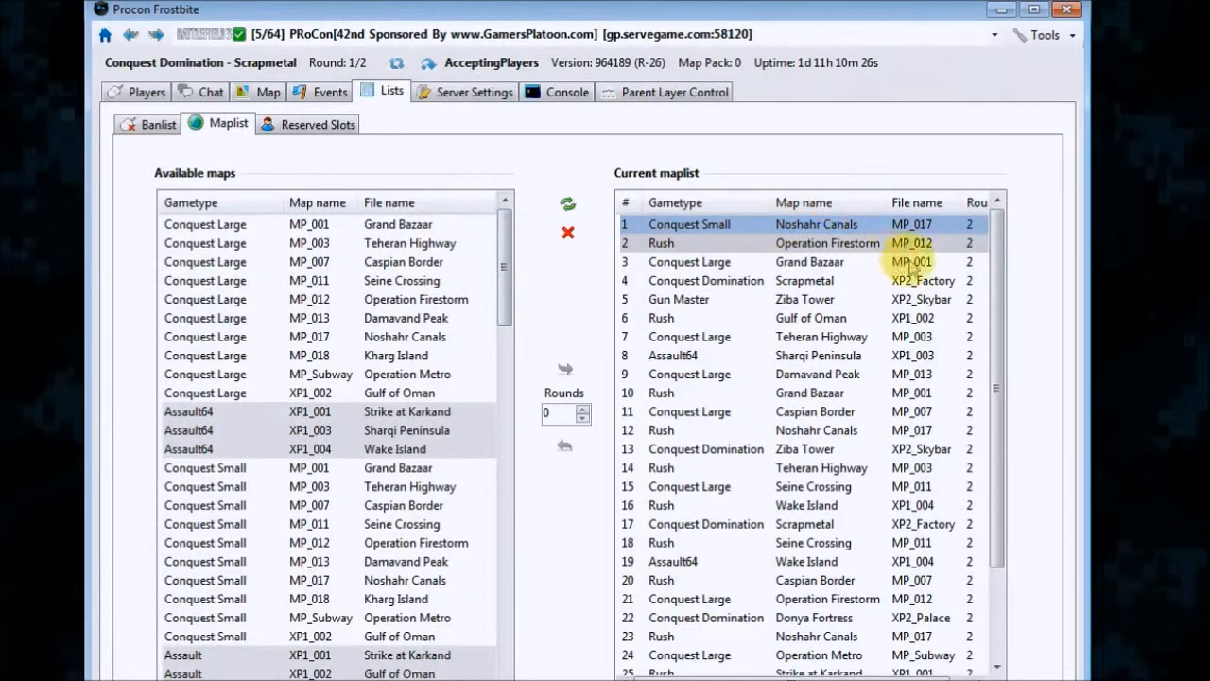
mouse_move(1000, 299)
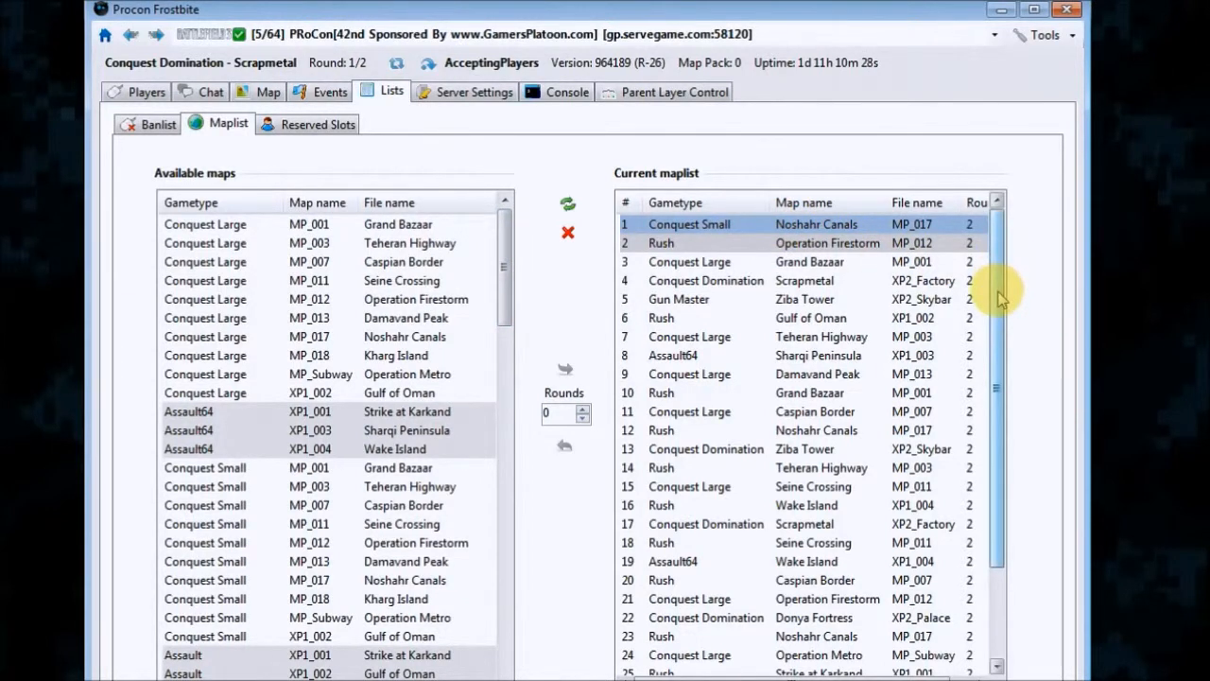
scroll(down, 3)
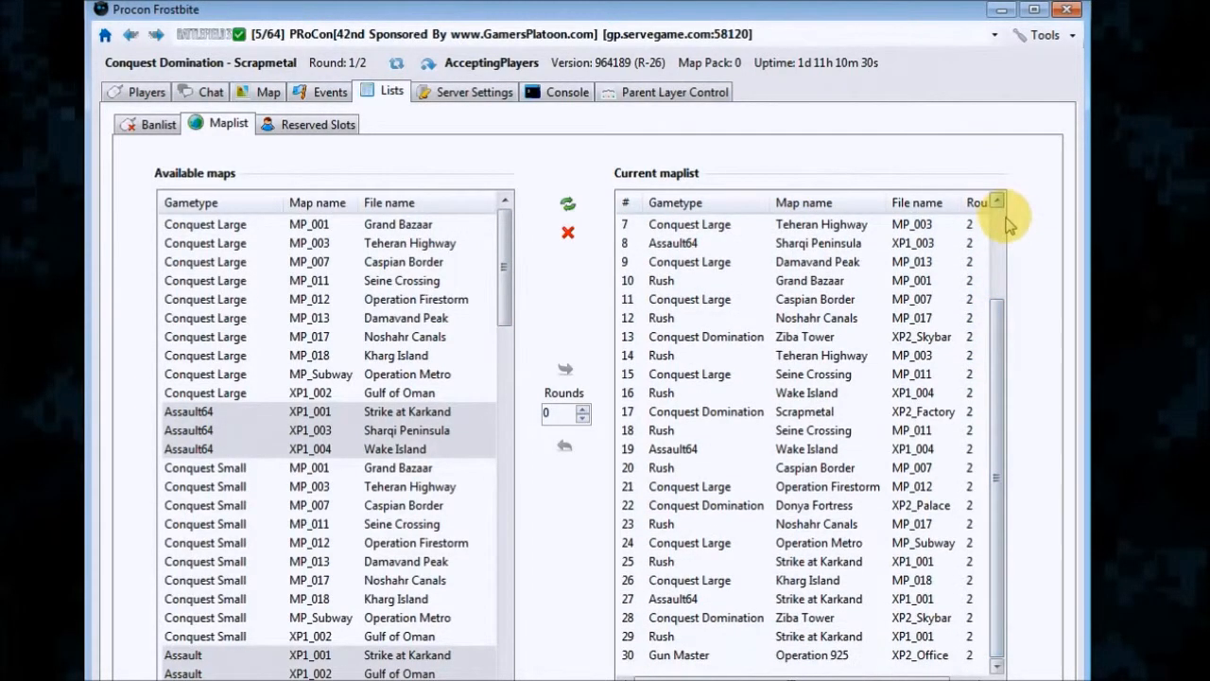
scroll(up, 3)
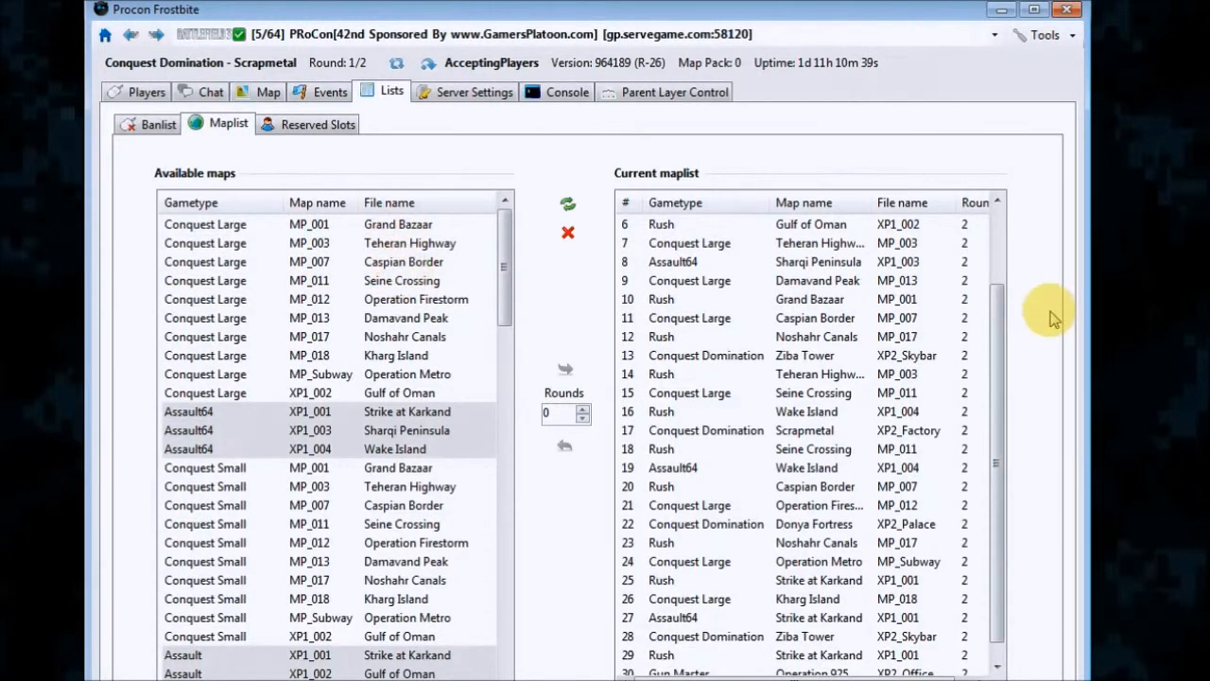
mouse_move(567, 205)
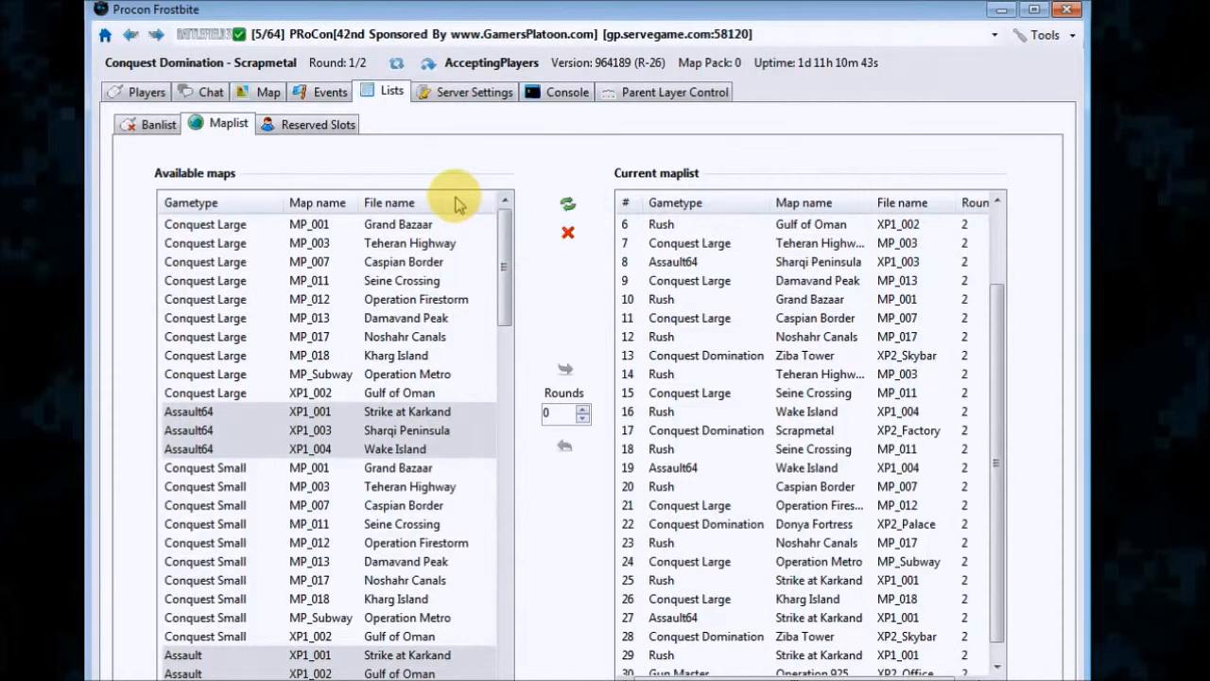
View Reserved Slots and the Maplist again, then move on to Server Settings.
click(318, 124)
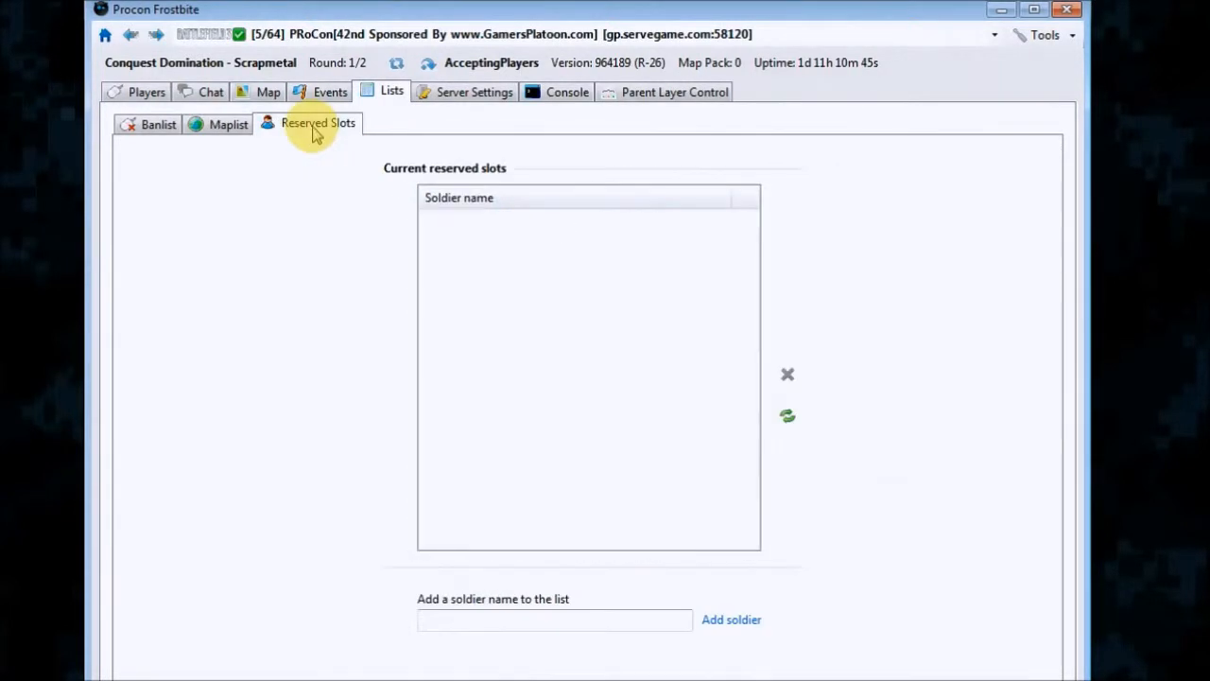
mouse_move(416, 287)
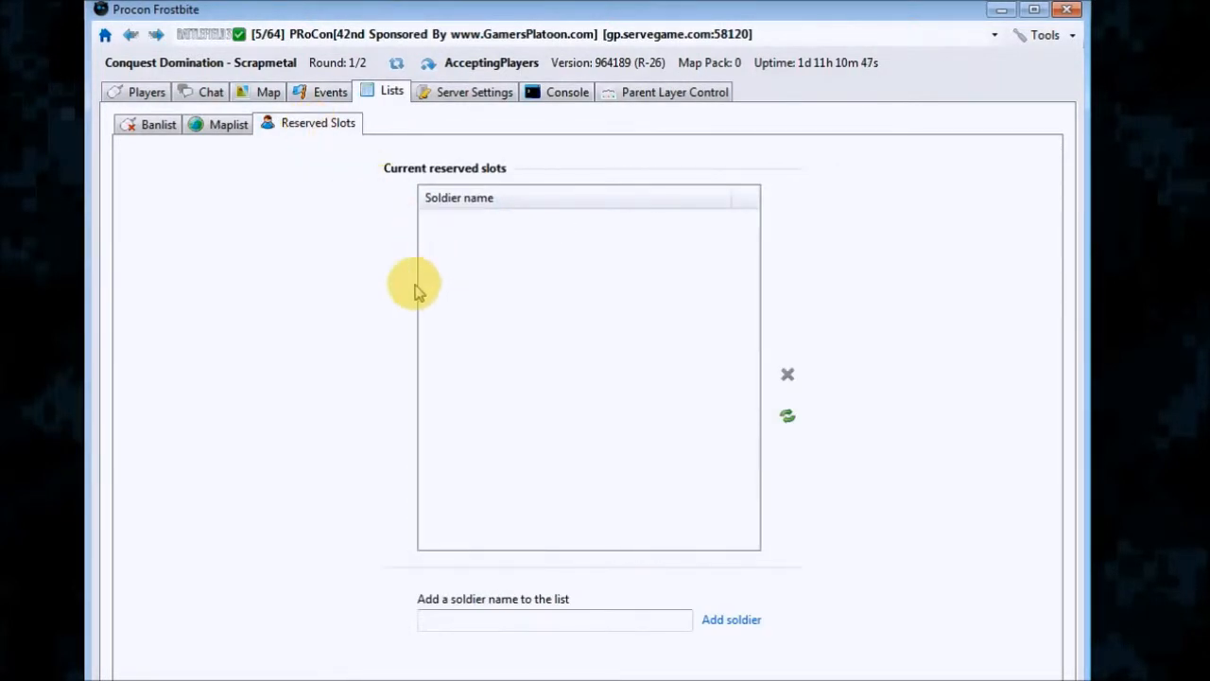
mouse_move(518, 220)
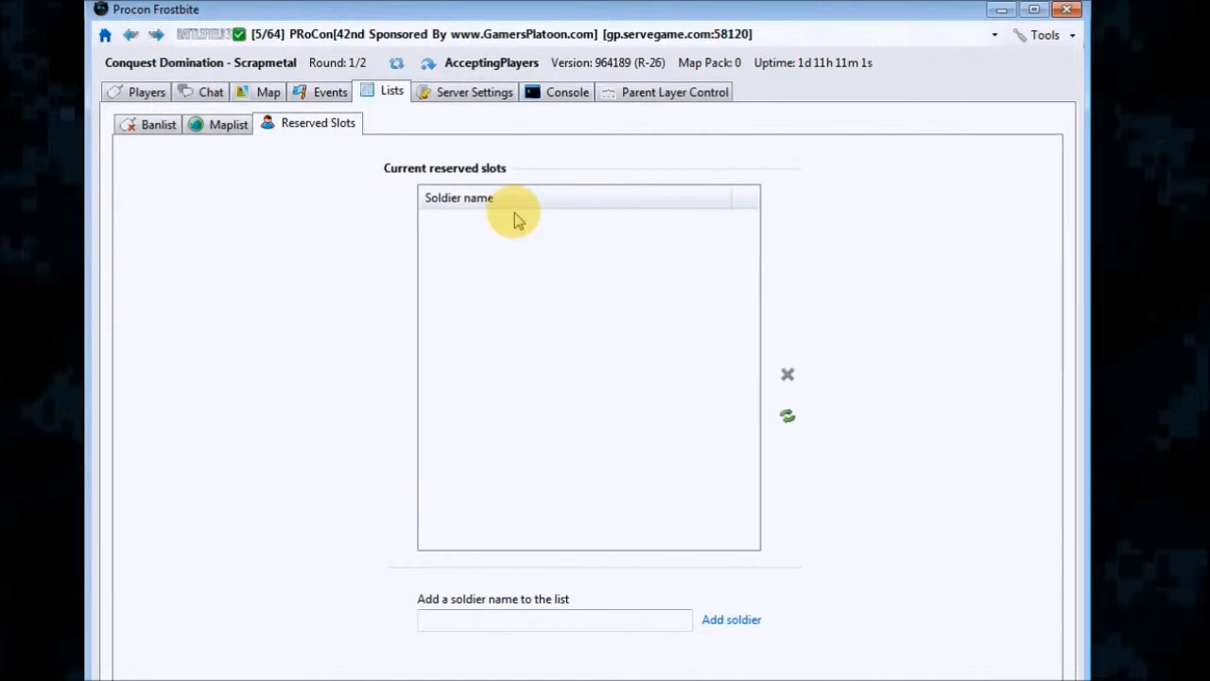
mouse_move(293, 91)
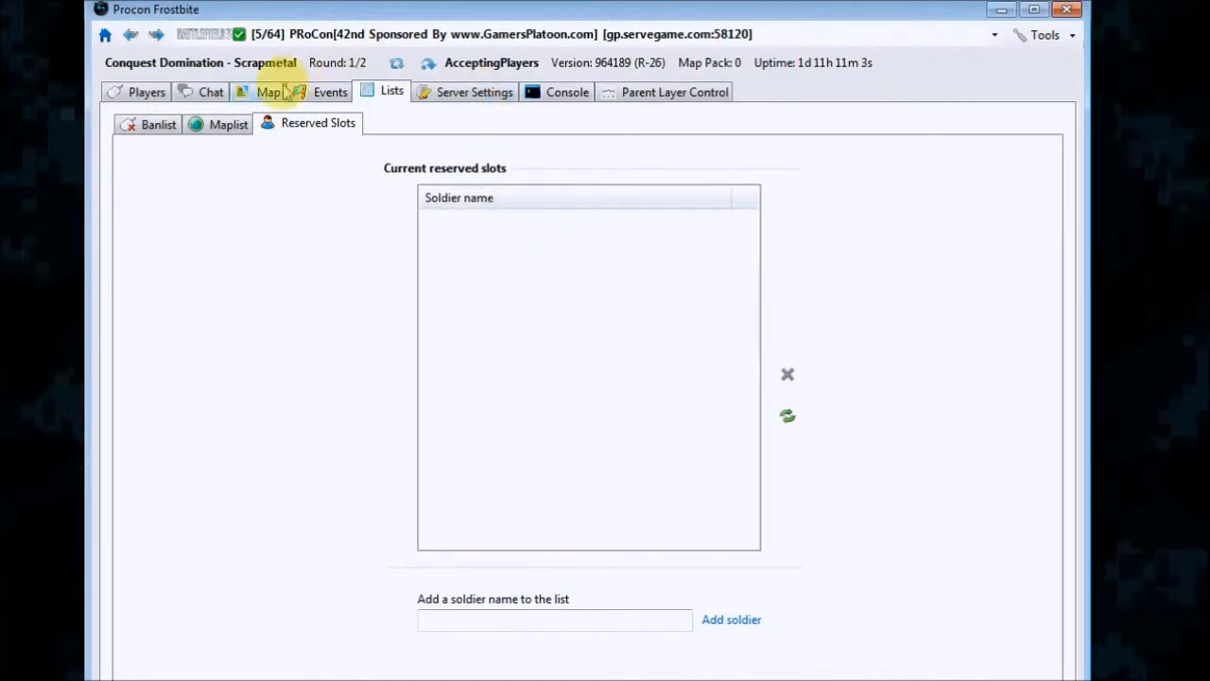
click(227, 125)
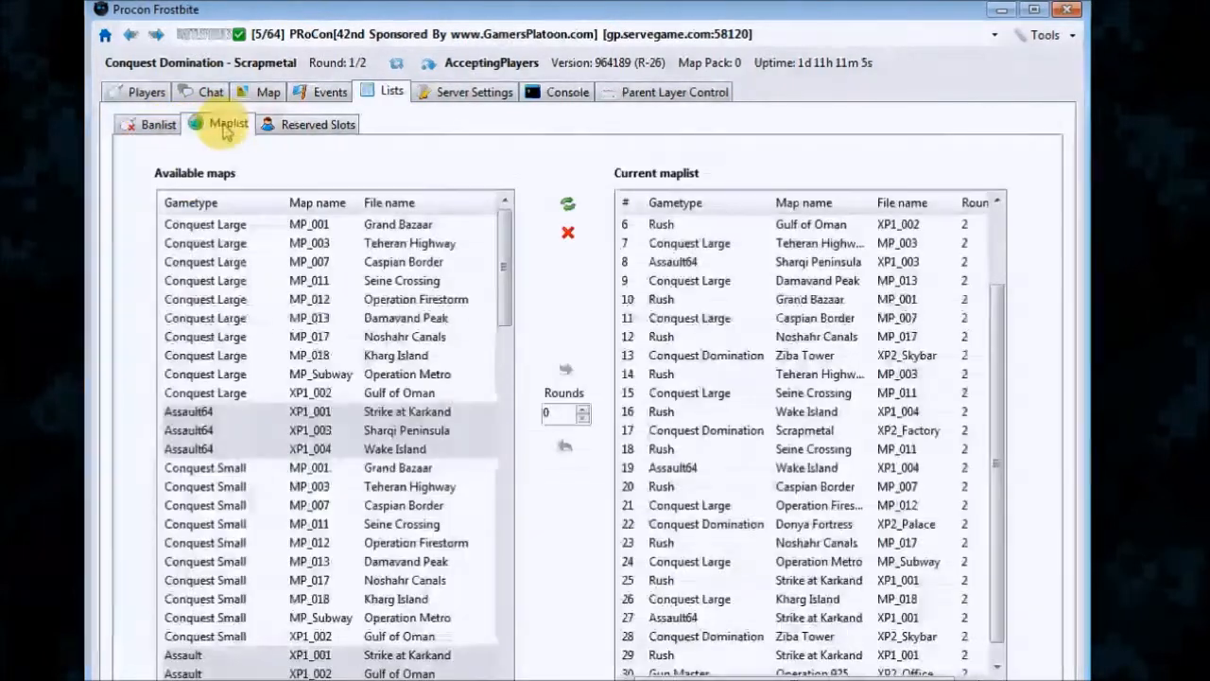
click(473, 91)
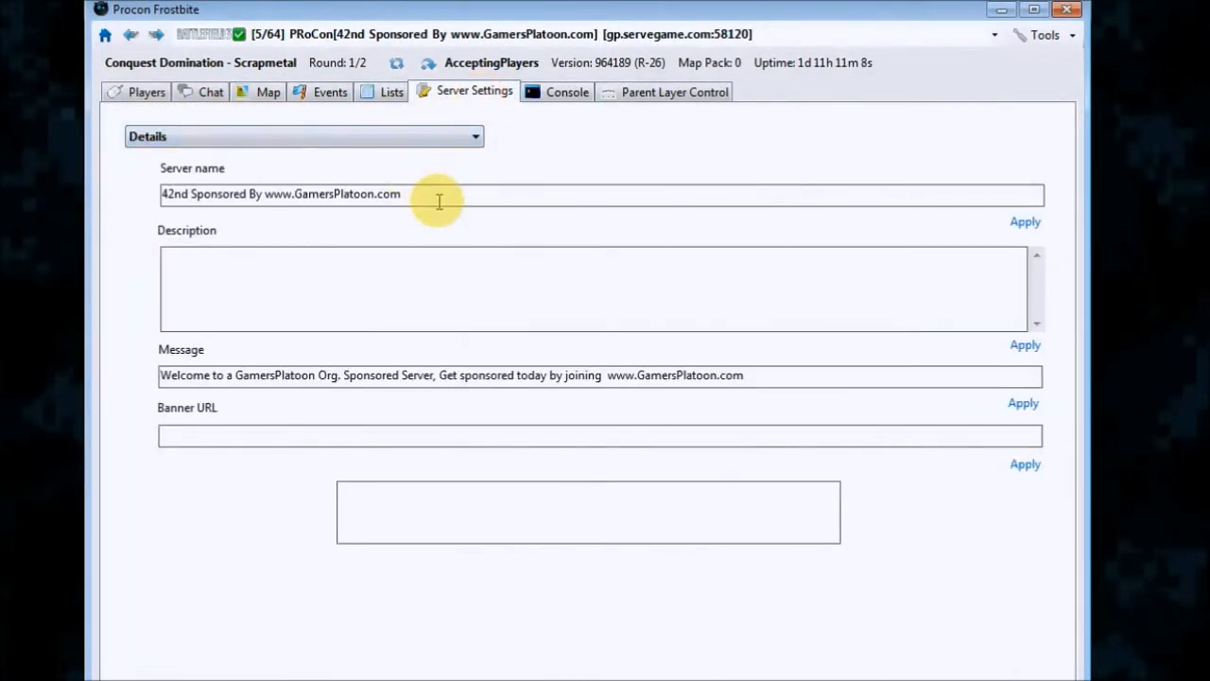
mouse_move(374, 265)
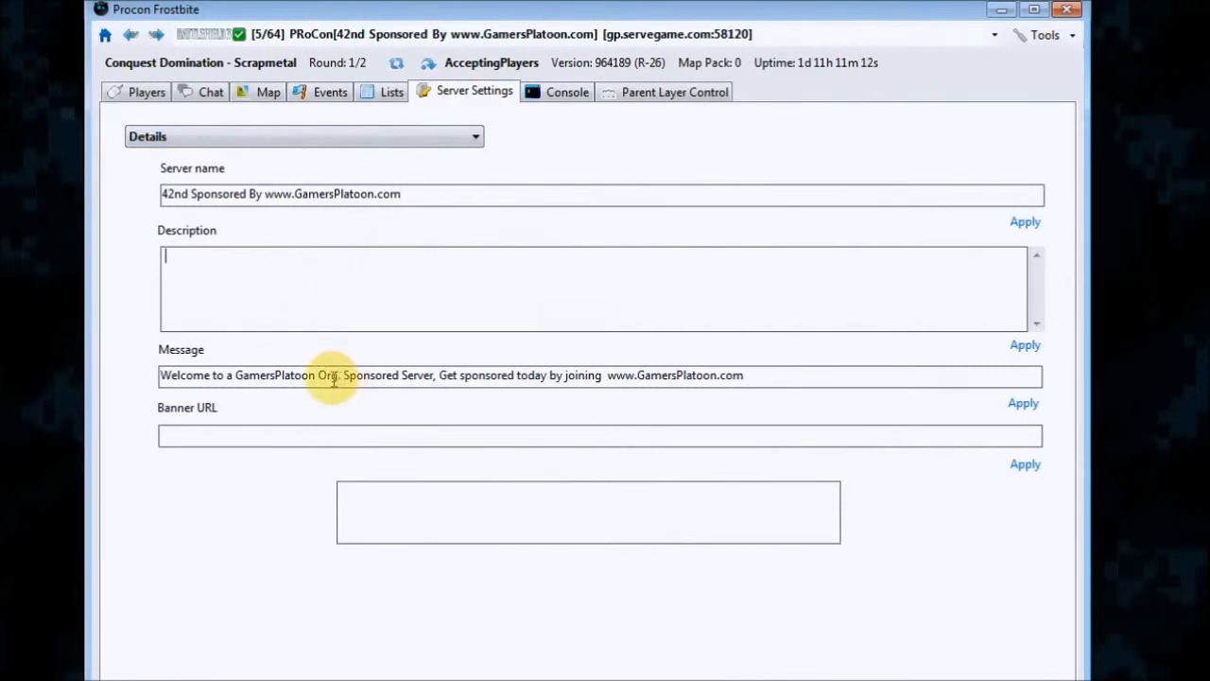
mouse_move(858, 382)
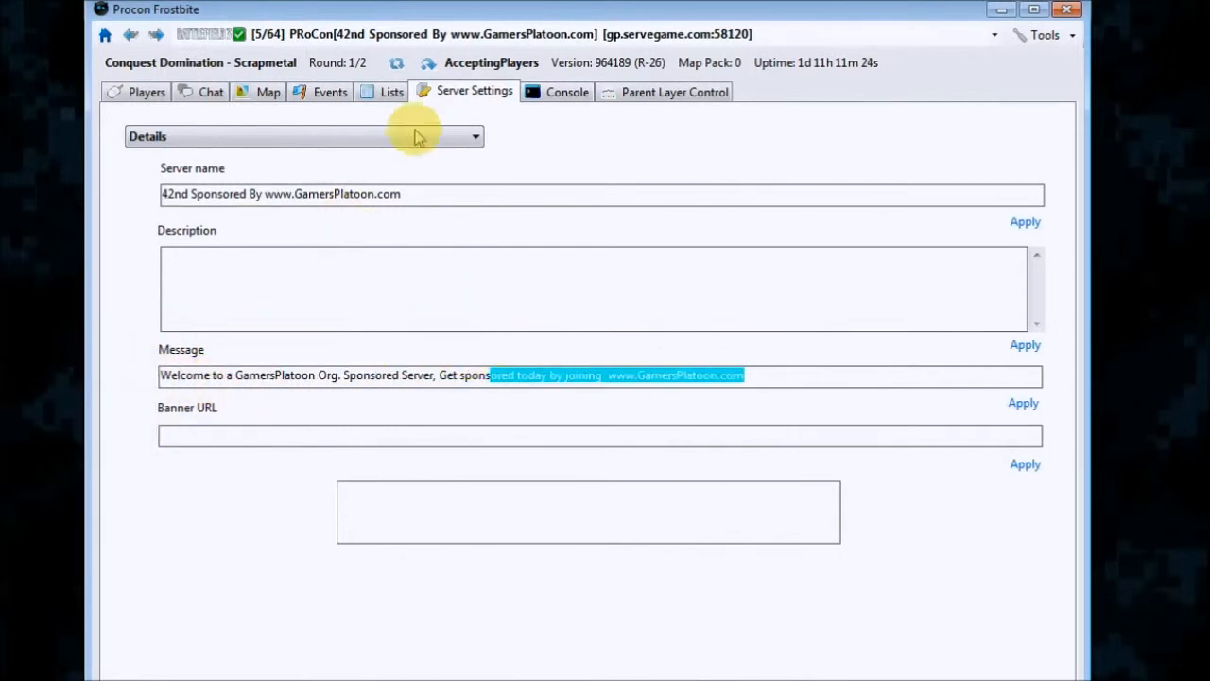
List the Server Settings categories: Configuration, Gameplay, Team killing and Config Generator.
click(303, 136)
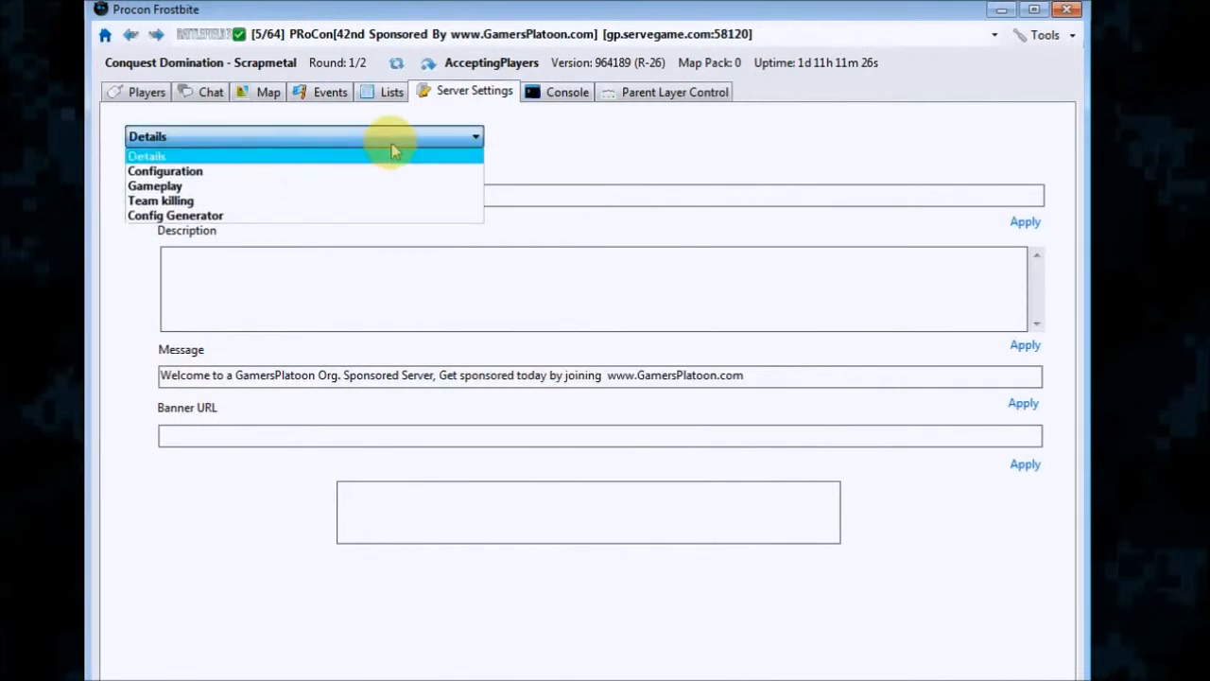
Review the Configuration settings page, then switch the Server Settings view to Gameplay.
click(165, 170)
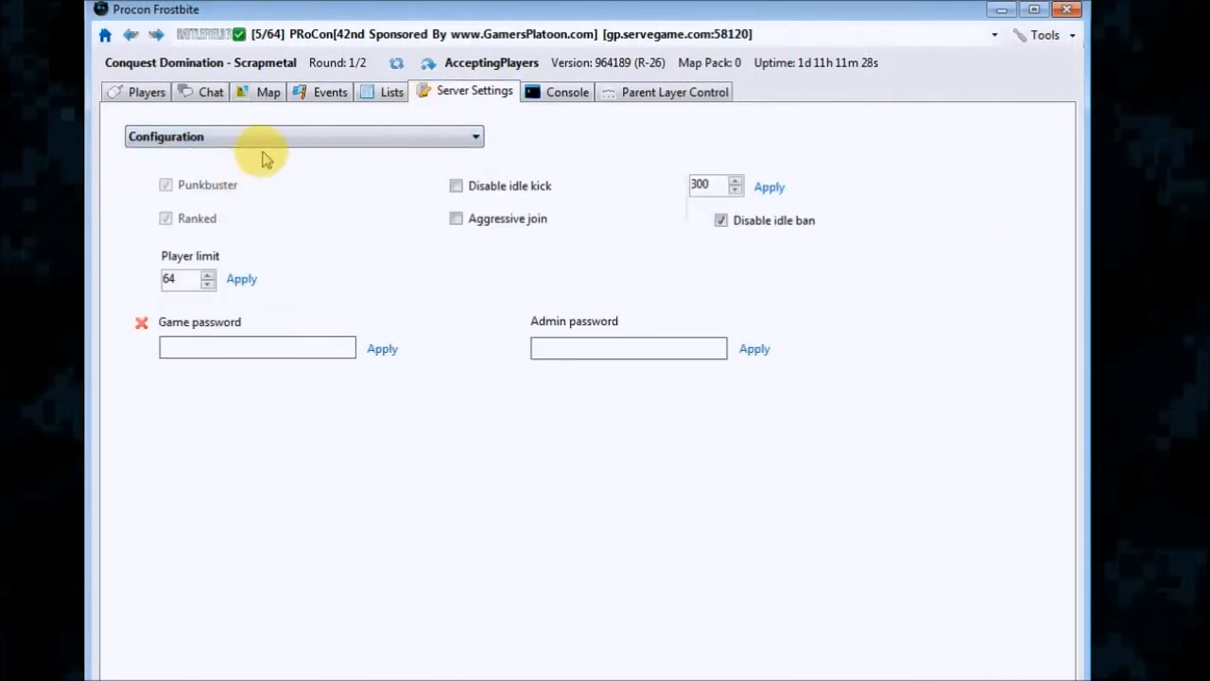
mouse_move(368, 170)
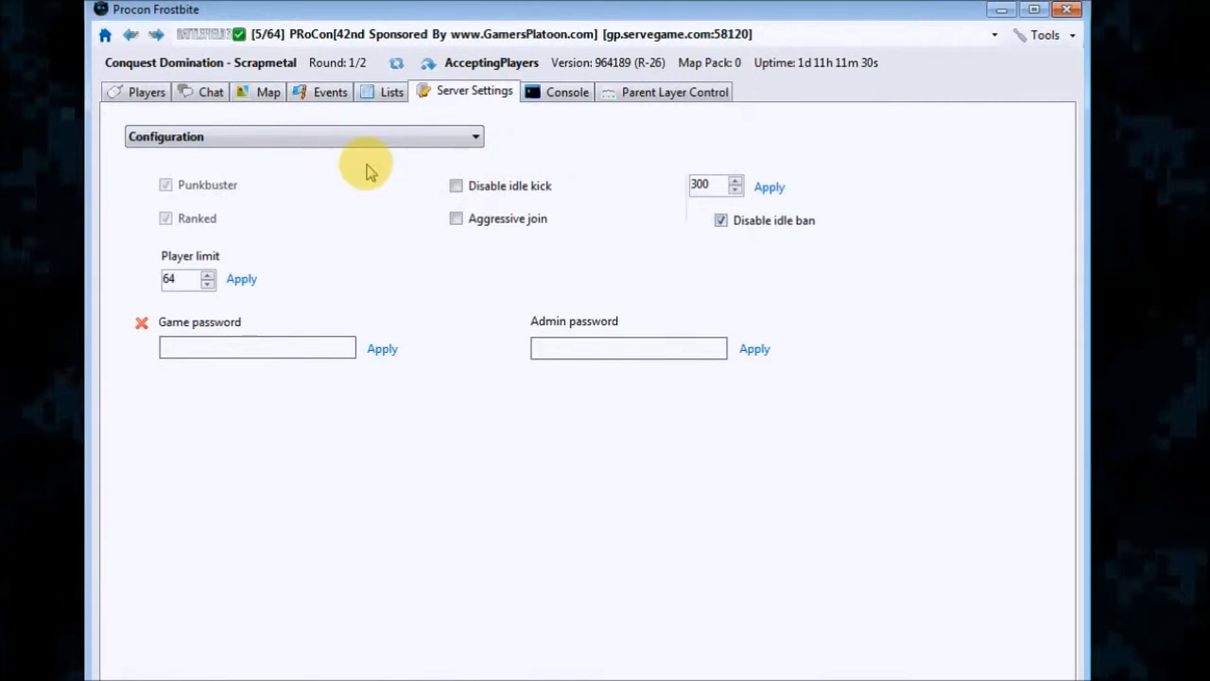
mouse_move(458, 235)
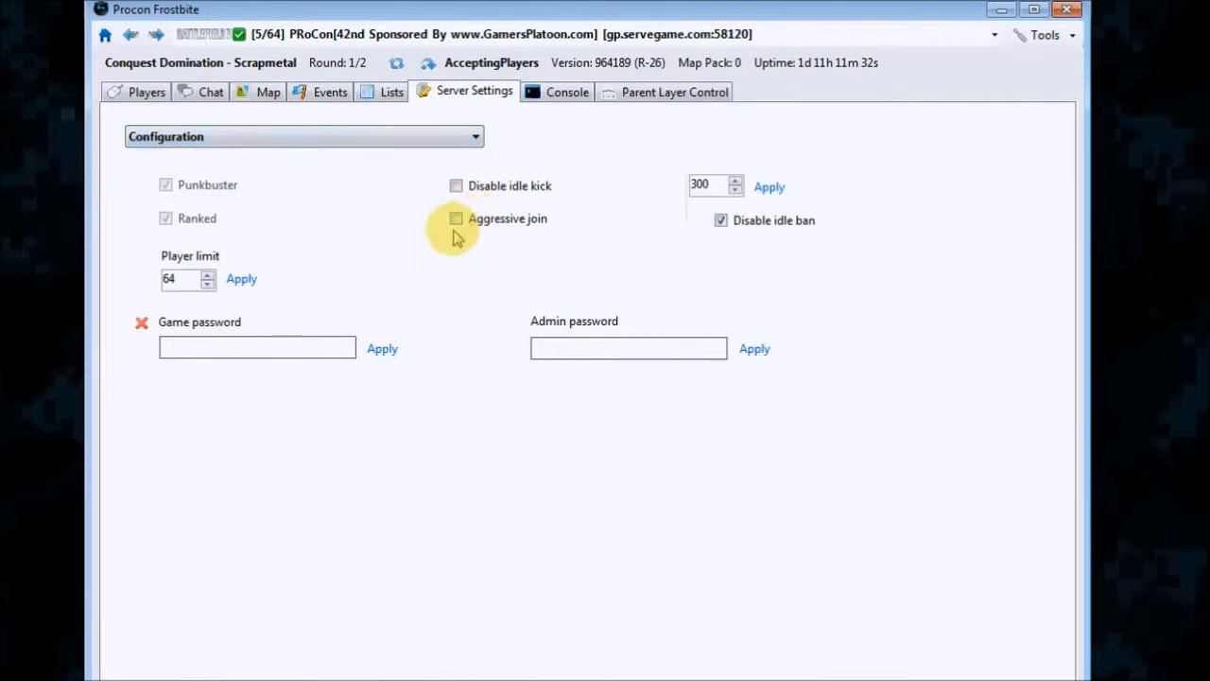
mouse_move(269, 91)
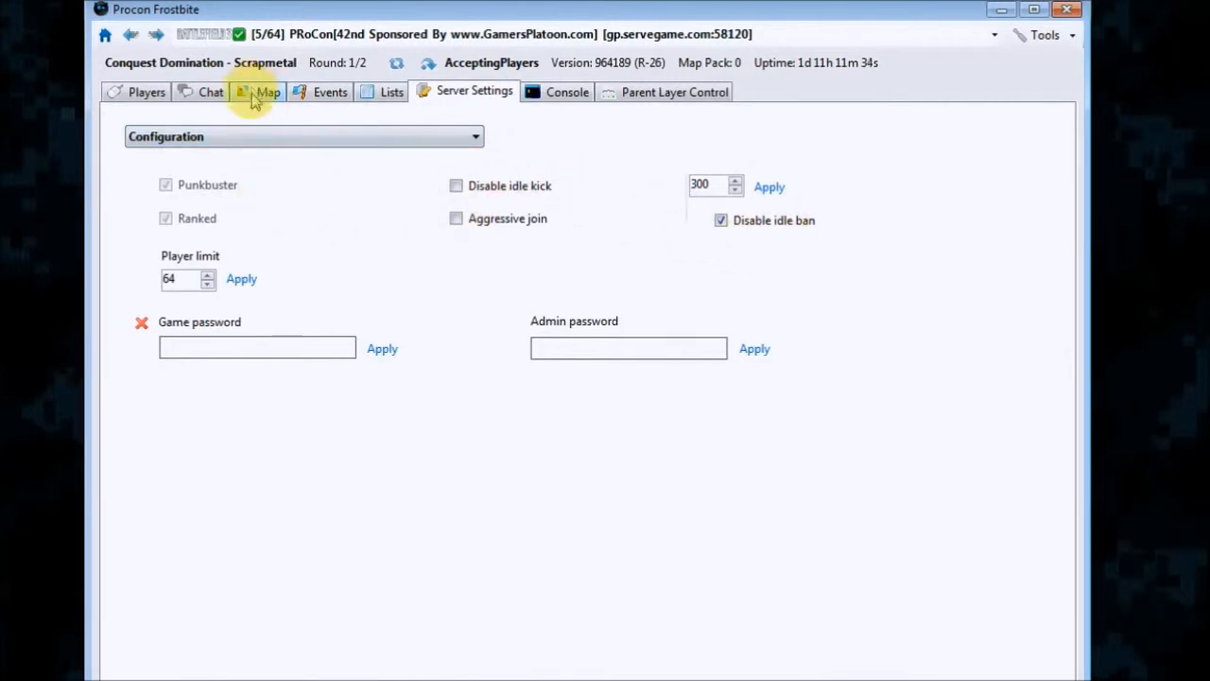
click(303, 136)
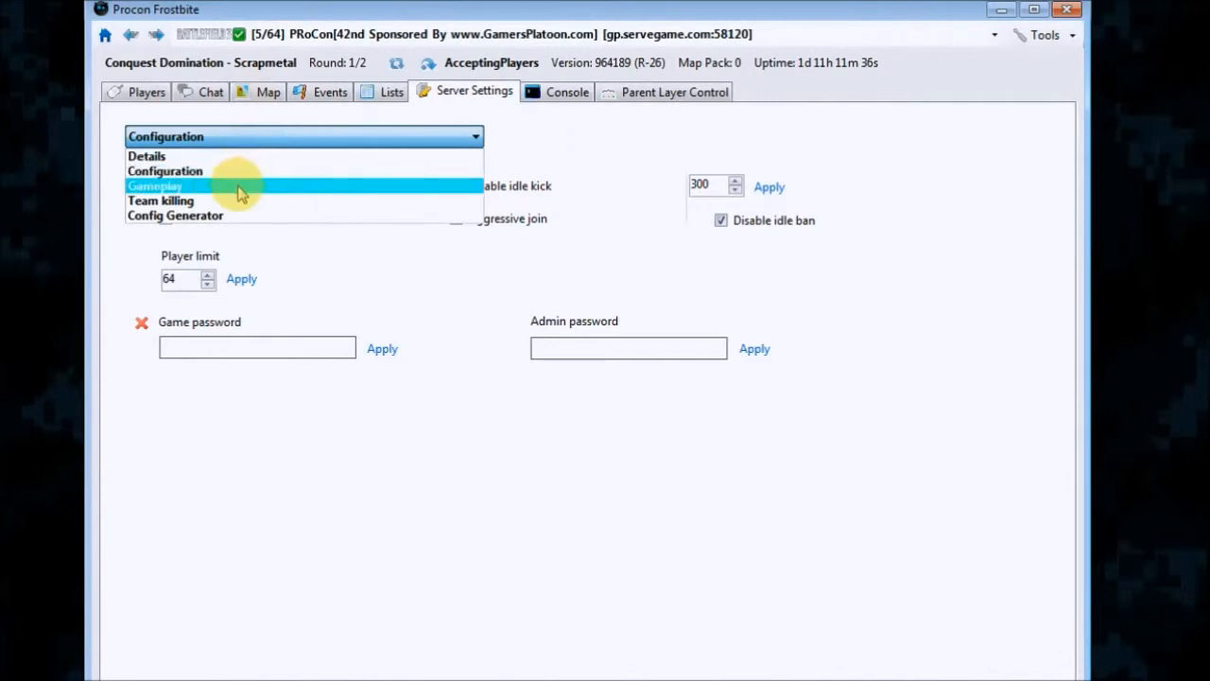
mouse_move(250, 192)
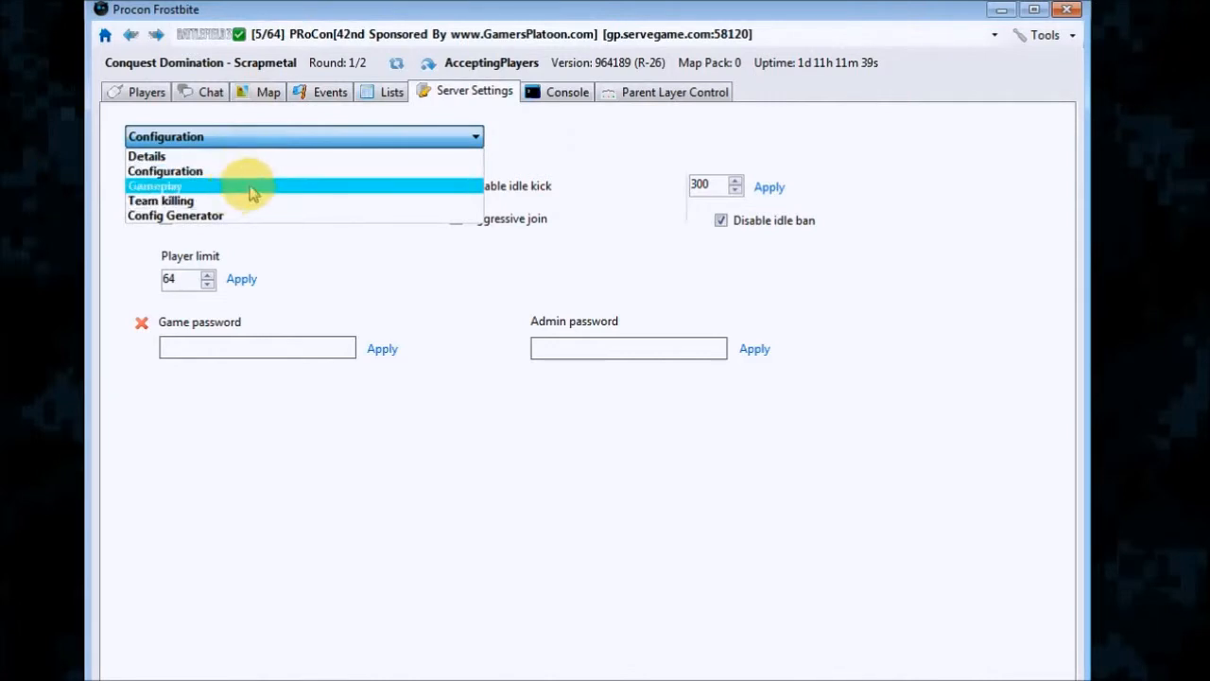
click(155, 185)
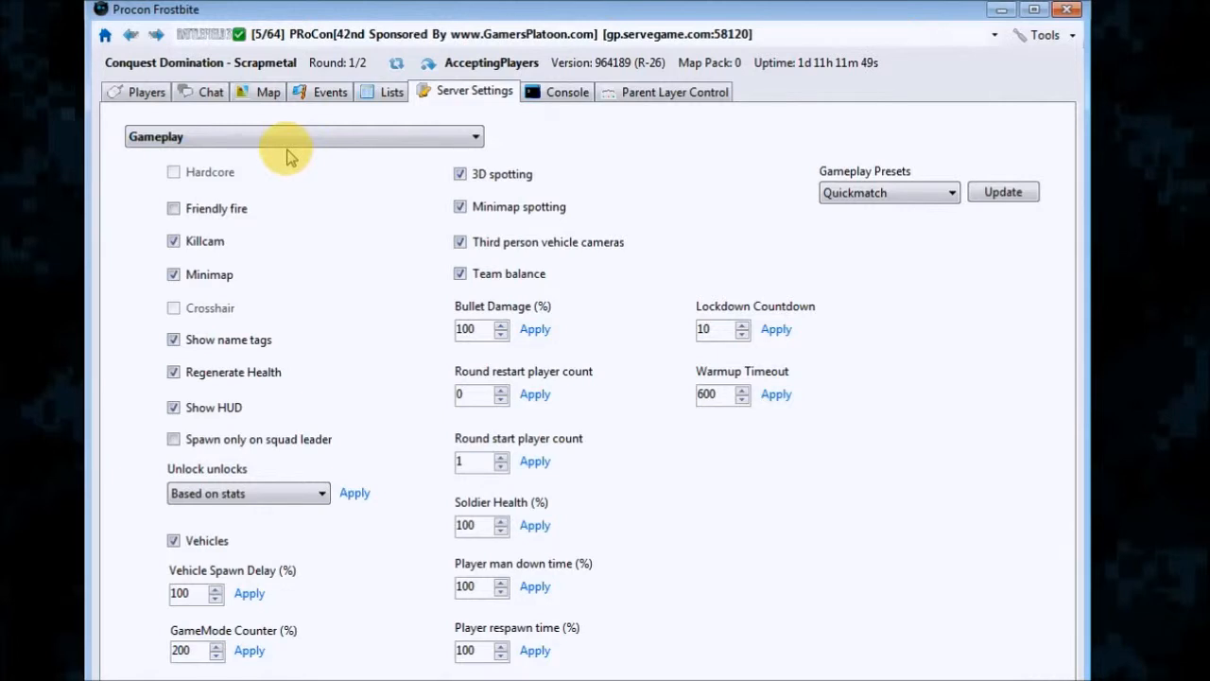
View the Team killing settings, then bring up the Config Generator page.
click(302, 136)
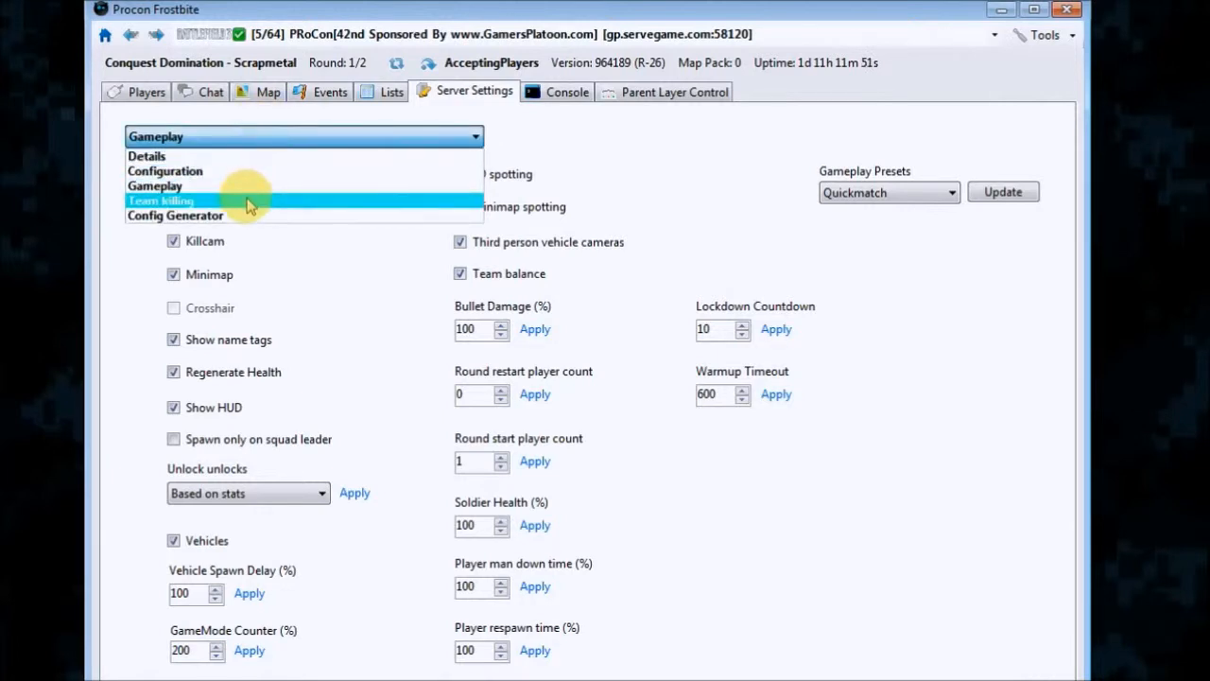
click(160, 200)
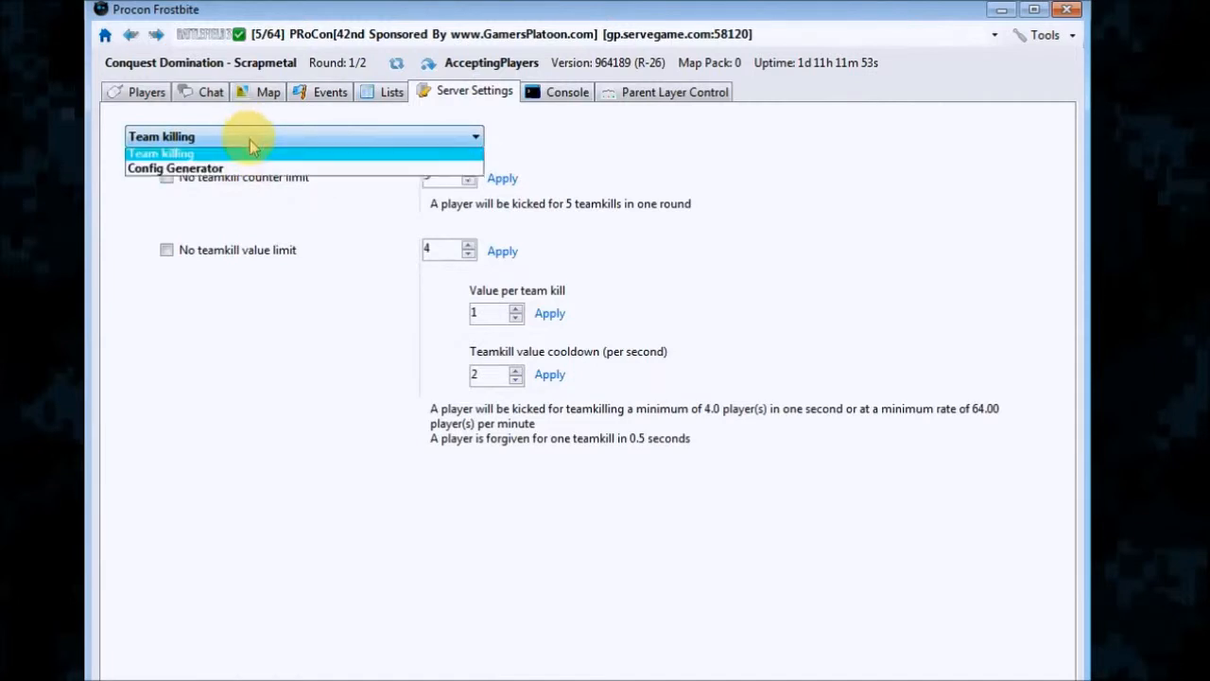
click(174, 166)
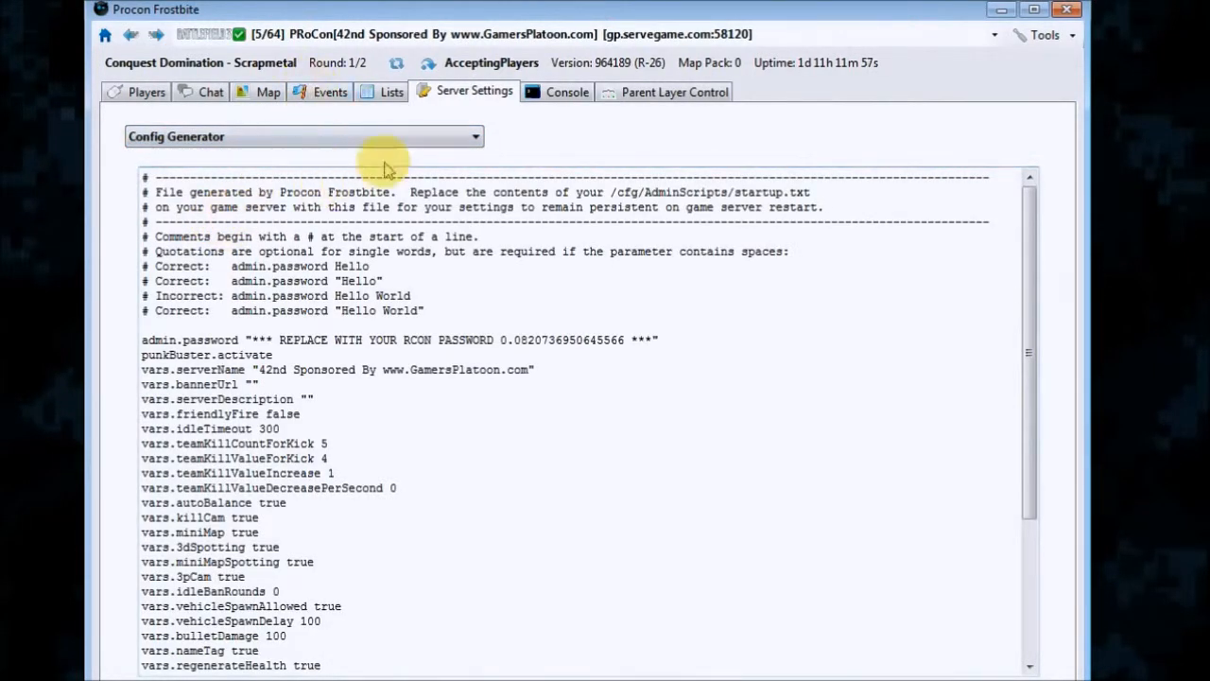
click(474, 136)
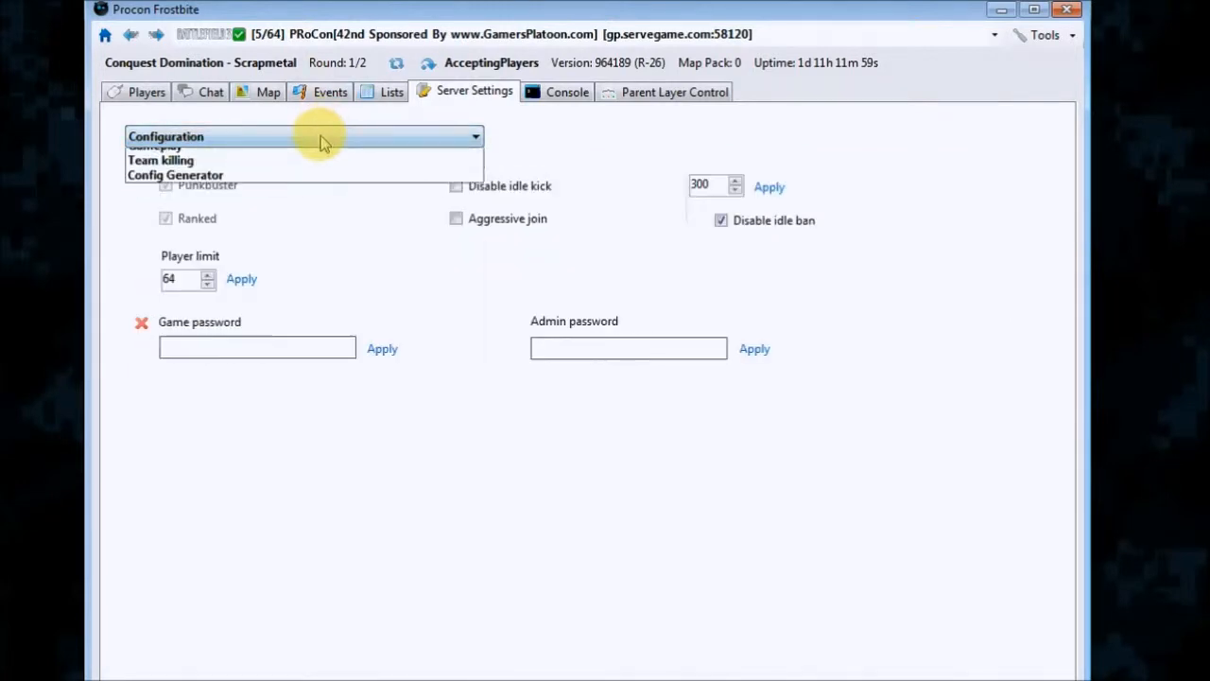
click(160, 159)
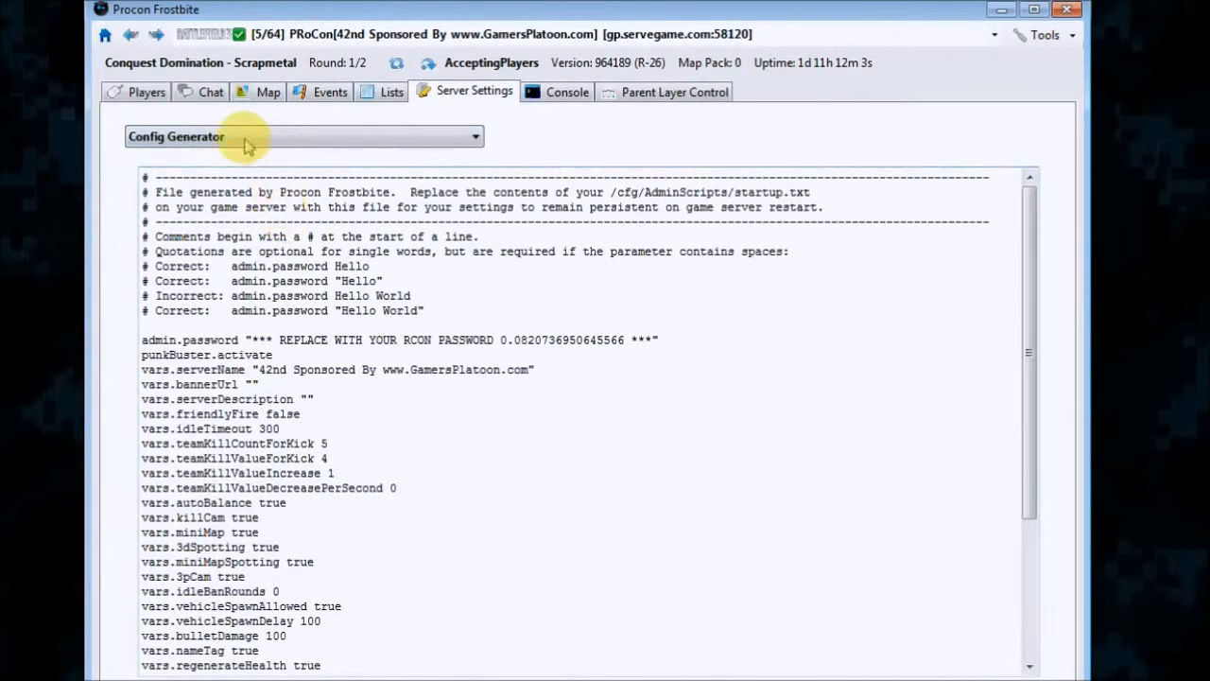
mouse_move(861, 662)
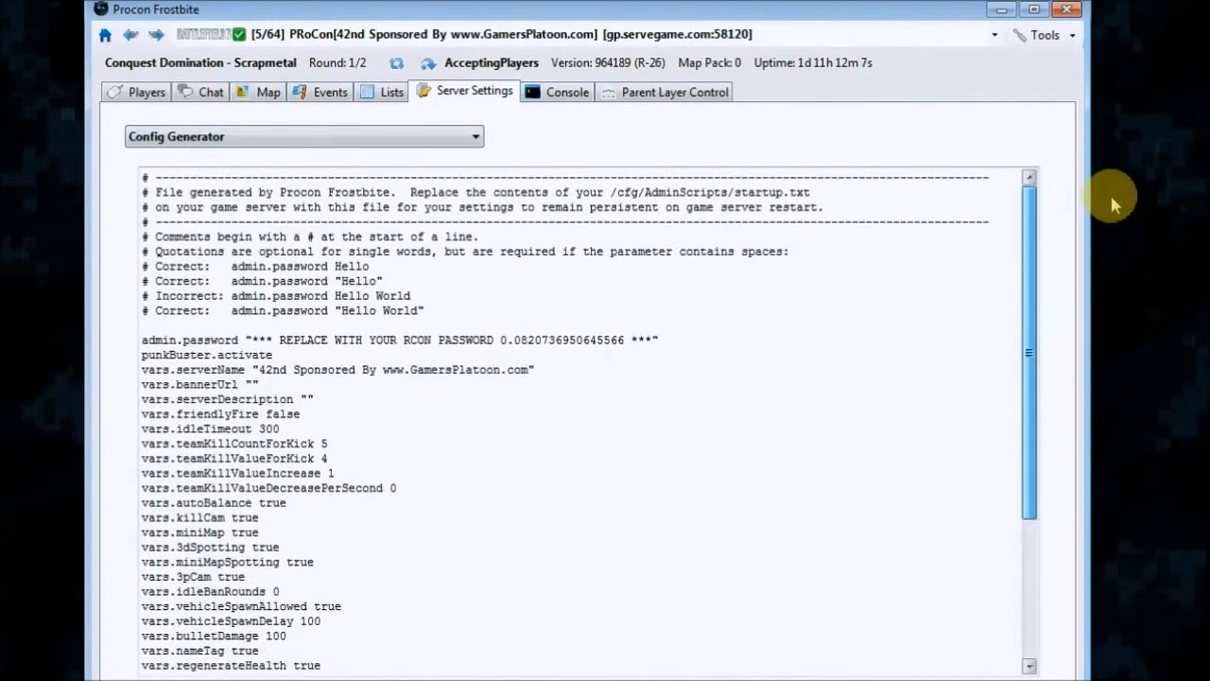
Scroll through the generated startup script listing the server's vars values.
scroll(down, 3)
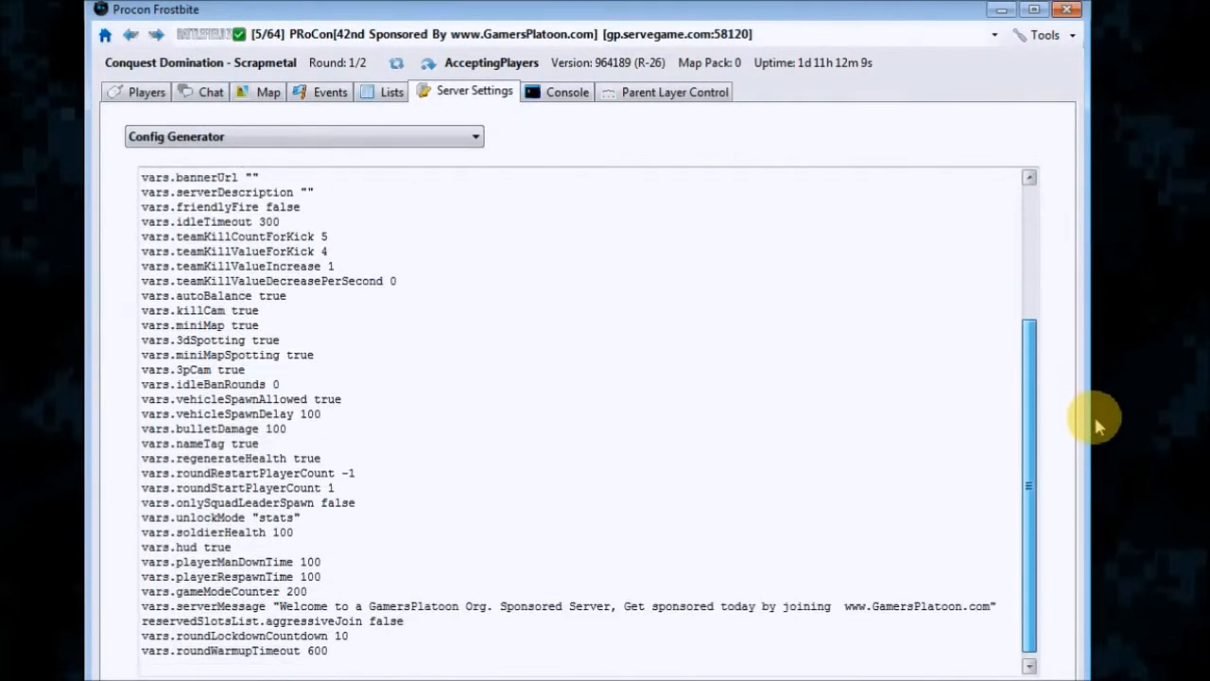
scroll(up, 3)
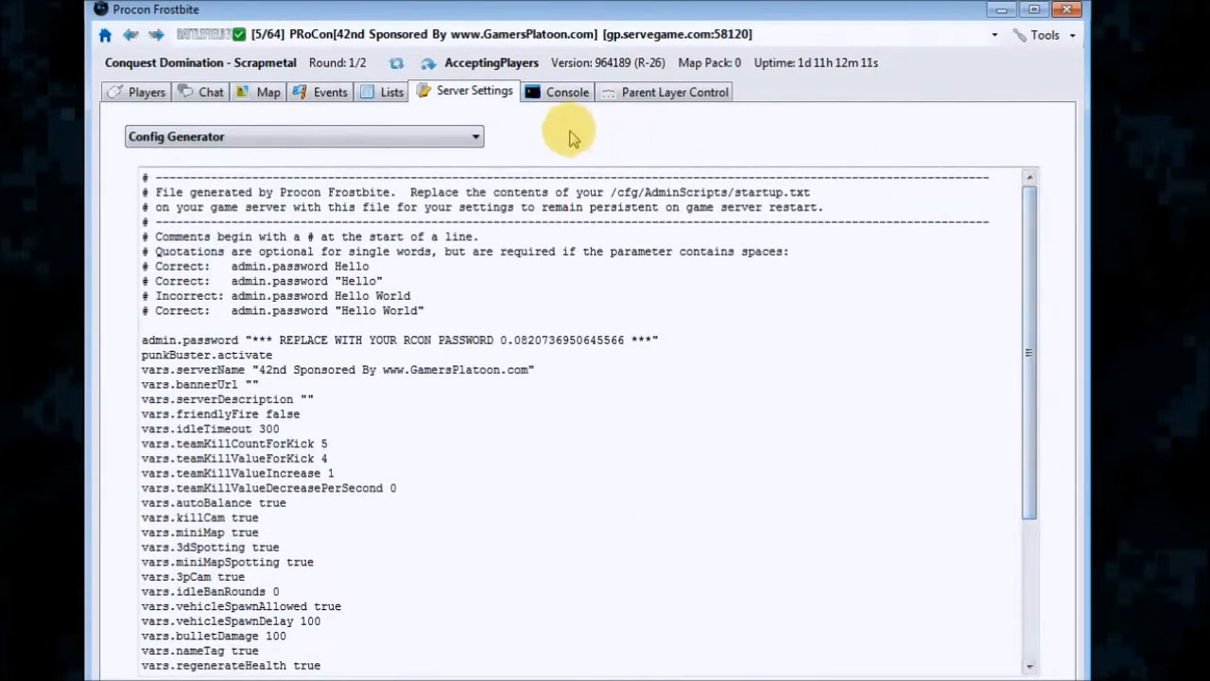
mouse_move(624, 158)
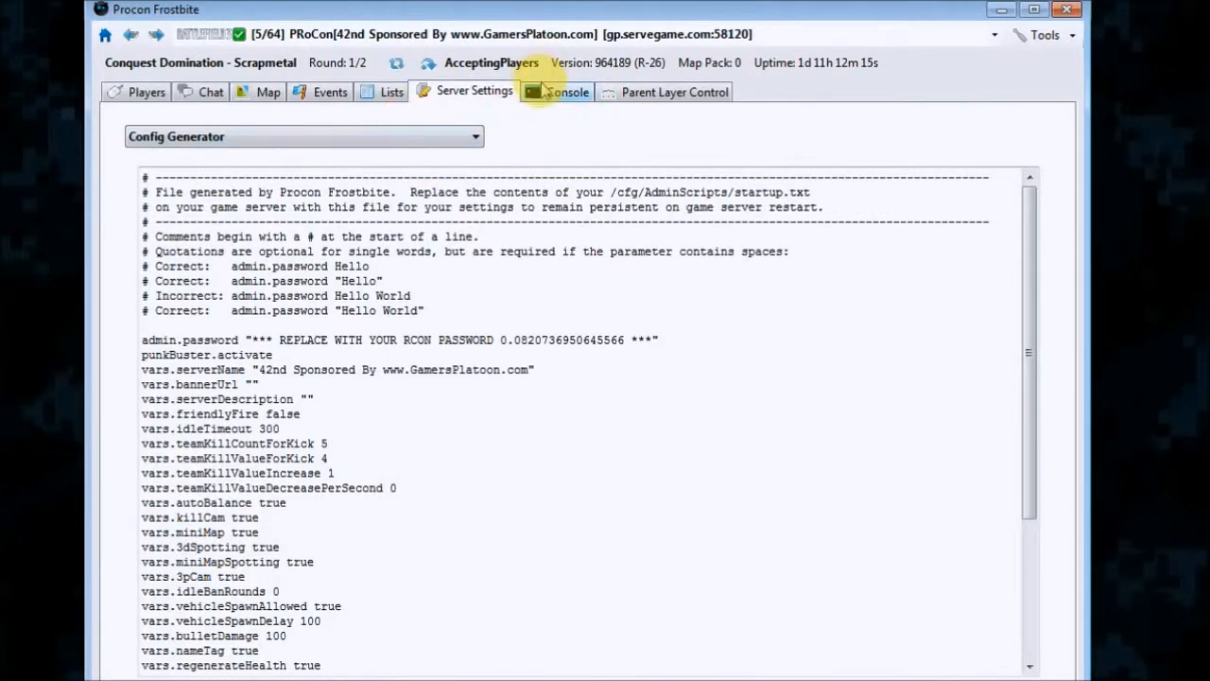
View the PunkBuster player list output, then return to the main console command log.
click(567, 91)
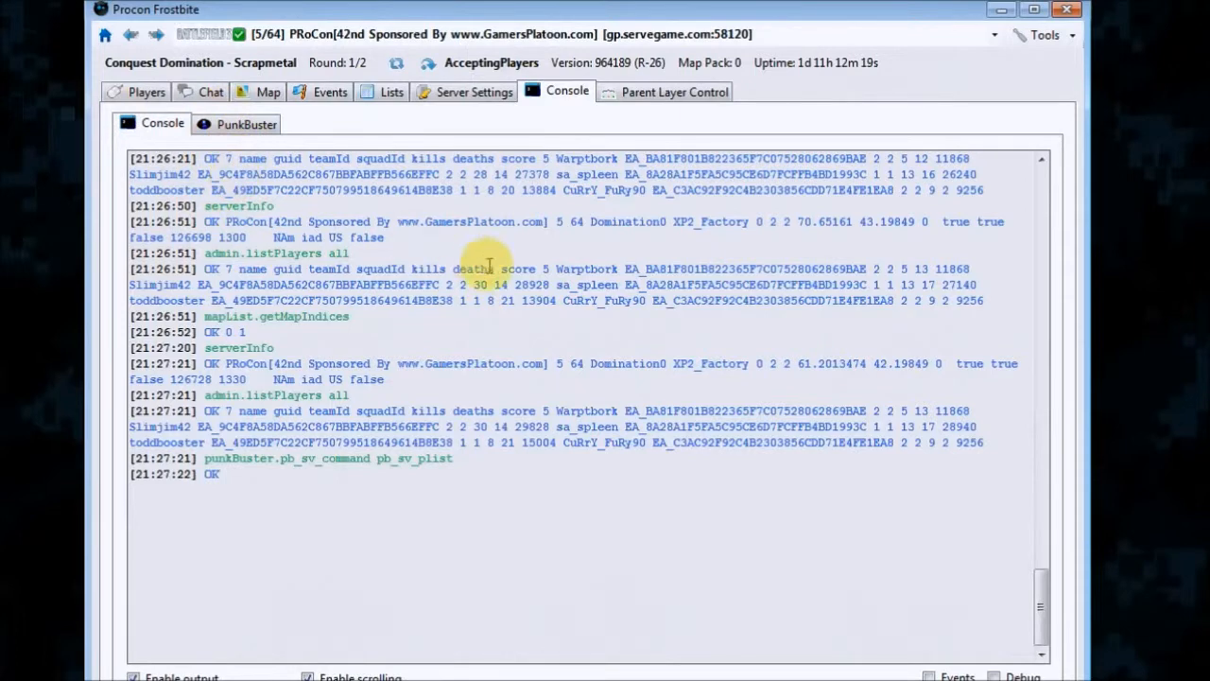
mouse_move(395, 310)
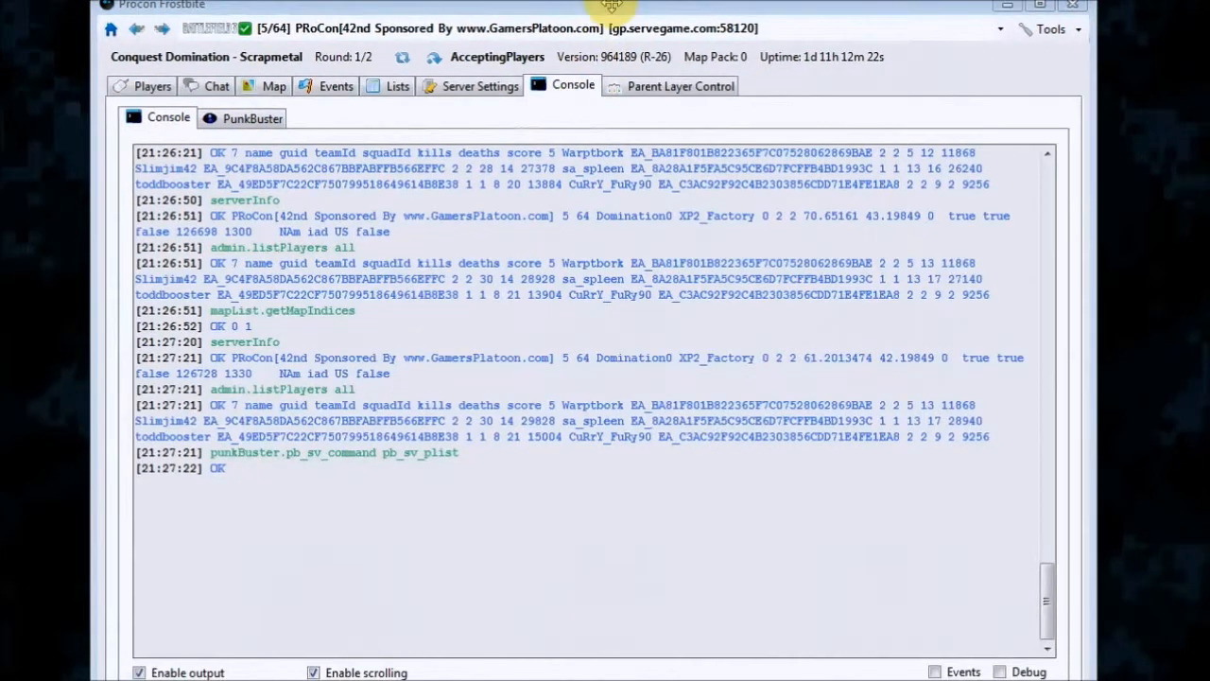
click(253, 104)
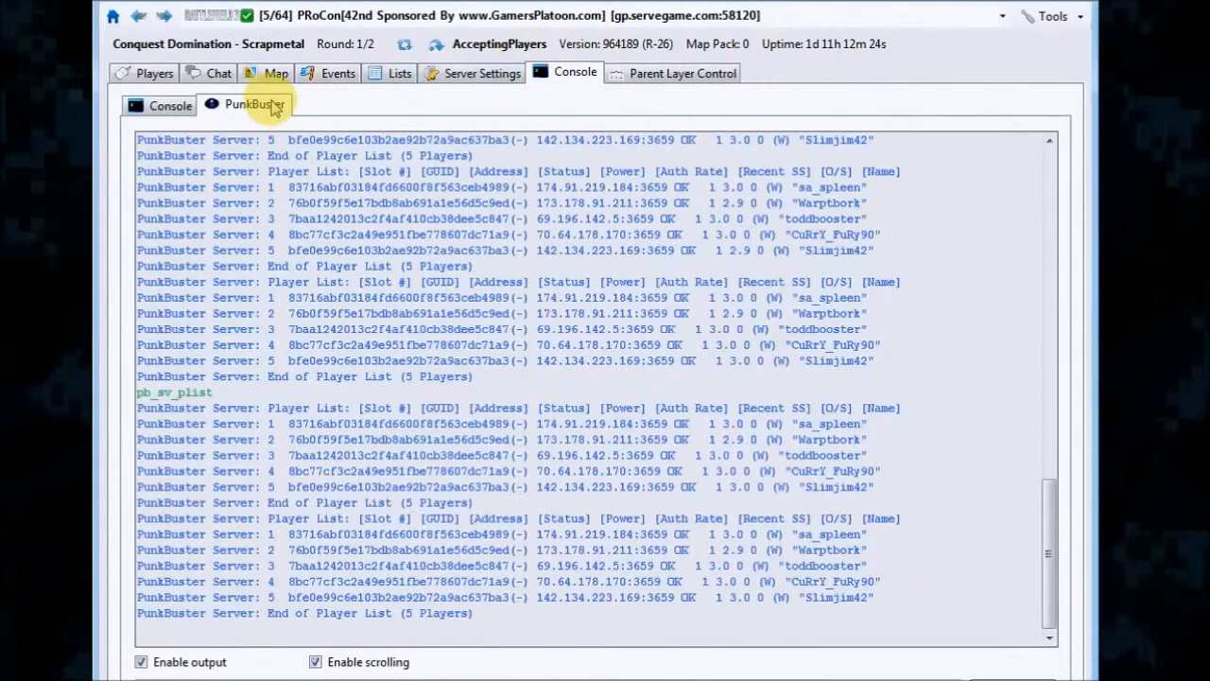
mouse_move(283, 445)
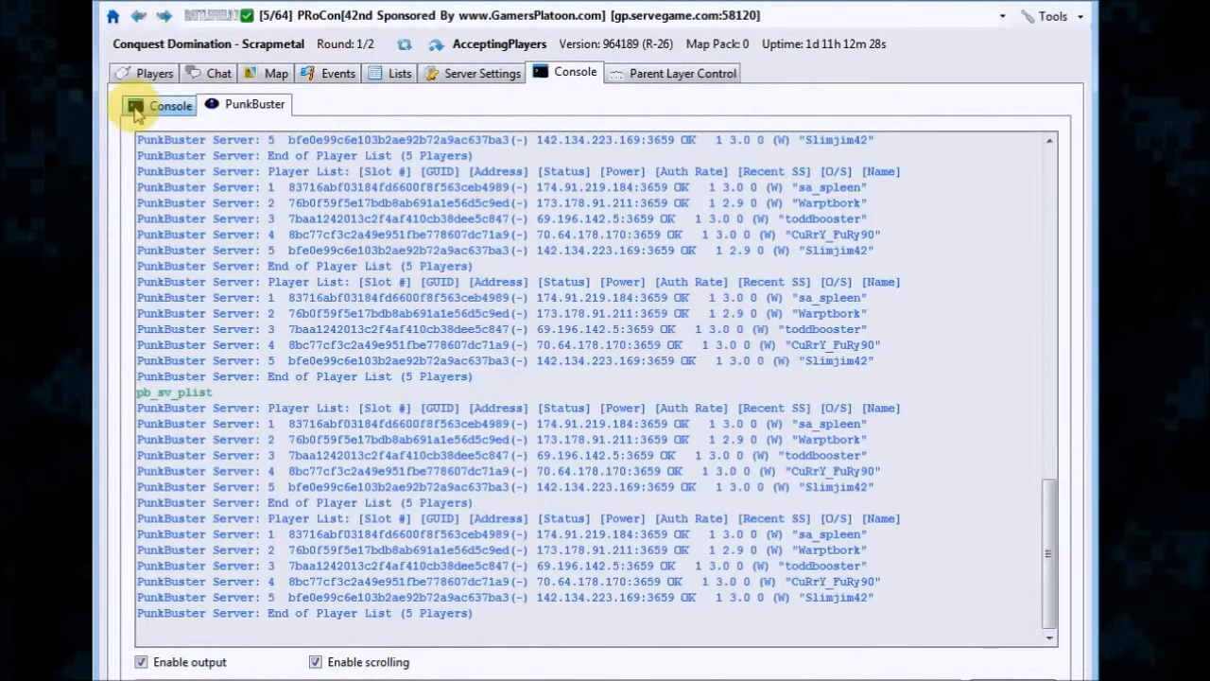
click(170, 106)
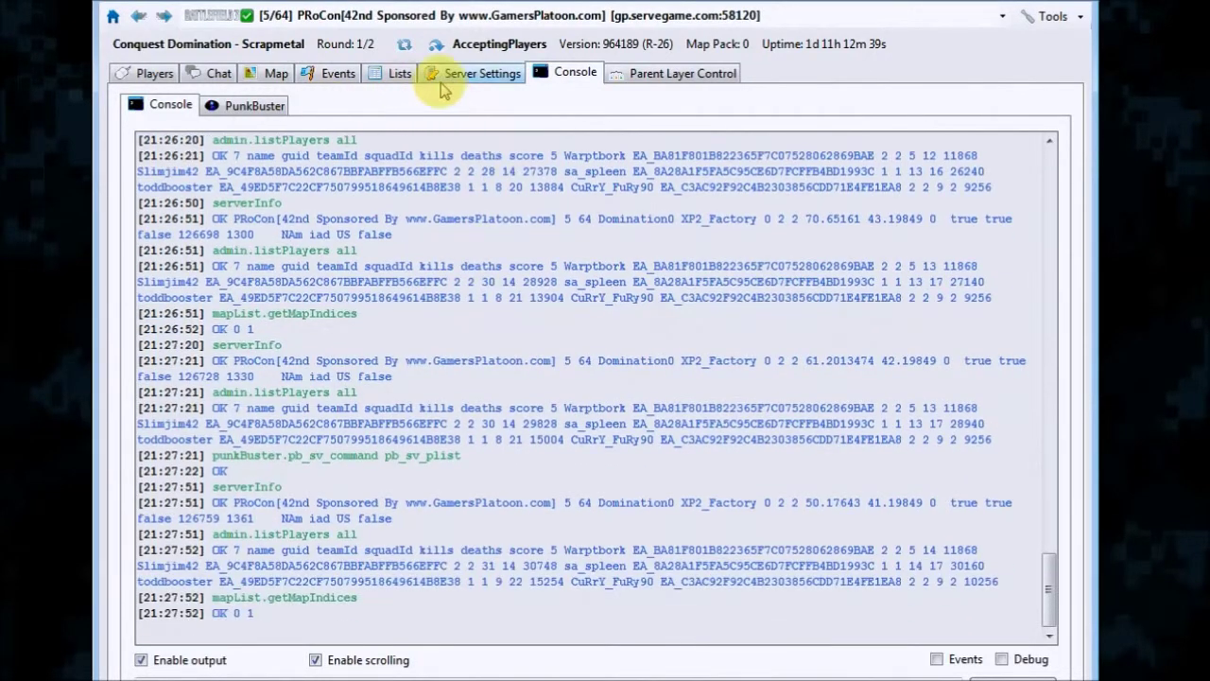
mouse_move(682, 72)
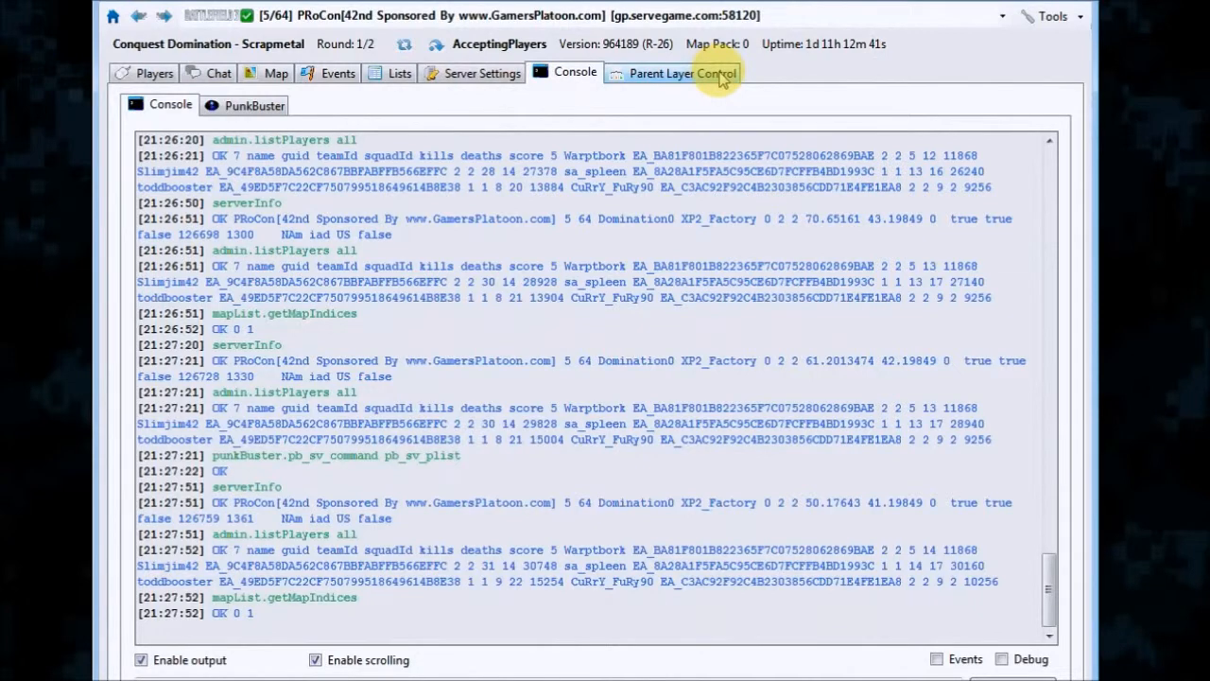
Show the Kill Tracker plugin's details in the Parent Layer Control plugin list and read through them.
click(681, 72)
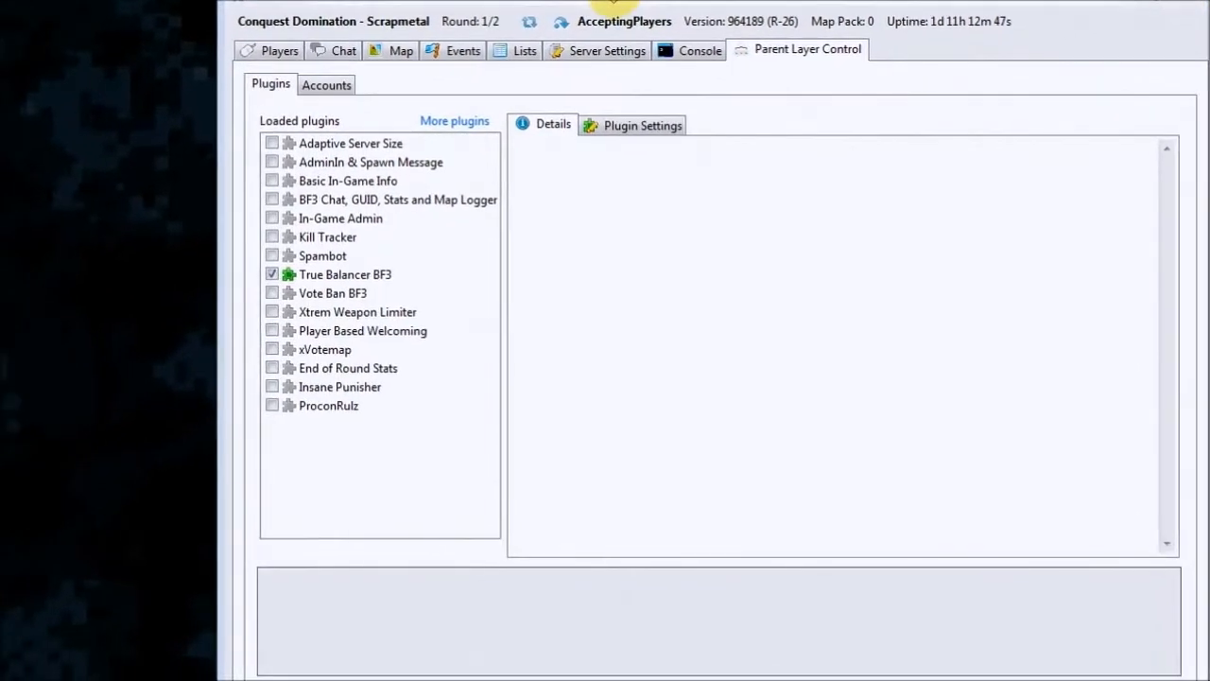
mouse_move(328, 246)
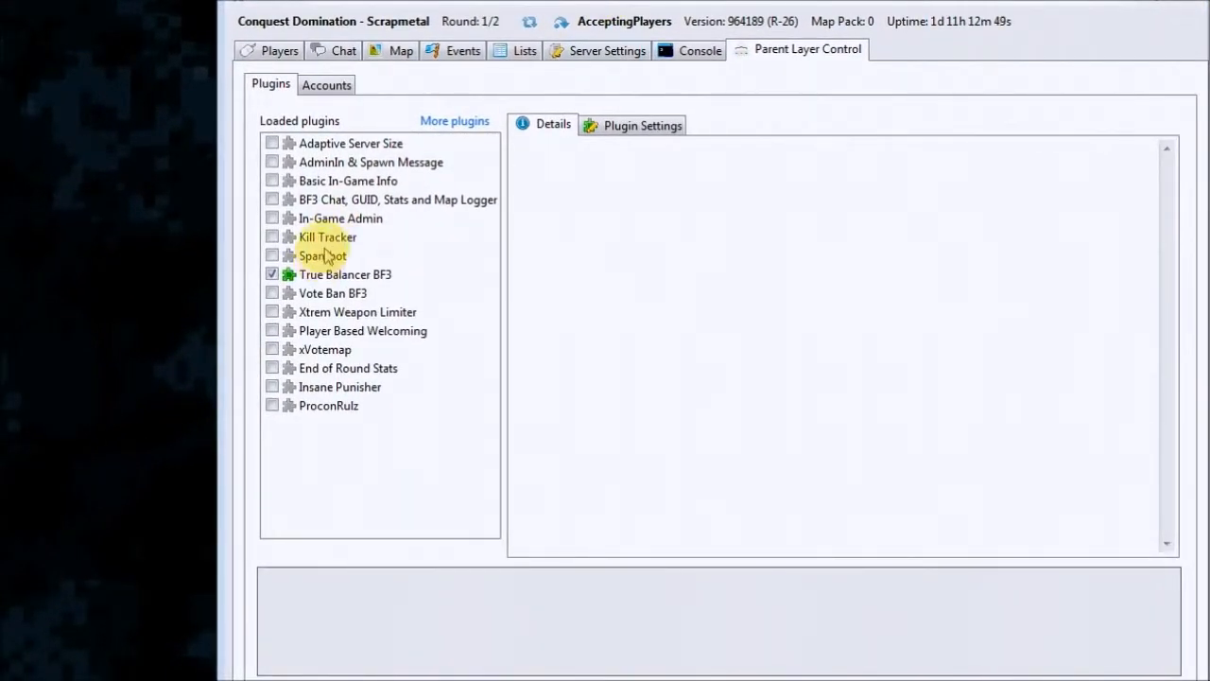
click(328, 236)
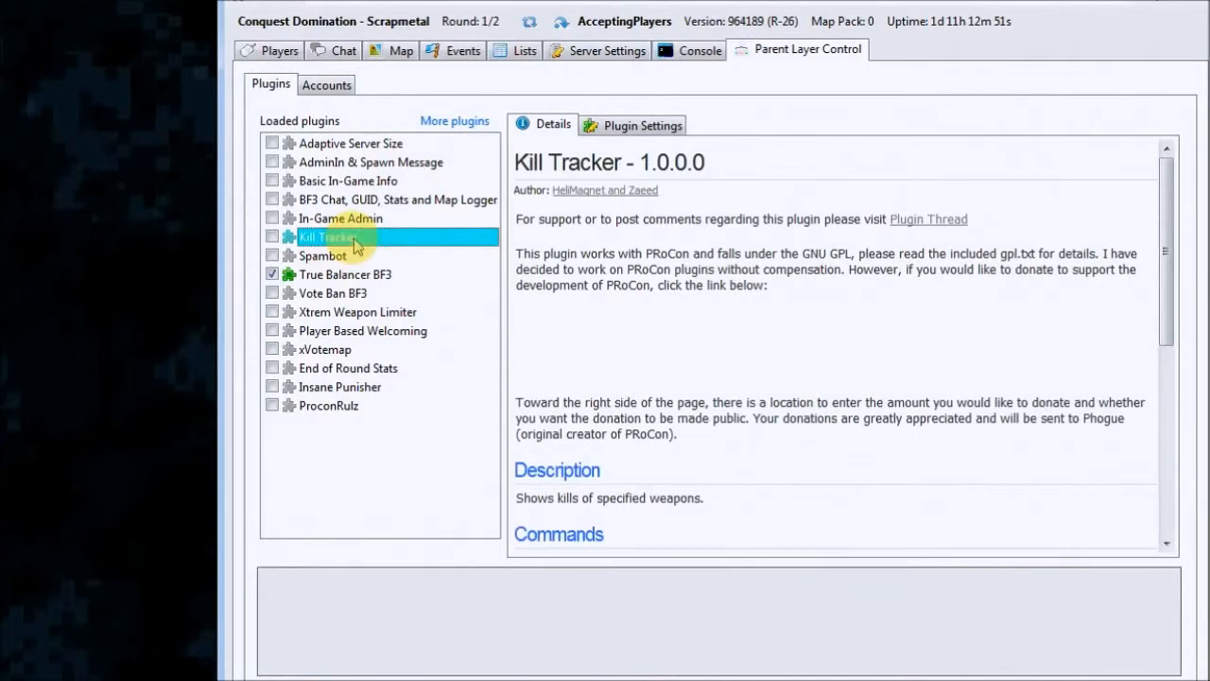
scroll(down, 3)
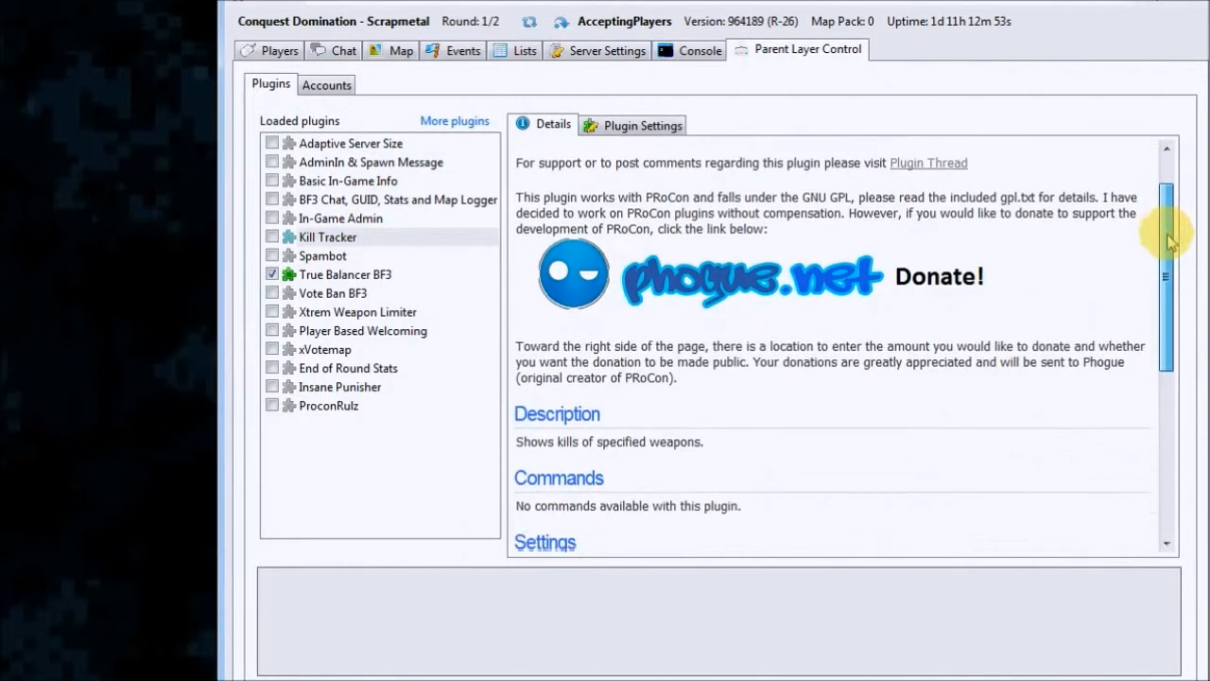
scroll(down, 3)
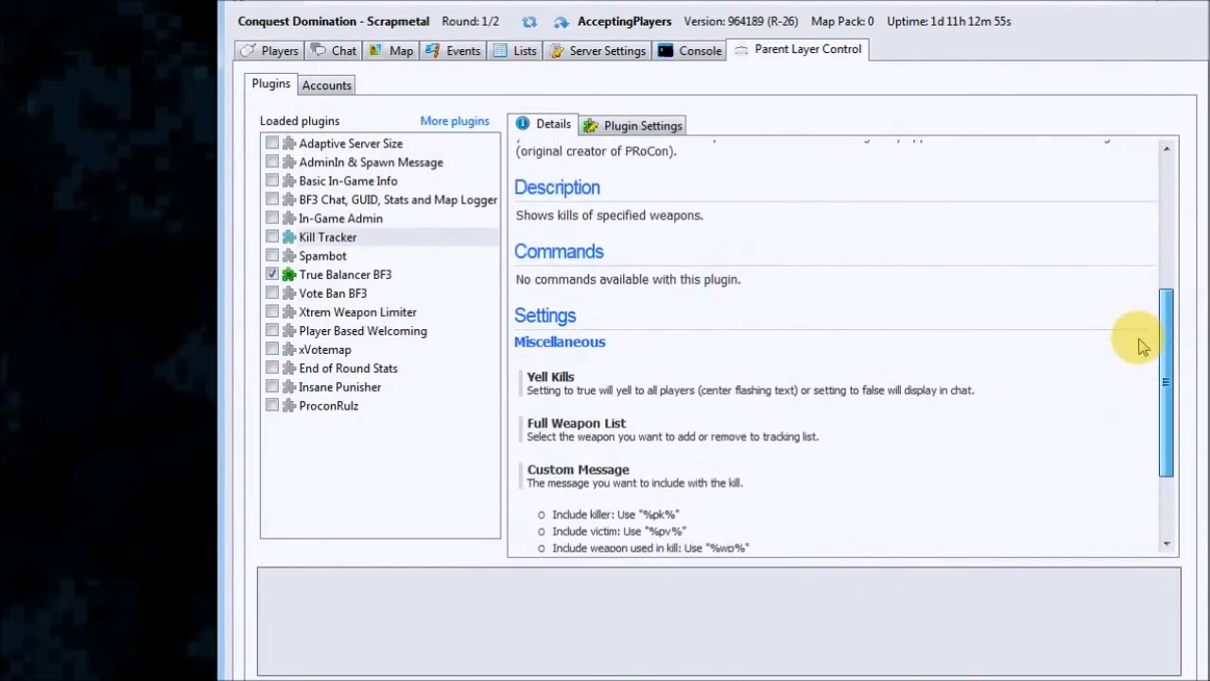
scroll(down, 3)
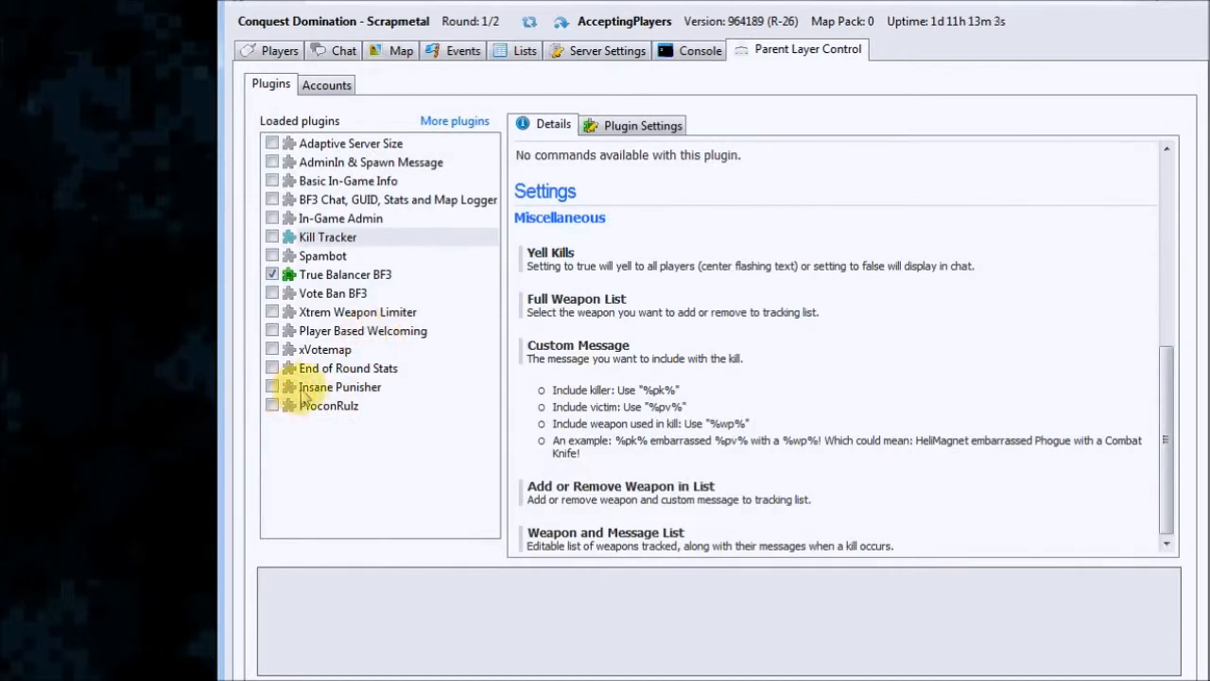
Show details for Insane Punisher, xVotemap and Player Based Welcoming in turn.
click(340, 386)
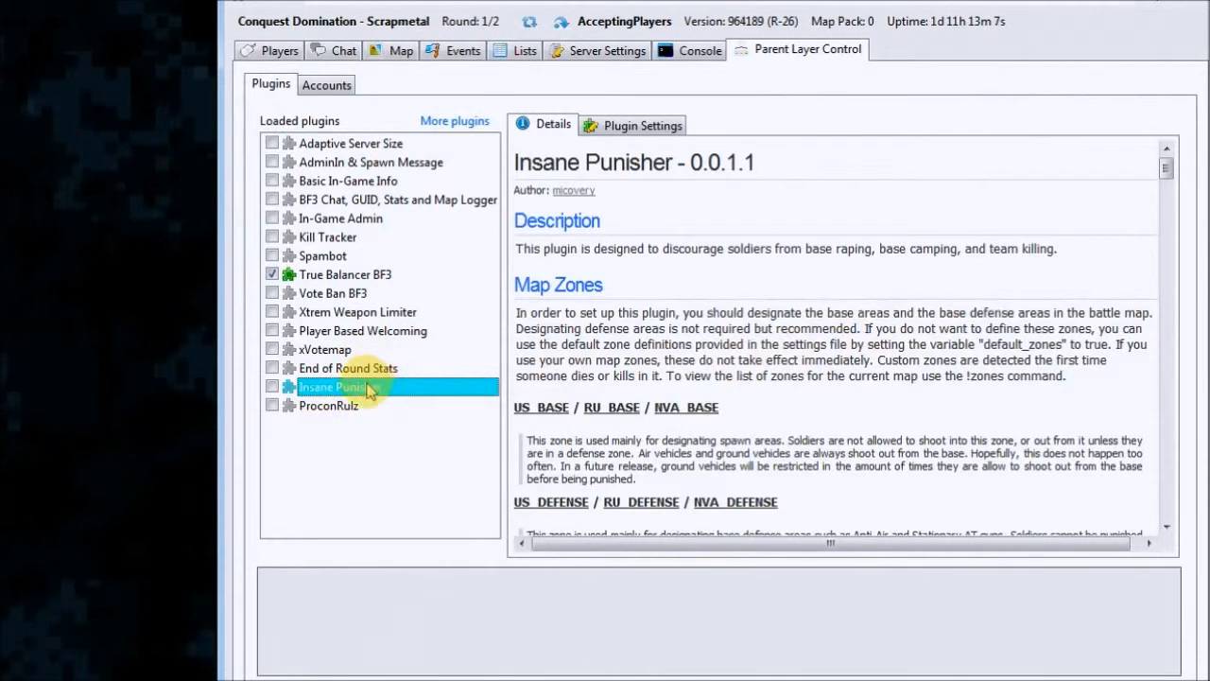
mouse_move(329, 363)
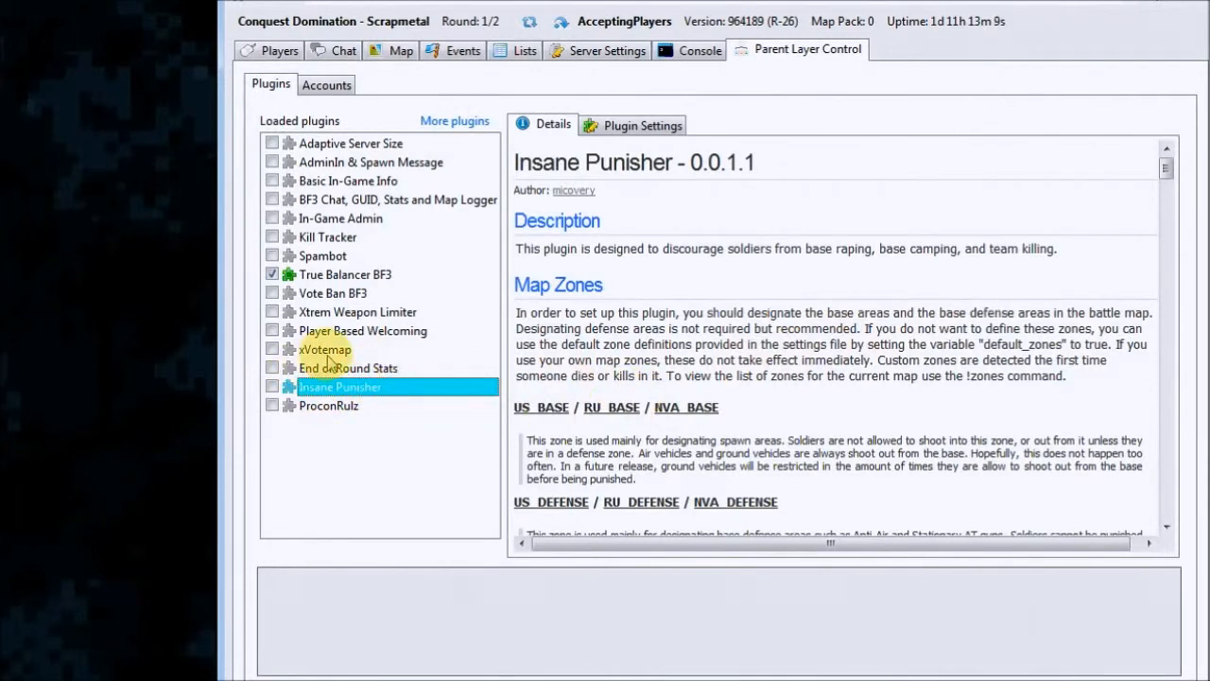
click(326, 347)
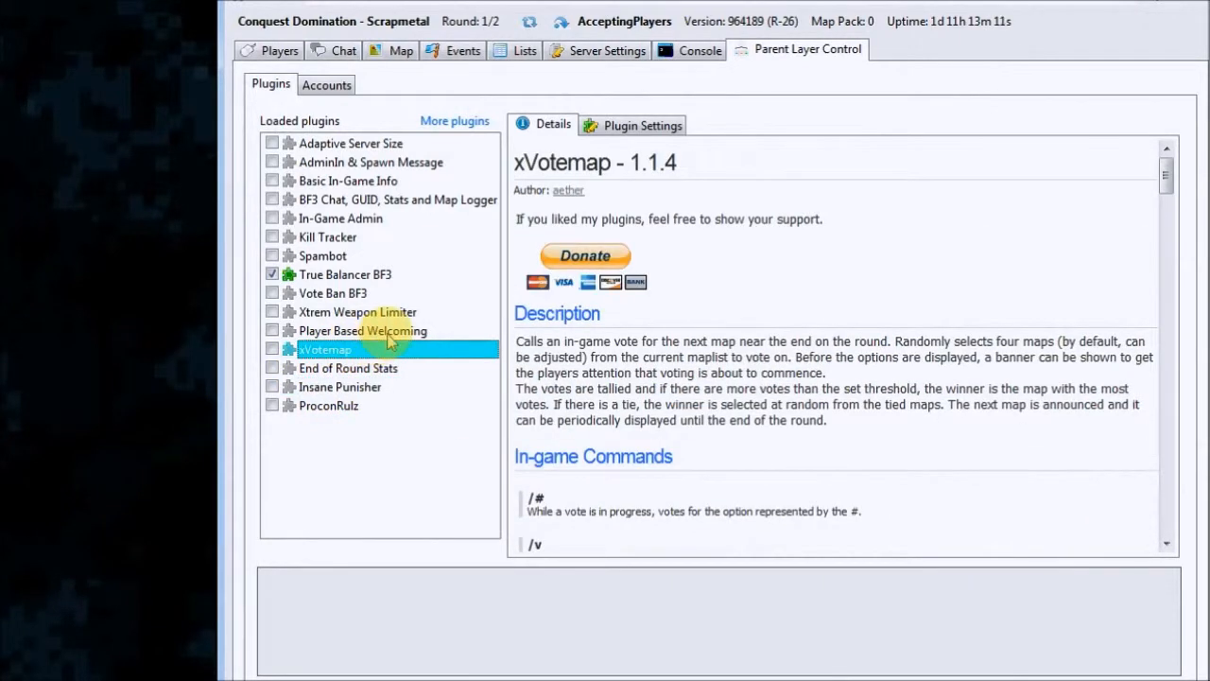
click(363, 329)
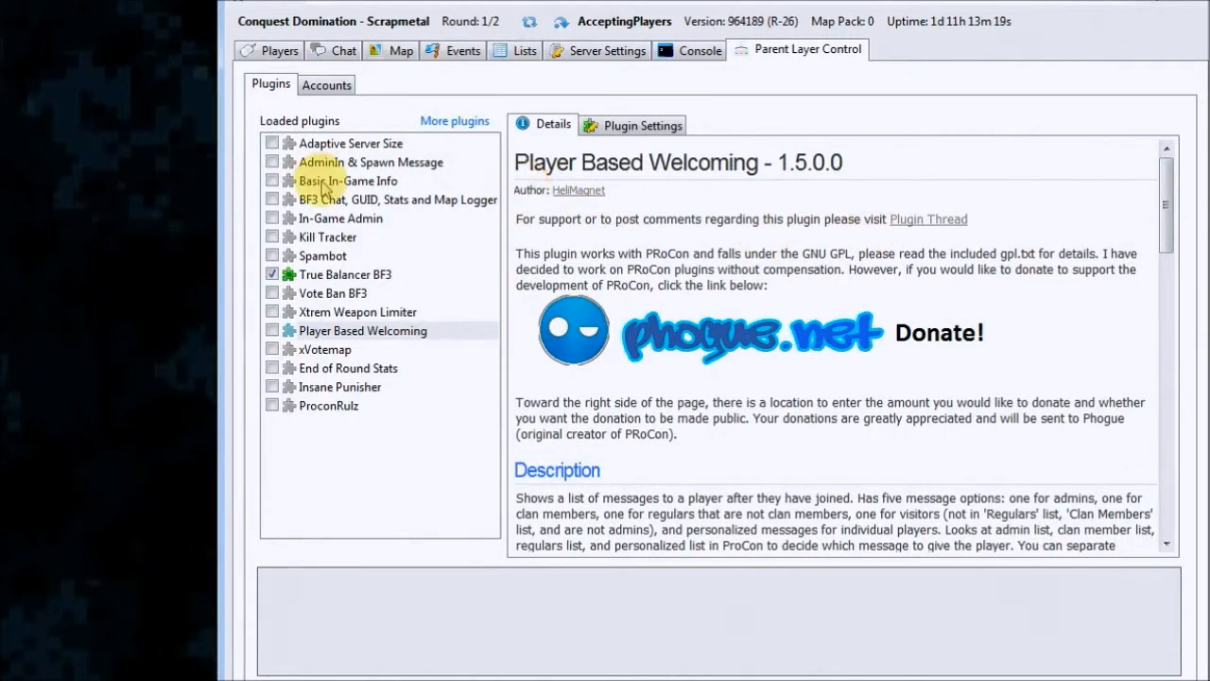
mouse_move(476, 129)
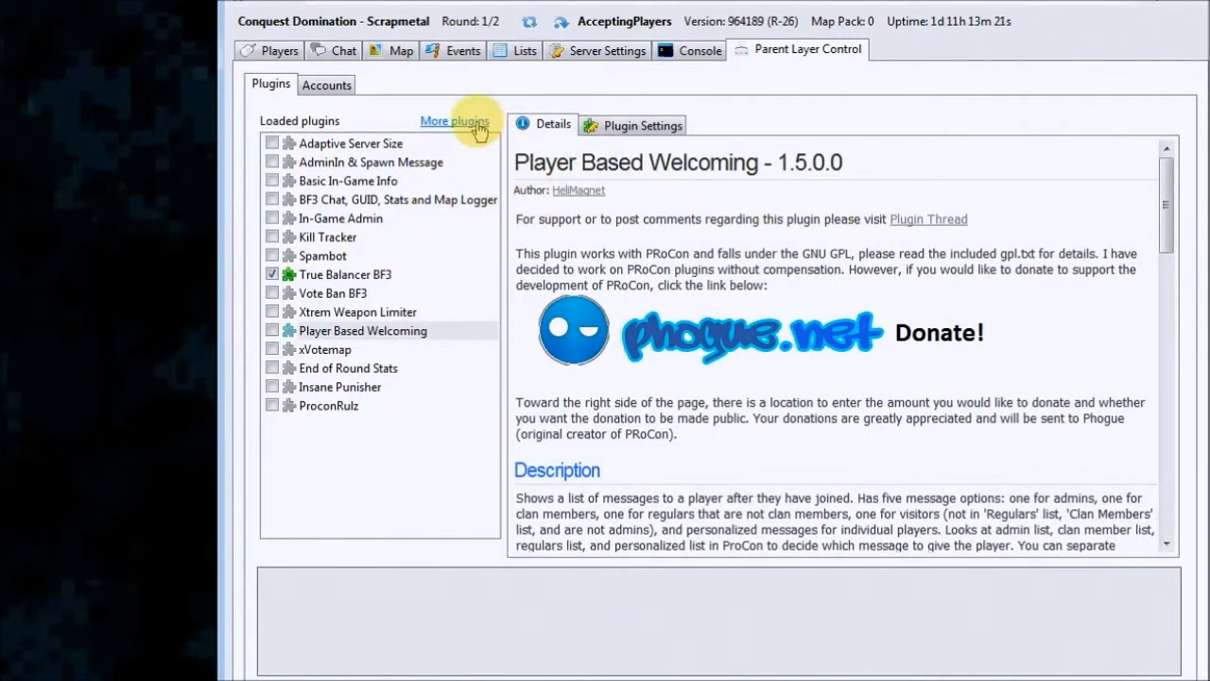
mouse_move(722, 187)
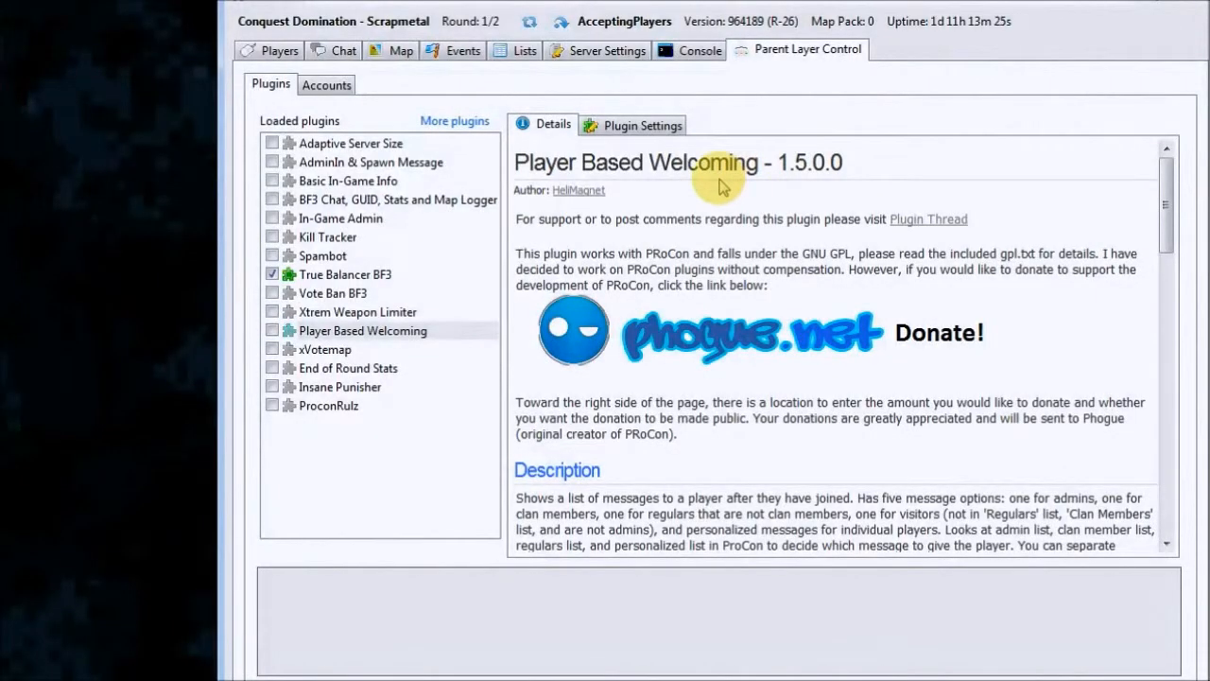
mouse_move(520, 113)
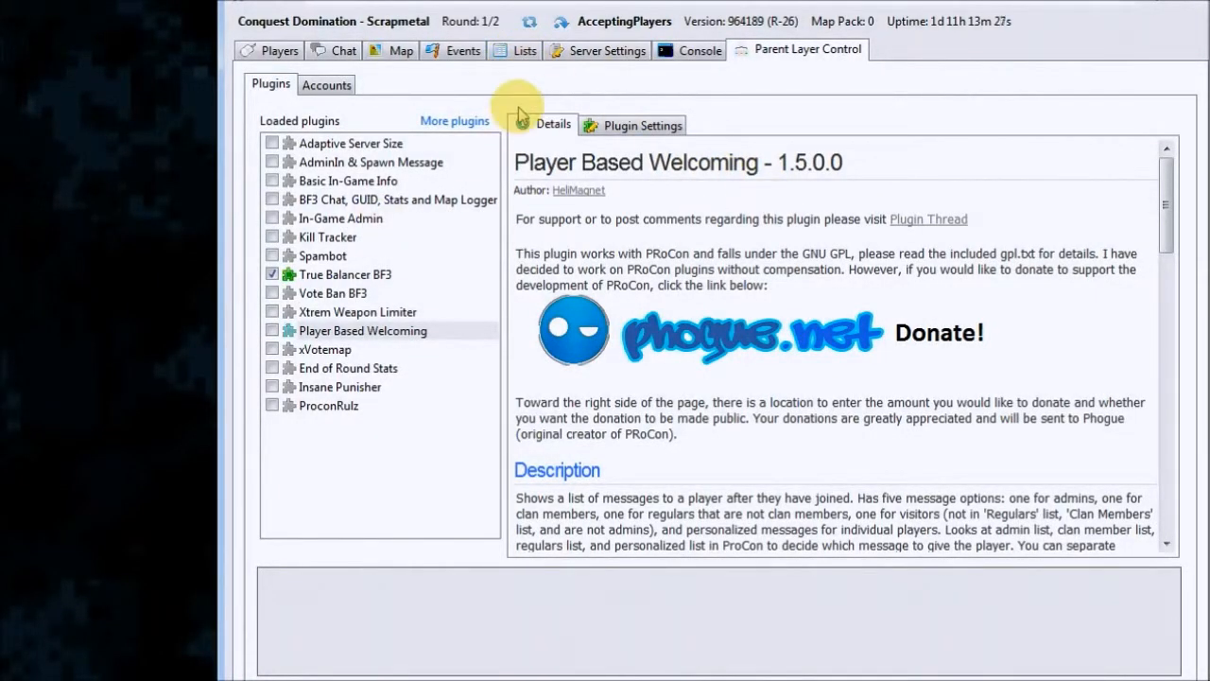
Show Player Based Welcoming's settings, including the 60-second welcome delay and yell messages set to No.
click(643, 124)
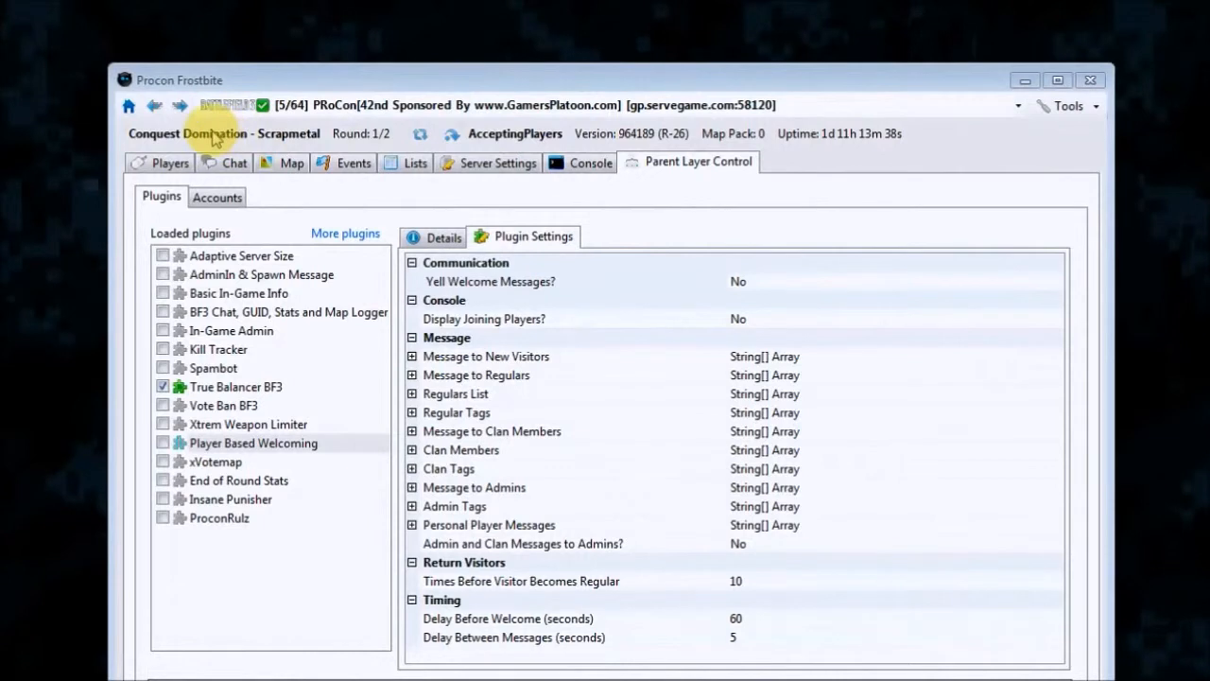
mouse_move(303, 142)
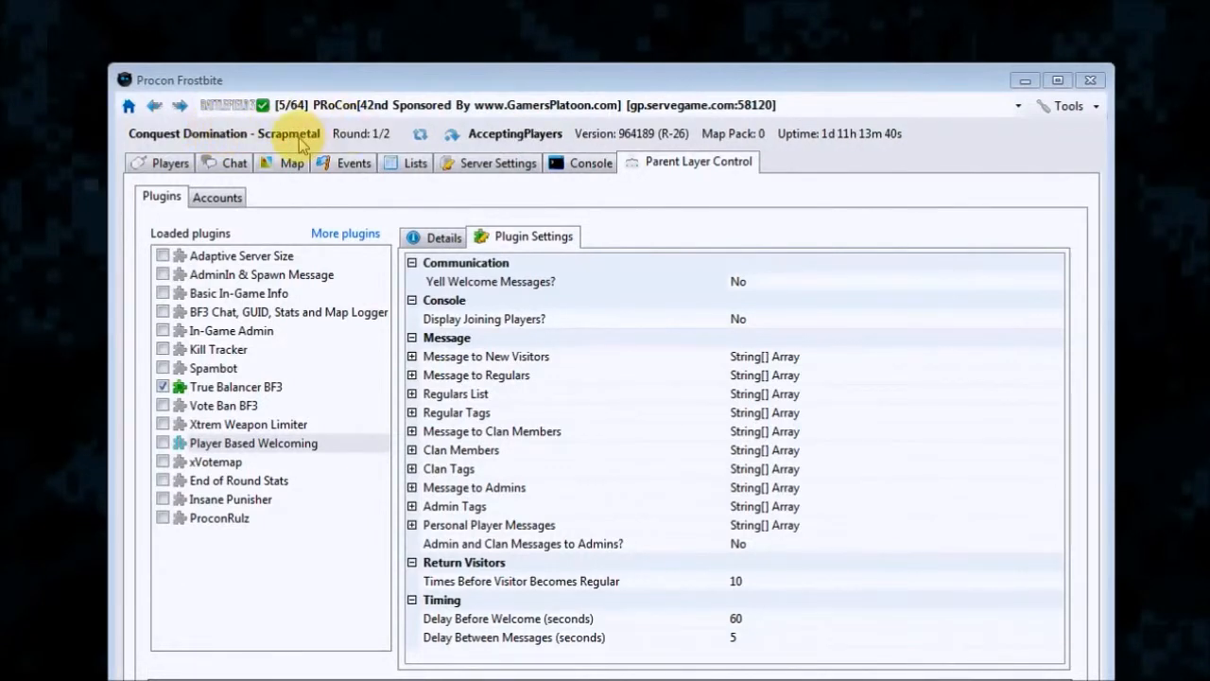
mouse_move(419, 137)
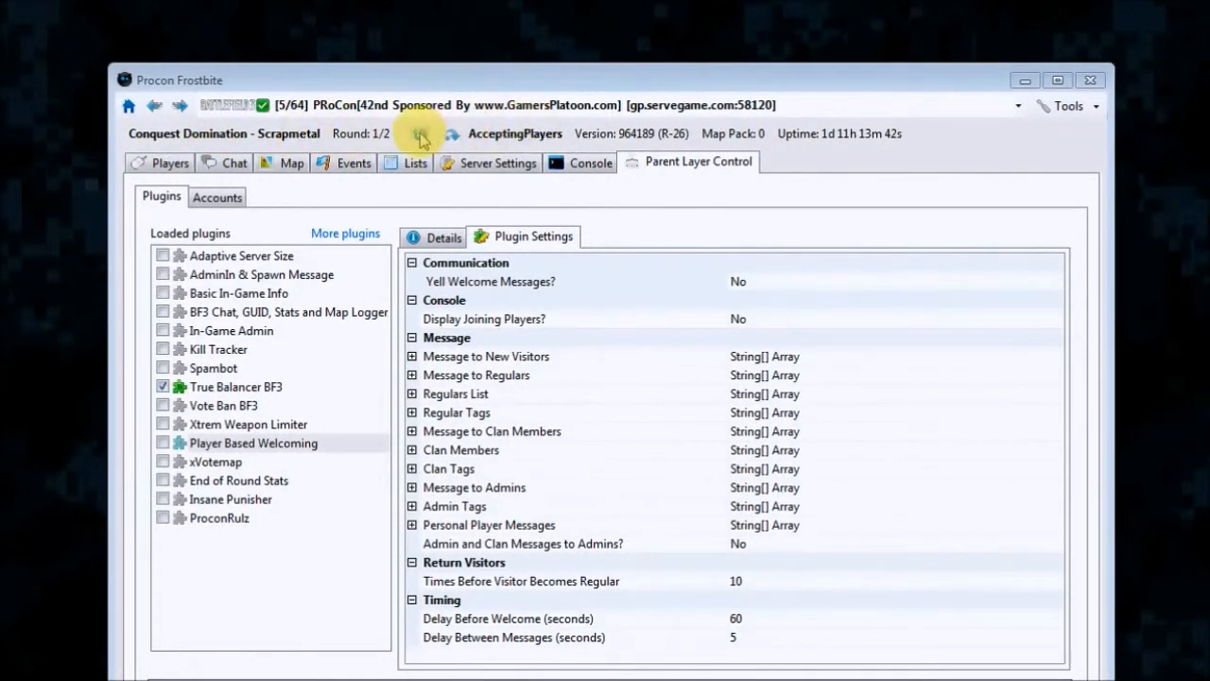
mouse_move(378, 149)
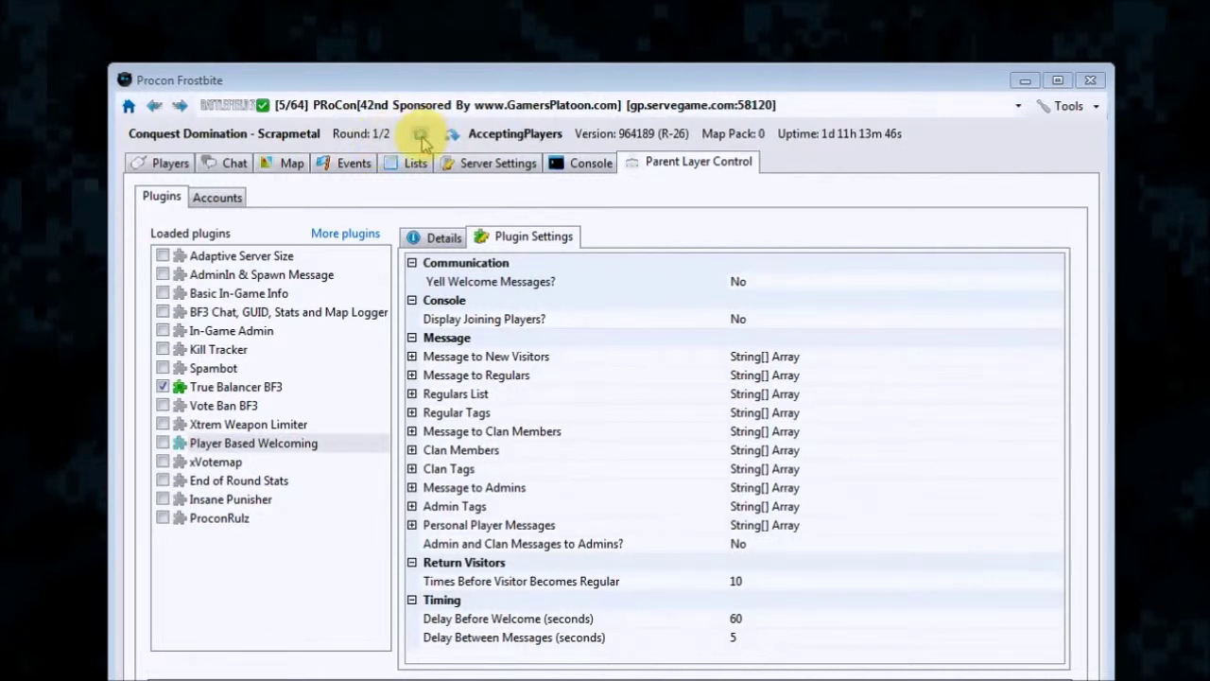
mouse_move(458, 136)
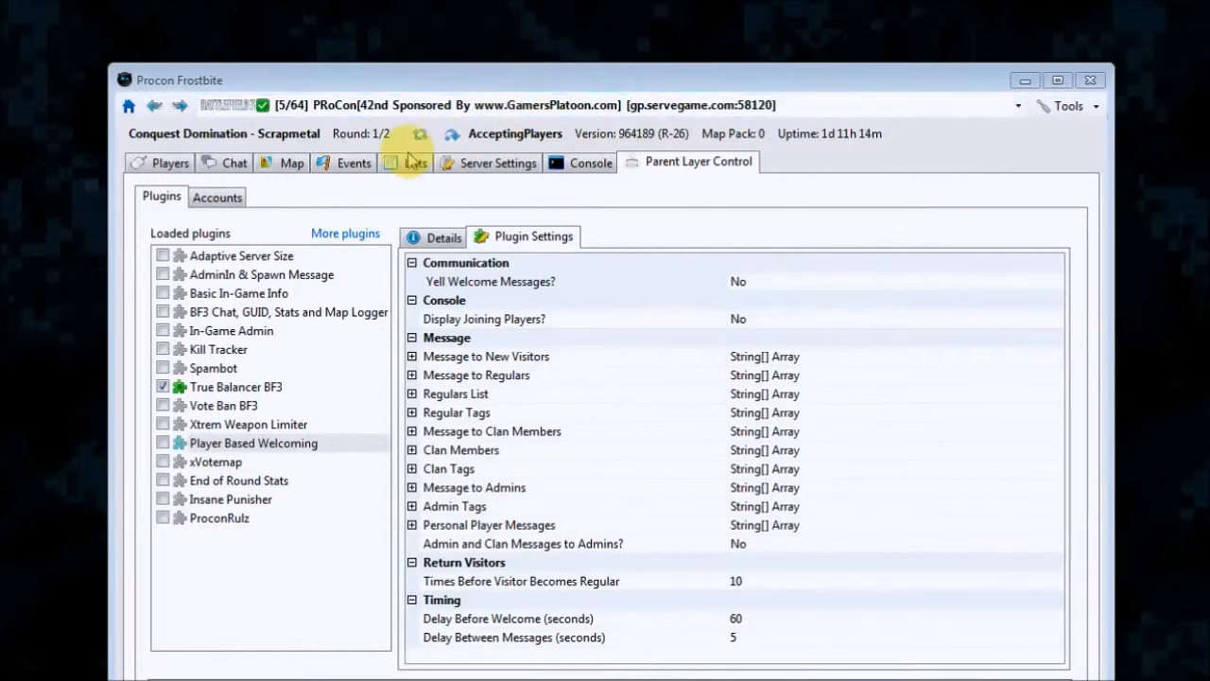
mouse_move(509, 144)
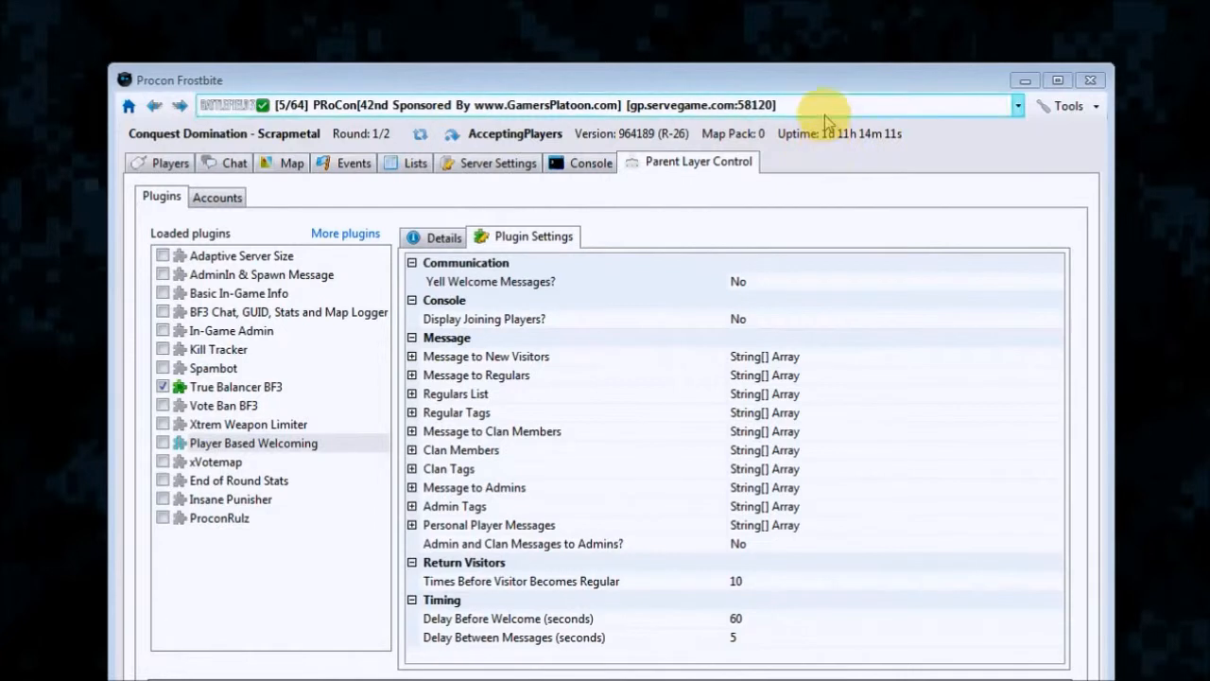
mouse_move(841, 159)
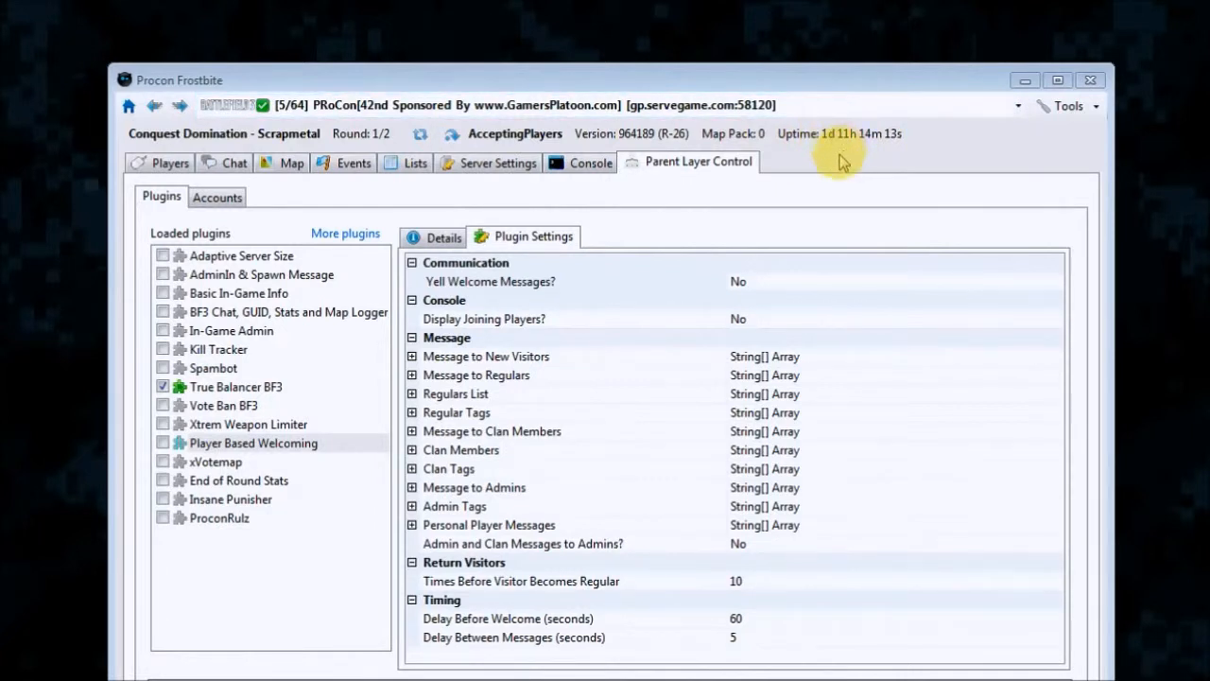
mouse_move(905, 147)
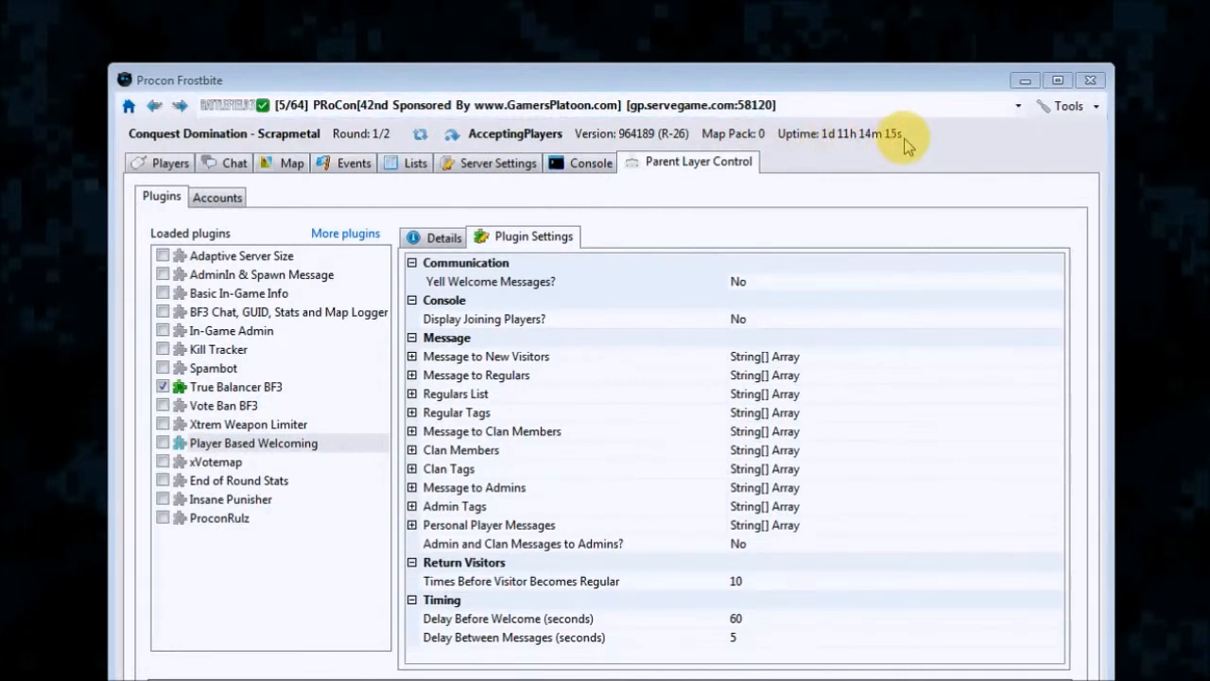